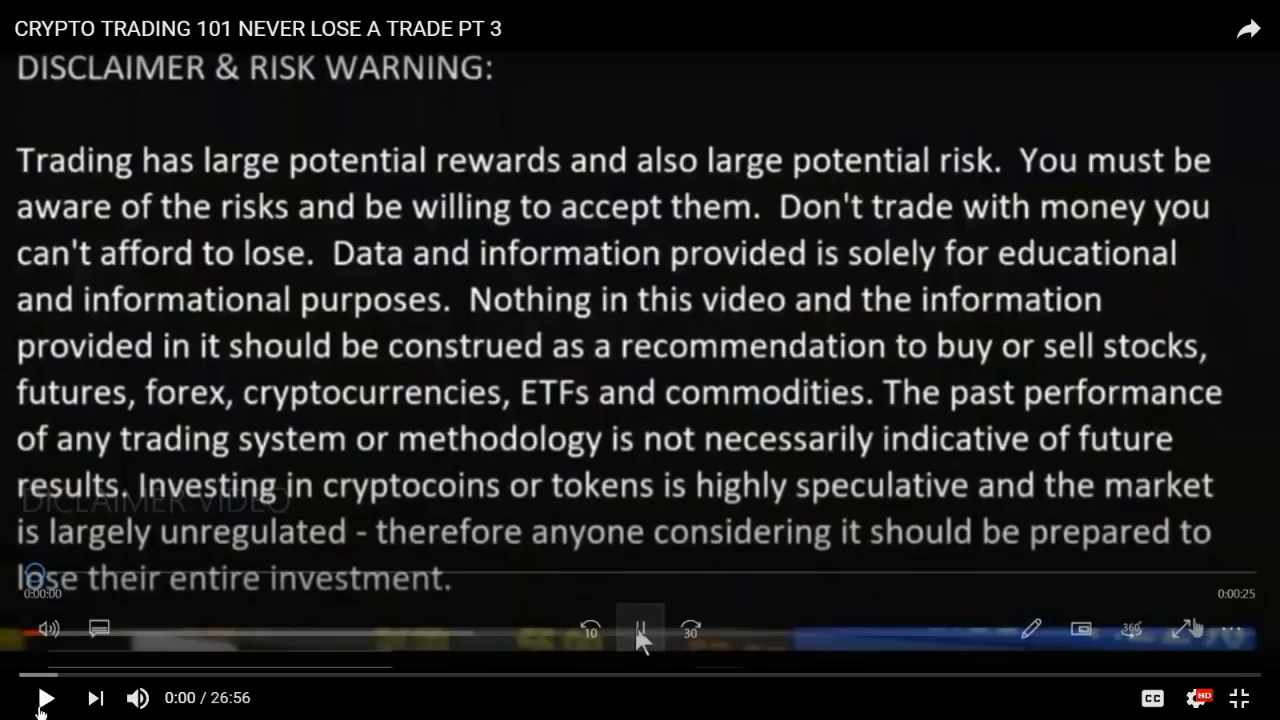
- Play the Crypto Trading 101 Never Lose a Trade Pt 3 video from its disclaimer
{"action": "left_click", "coordinate": [45, 698]}
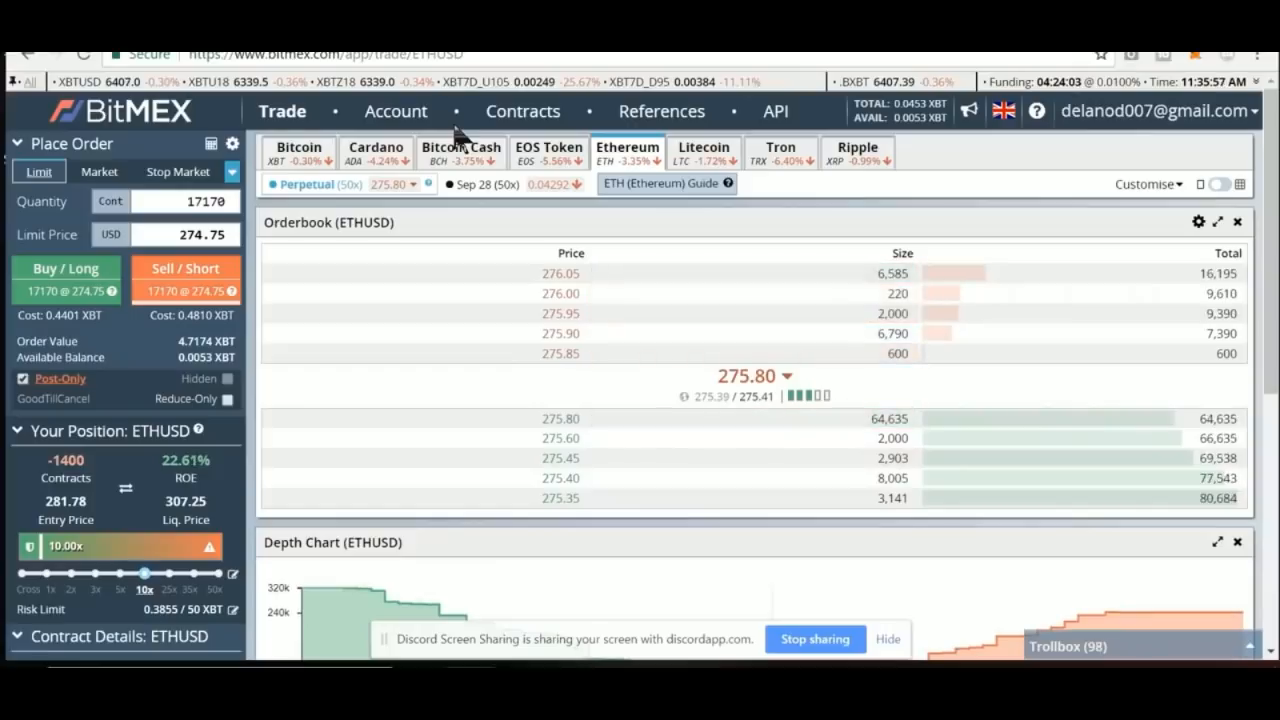
- Scroll down to the Positions panel showing the 1,400-contract ETHUSD short at 21.80% ROE
{"action": "scroll", "scroll_direction": "down", "scroll_amount": 3}
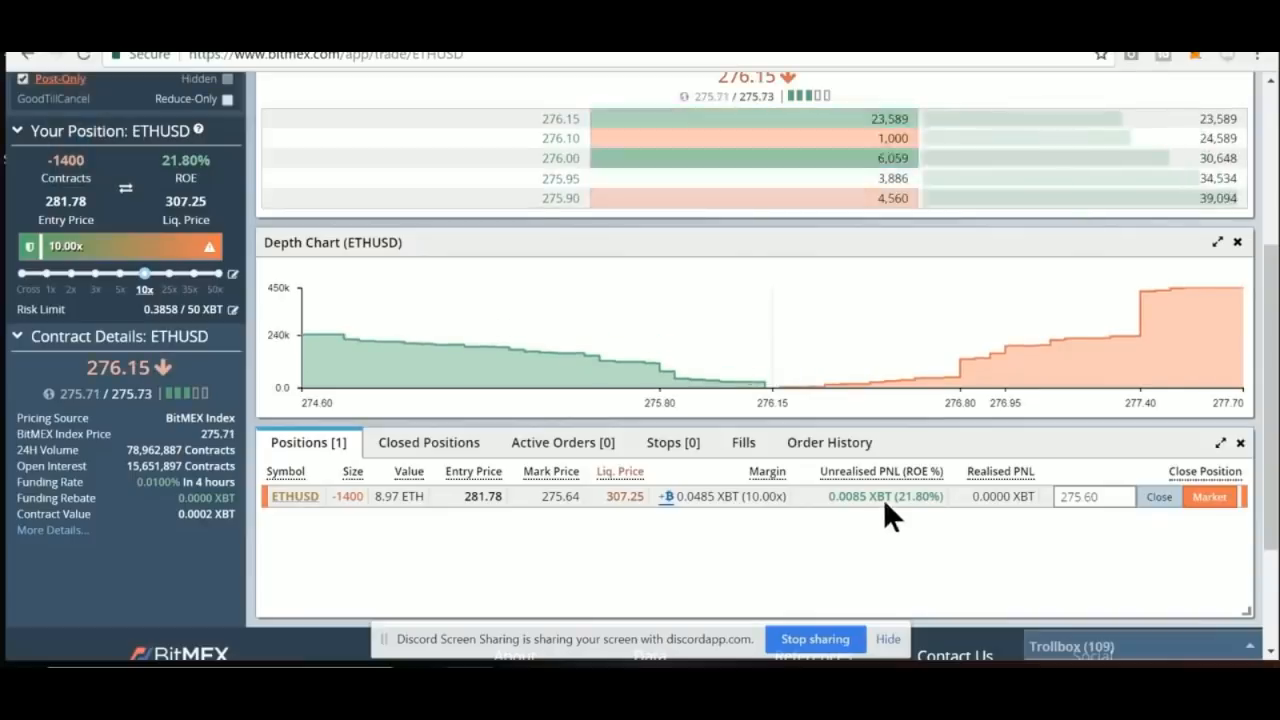
- Scroll back up to the ETHUSD Orderbook and Depth Chart panels
{"action": "scroll", "scroll_direction": "up", "scroll_amount": 3}
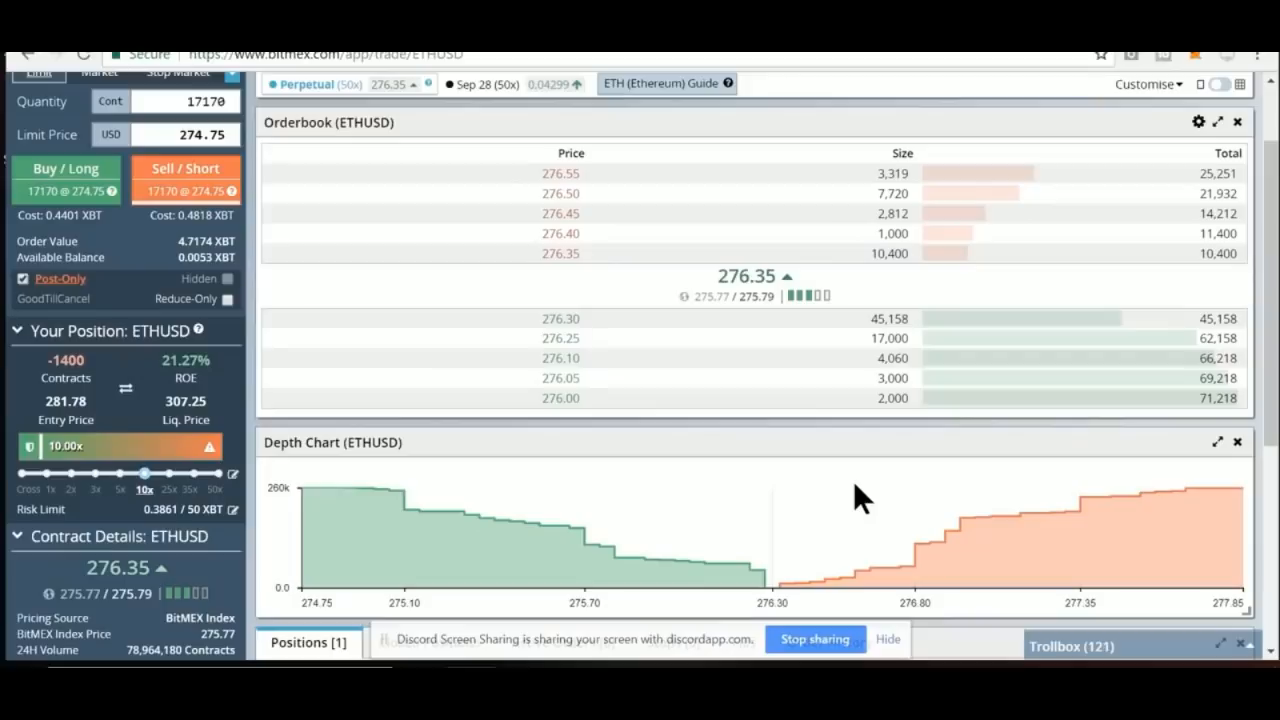
{"action": "scroll", "scroll_direction": "down", "scroll_amount": 3}
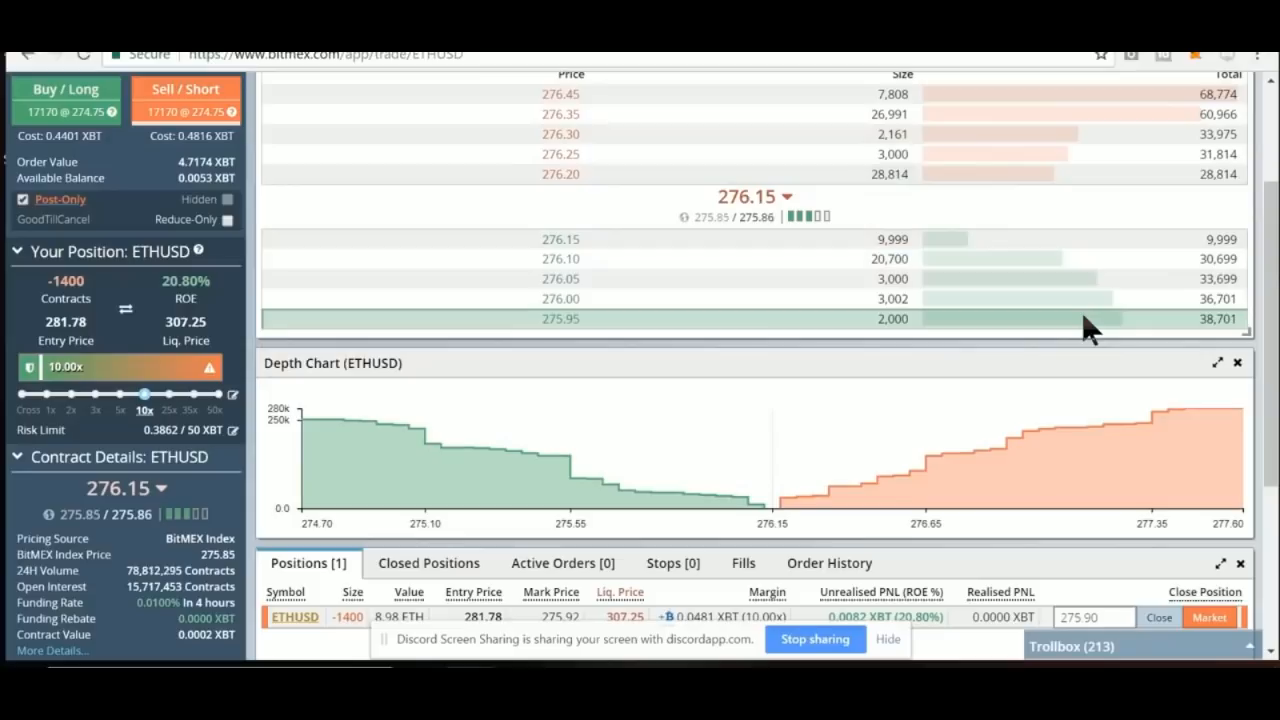
{"action": "scroll", "scroll_direction": "down", "scroll_amount": 3}
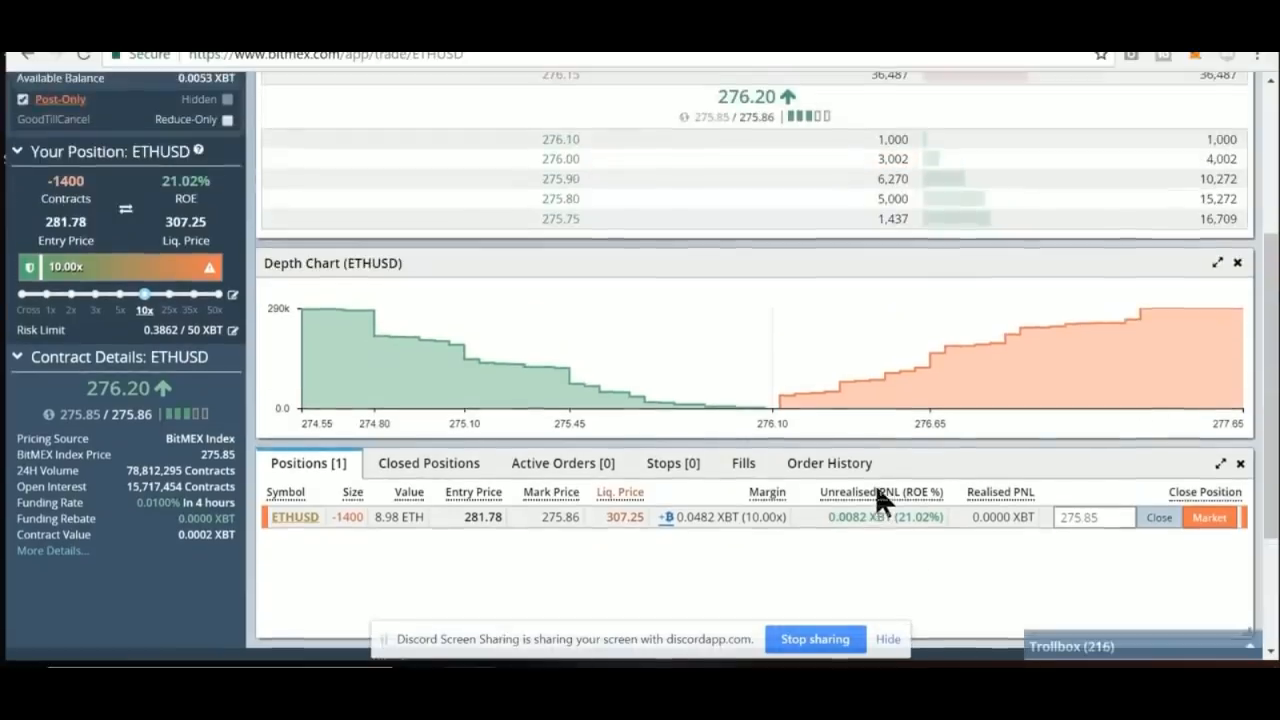
{"action": "mouse_move", "coordinate": [865, 563]}
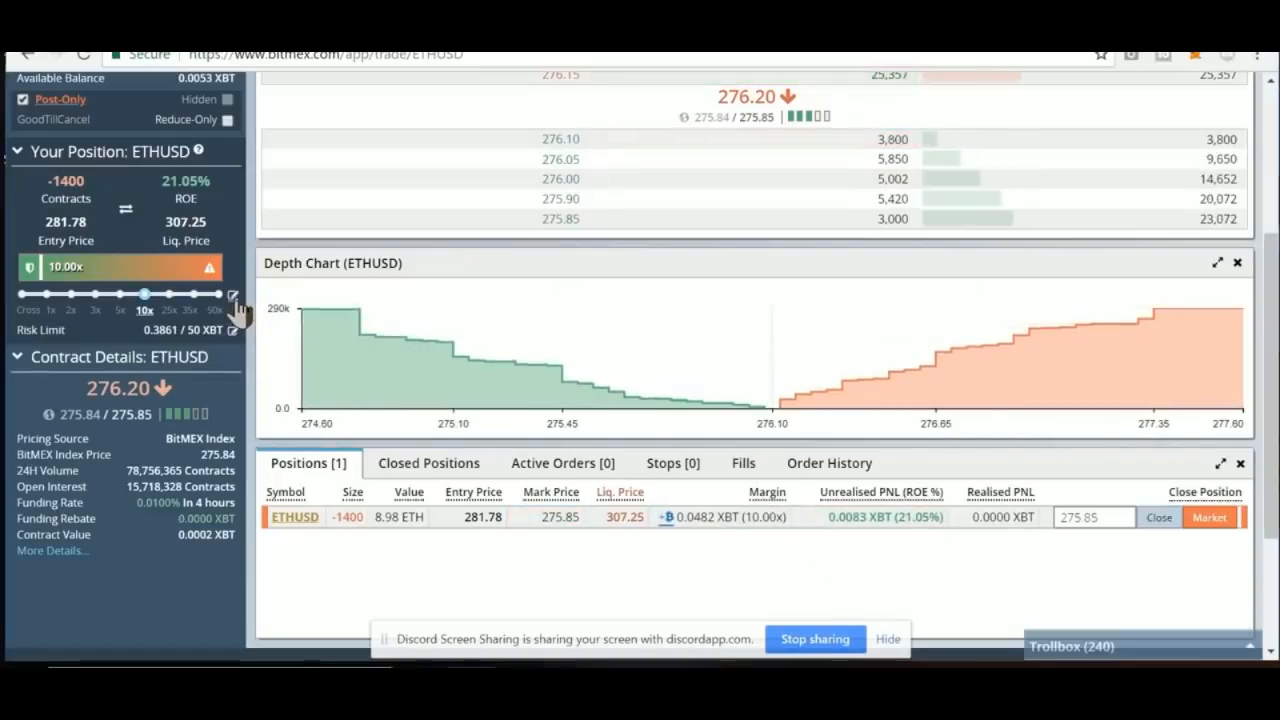
- Open the ETHUSD position's custom leverage input box, showing 9.95
{"action": "left_click", "coordinate": [233, 296]}
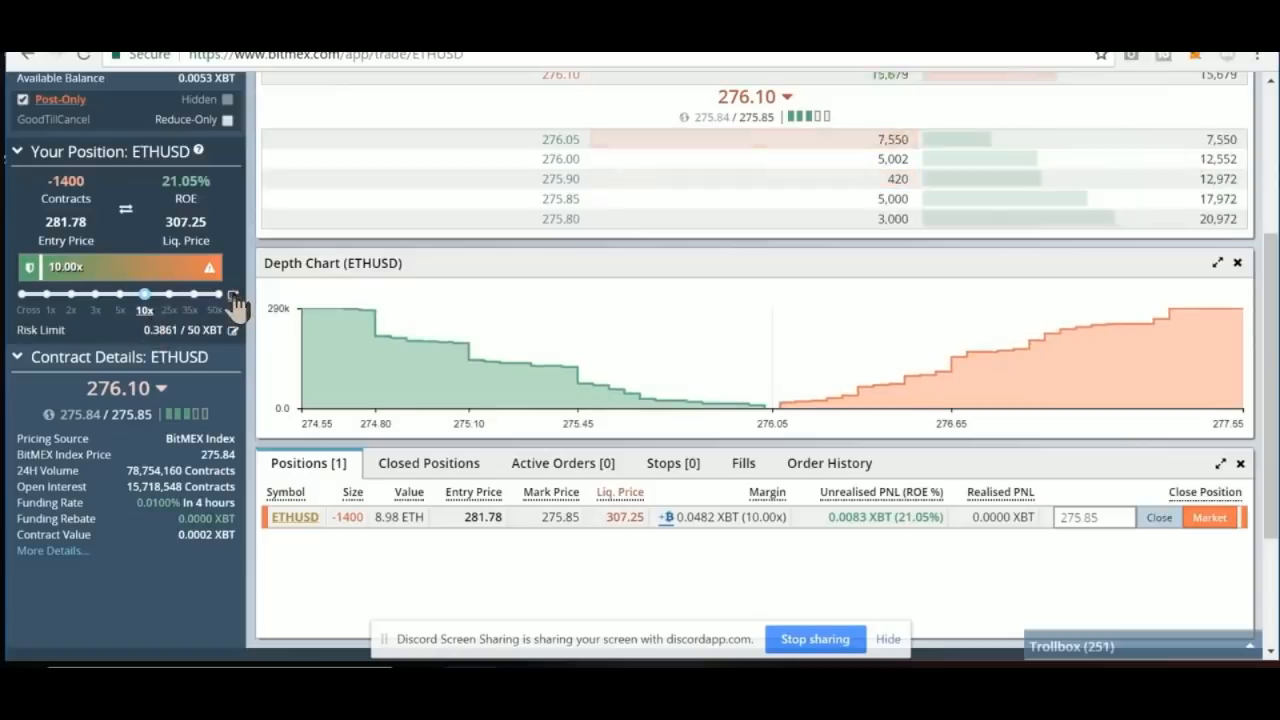
{"action": "left_click", "coordinate": [233, 294]}
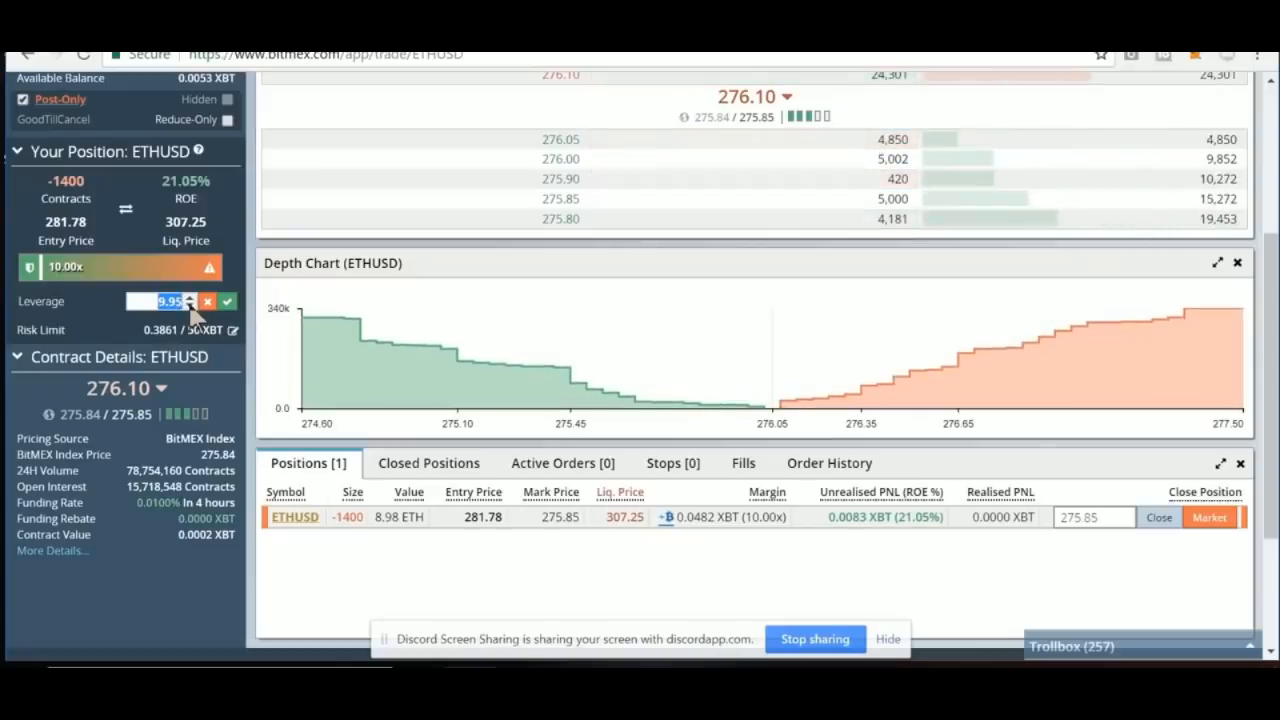
- Replace the leverage value with 8 and submit it; the short remains at 10x
{"action": "left_click", "coordinate": [189, 305]}
{"action": "type", "text": "8"}
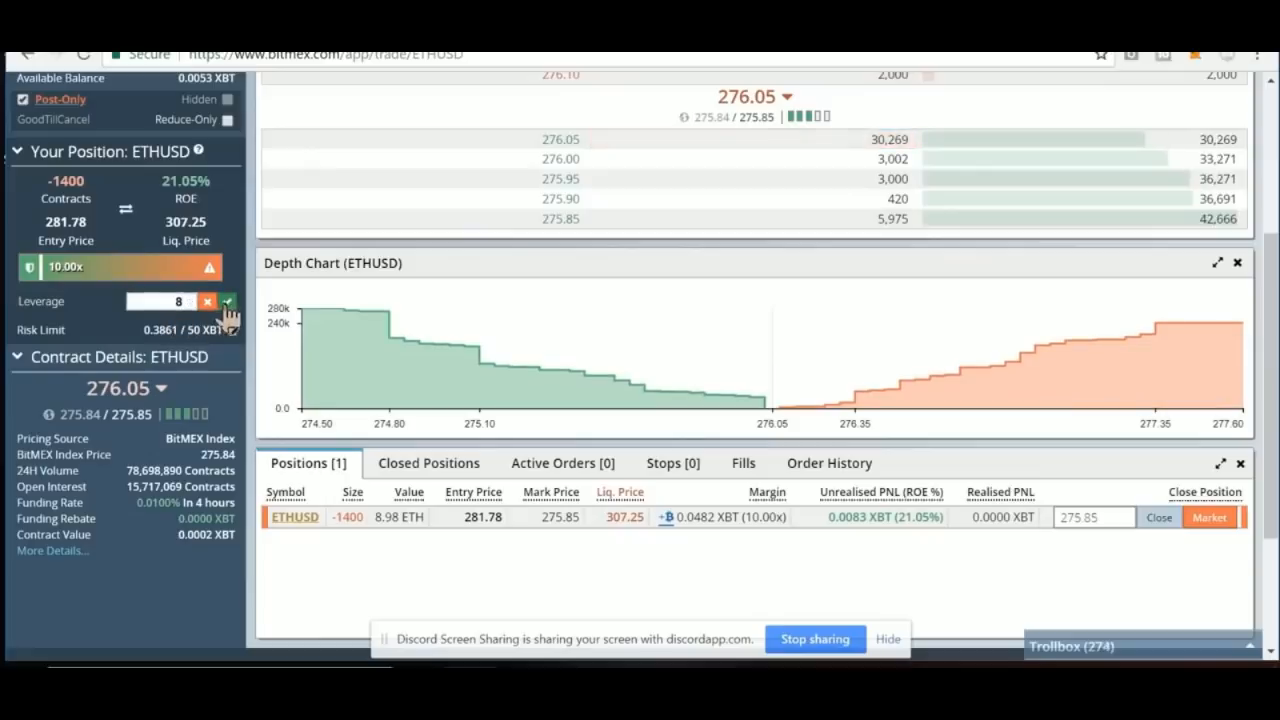
{"action": "left_click", "coordinate": [228, 301]}
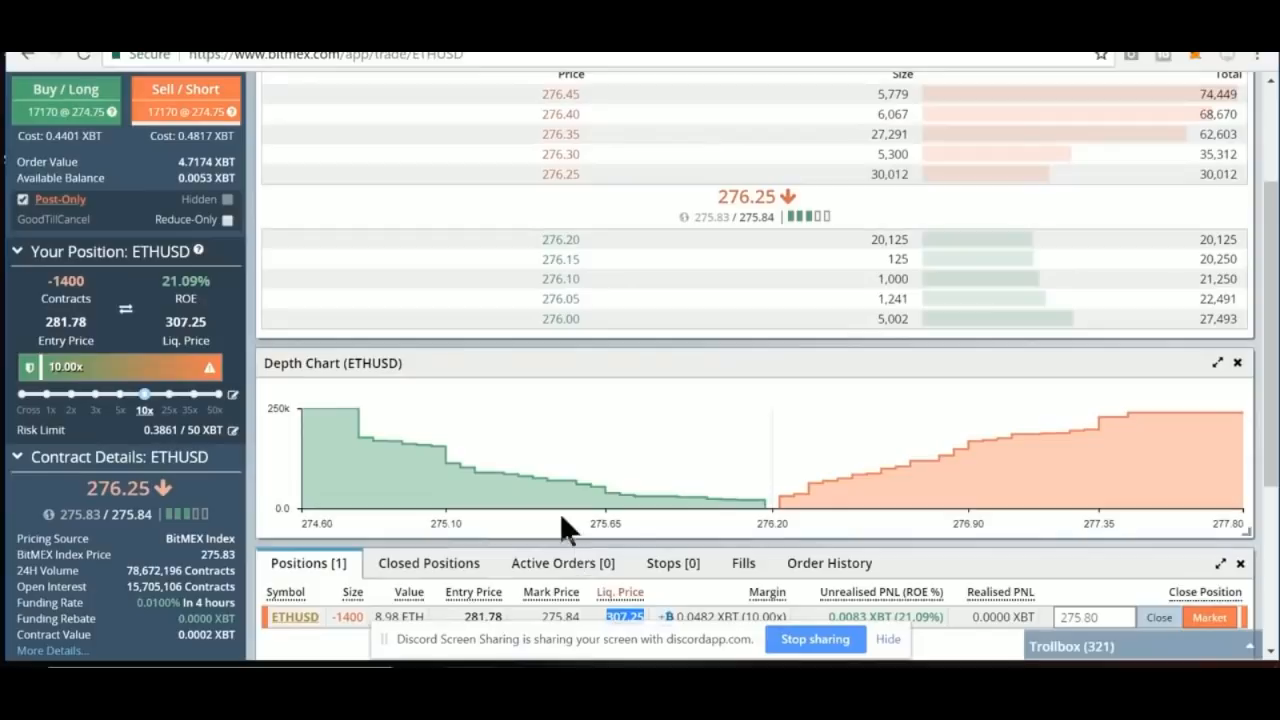
{"action": "scroll", "scroll_direction": "down", "scroll_amount": 3}
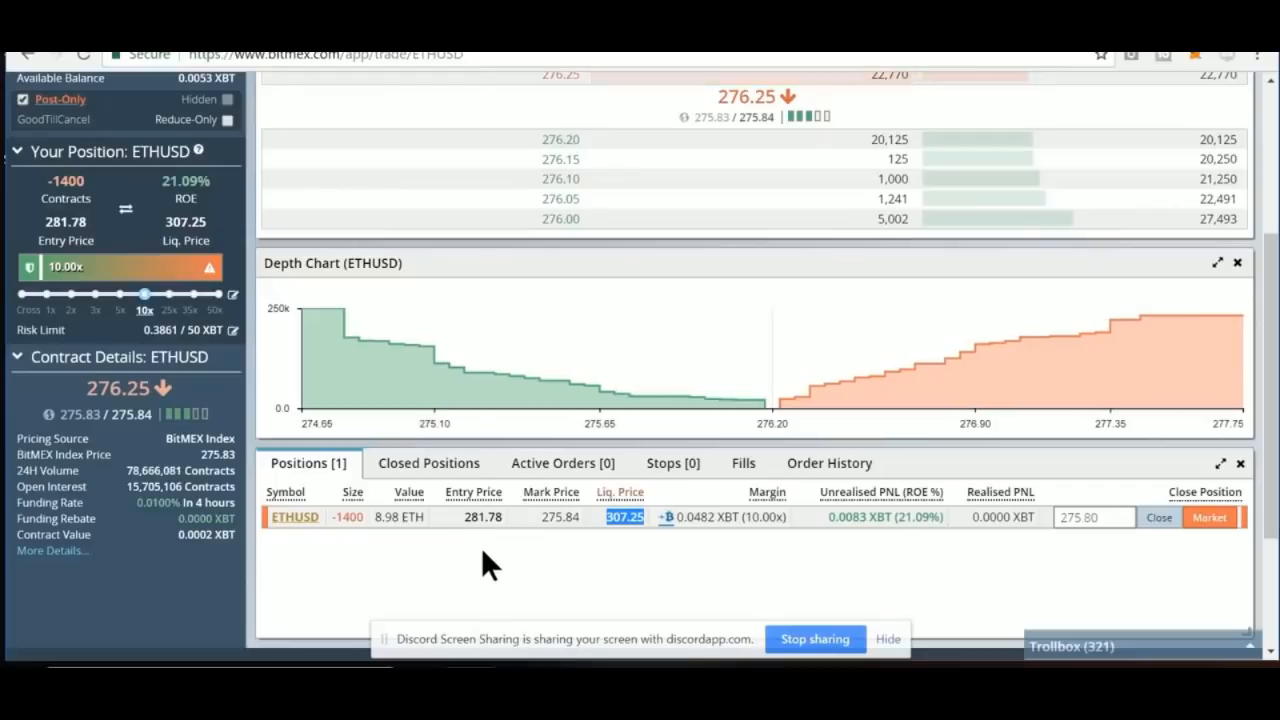
{"action": "scroll", "scroll_direction": "up", "scroll_amount": 3}
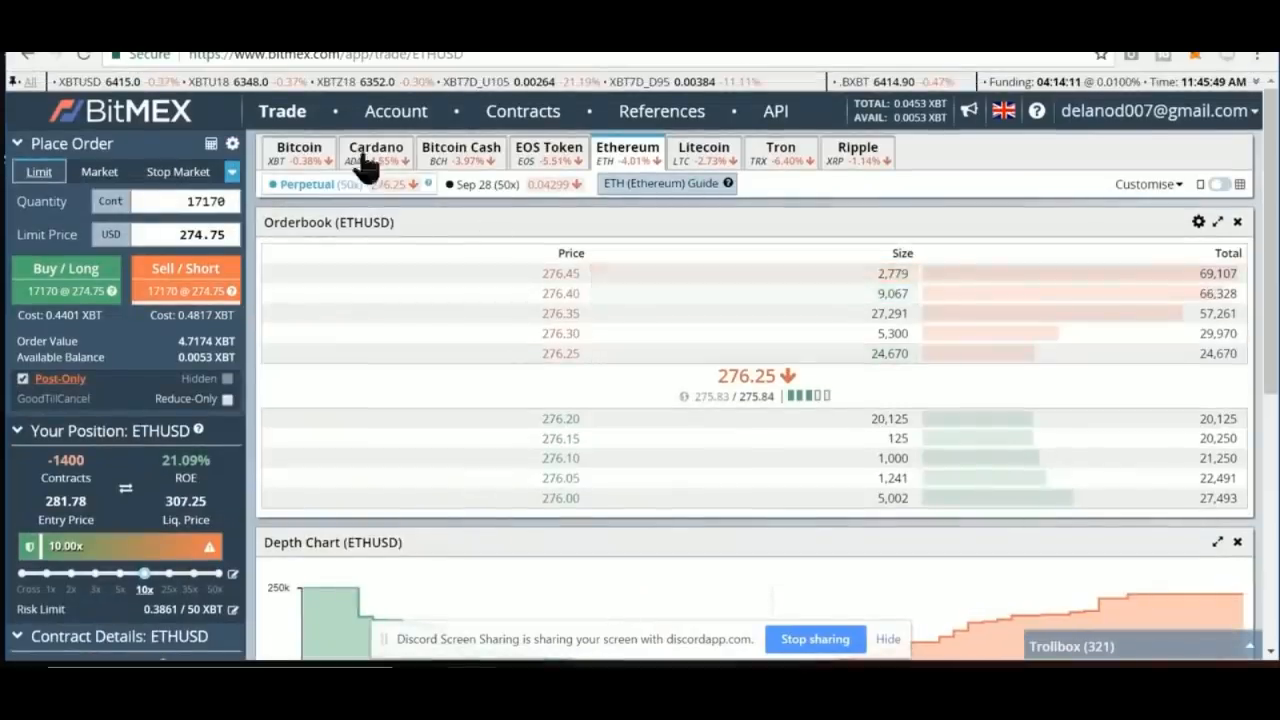
- Open the Bitcoin XBTUSD perpetual contract and scroll down to its empty positions
{"action": "left_click", "coordinate": [298, 150]}
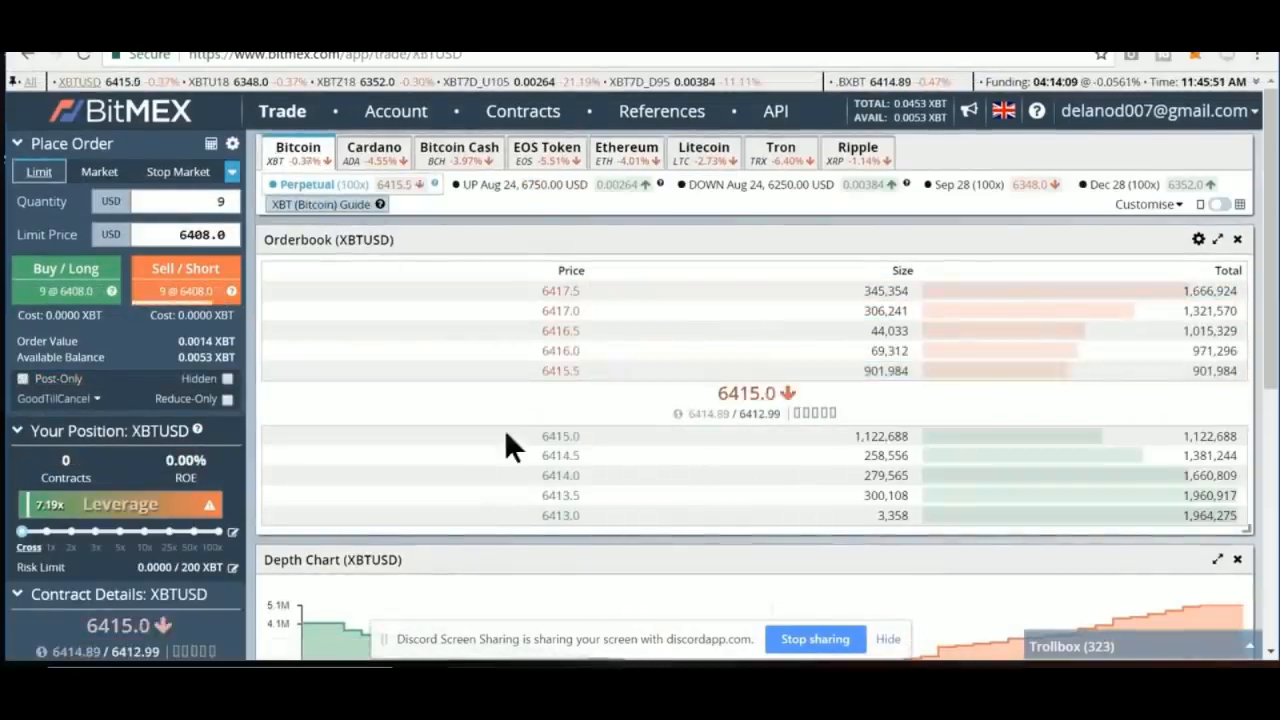
{"action": "scroll", "scroll_direction": "down", "scroll_amount": 3}
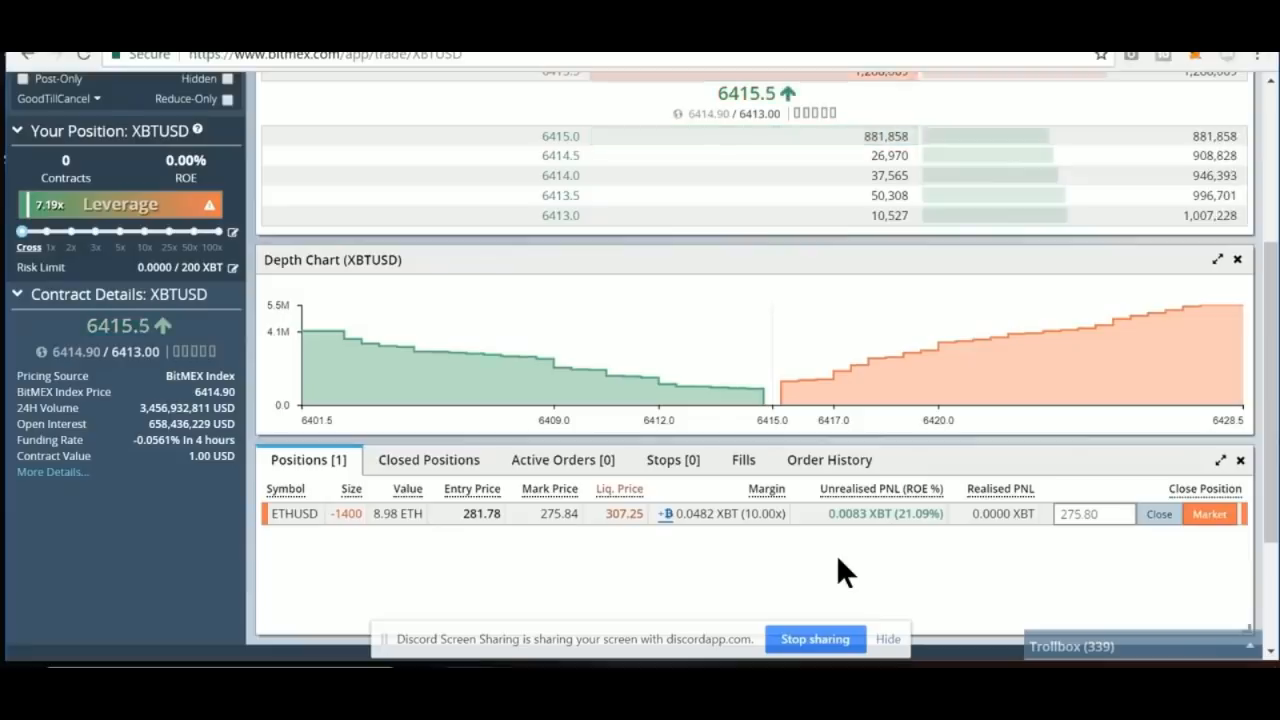
{"action": "mouse_move", "coordinate": [190, 535]}
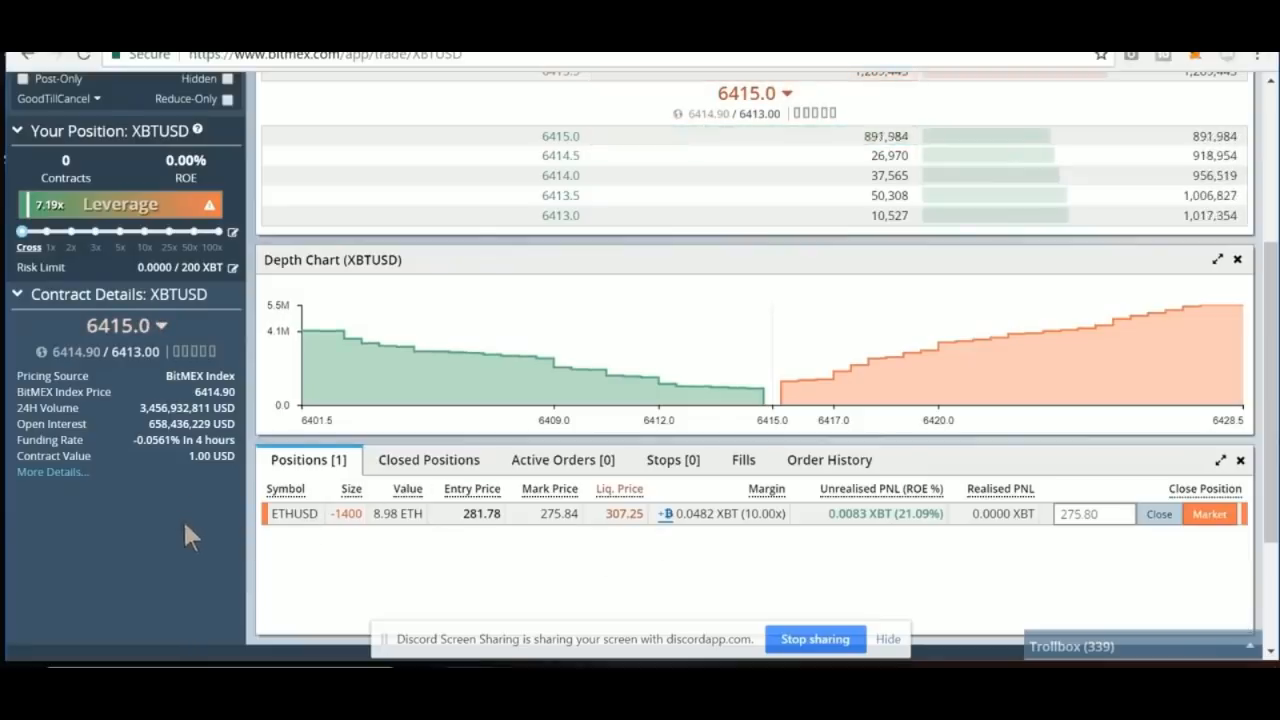
{"action": "mouse_move", "coordinate": [610, 595]}
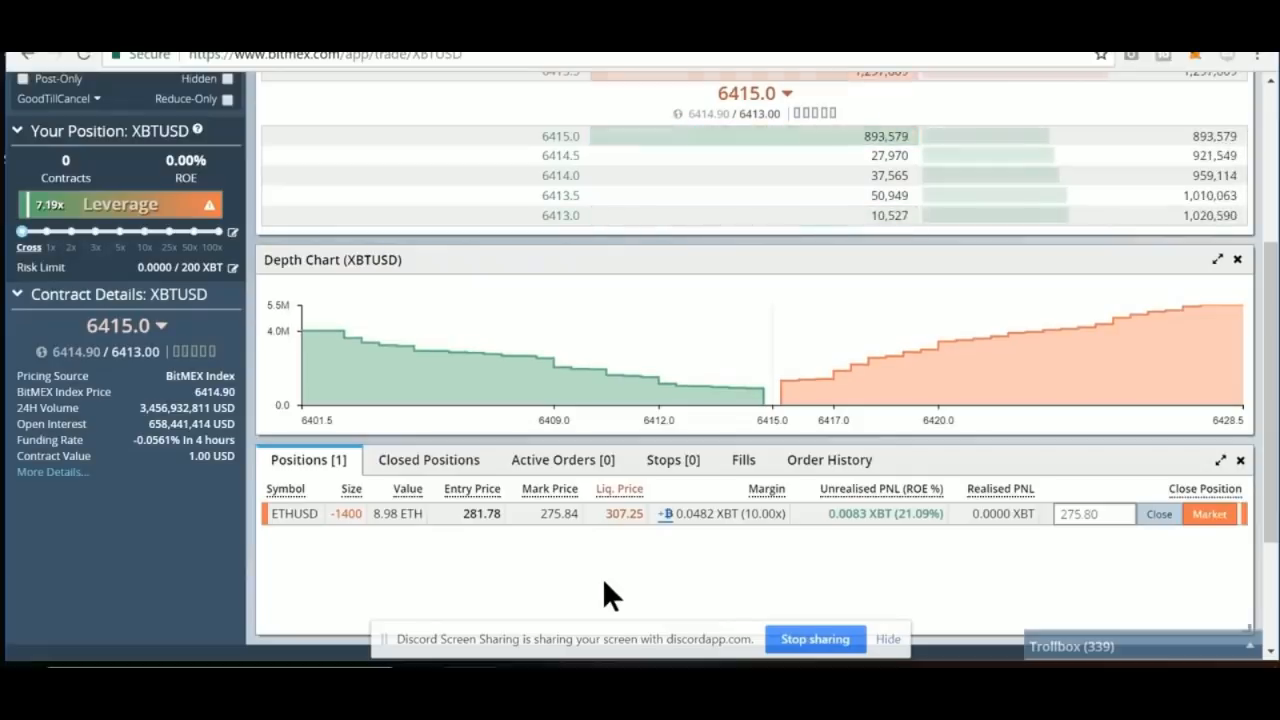
{"action": "mouse_move", "coordinate": [535, 595]}
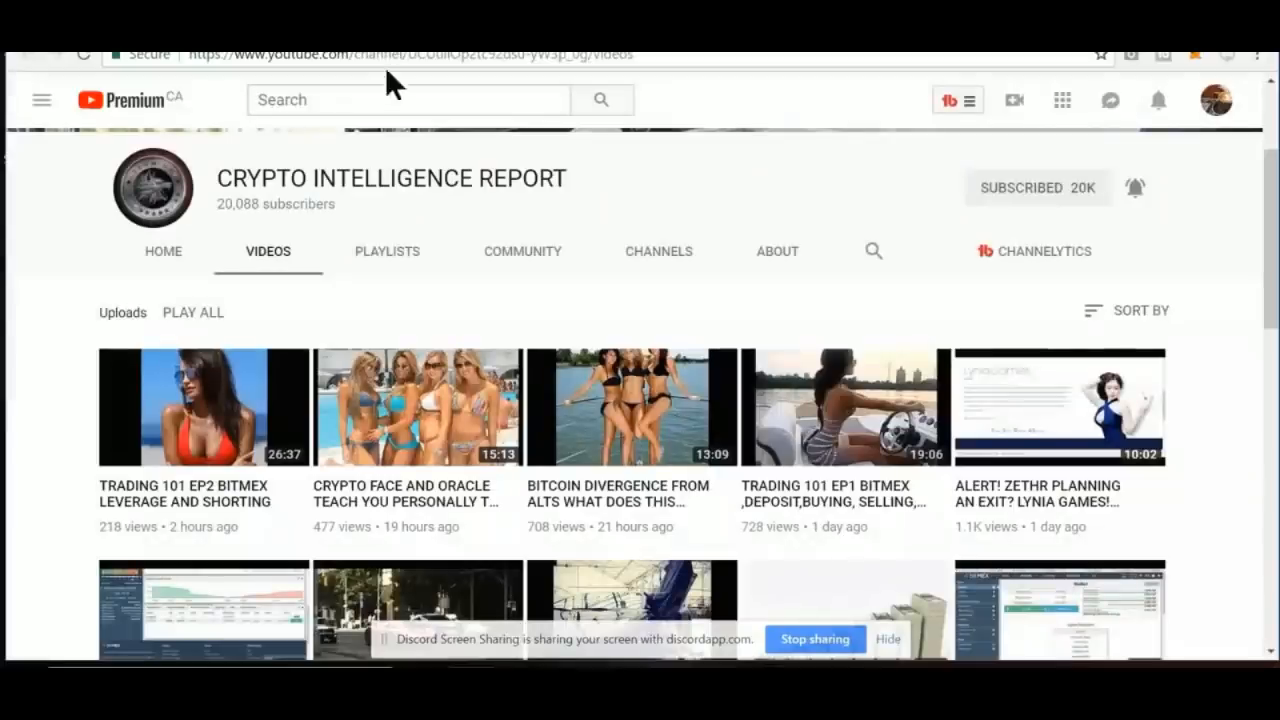
- Open TRADING 101 EP2 BITMEX LEVERAGE AND SHORTING and browse its description and 9 comments
{"action": "left_click", "coordinate": [203, 407]}
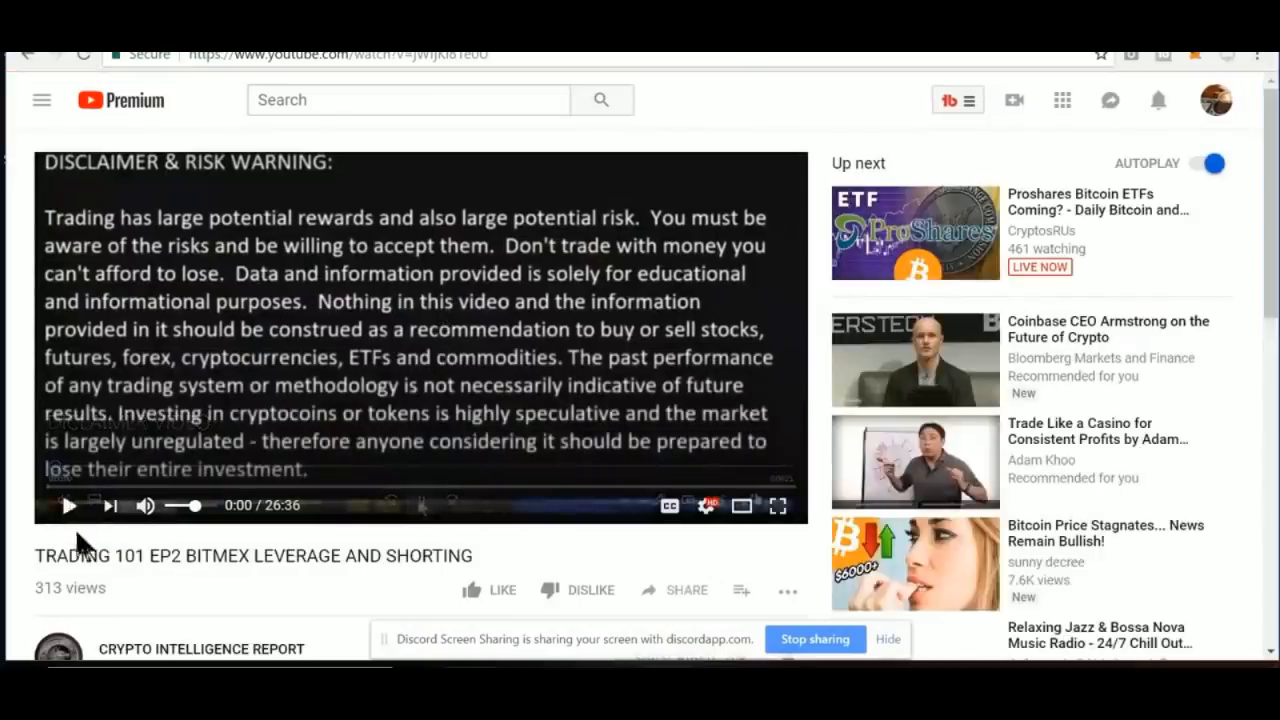
{"action": "scroll", "scroll_direction": "down", "scroll_amount": 3}
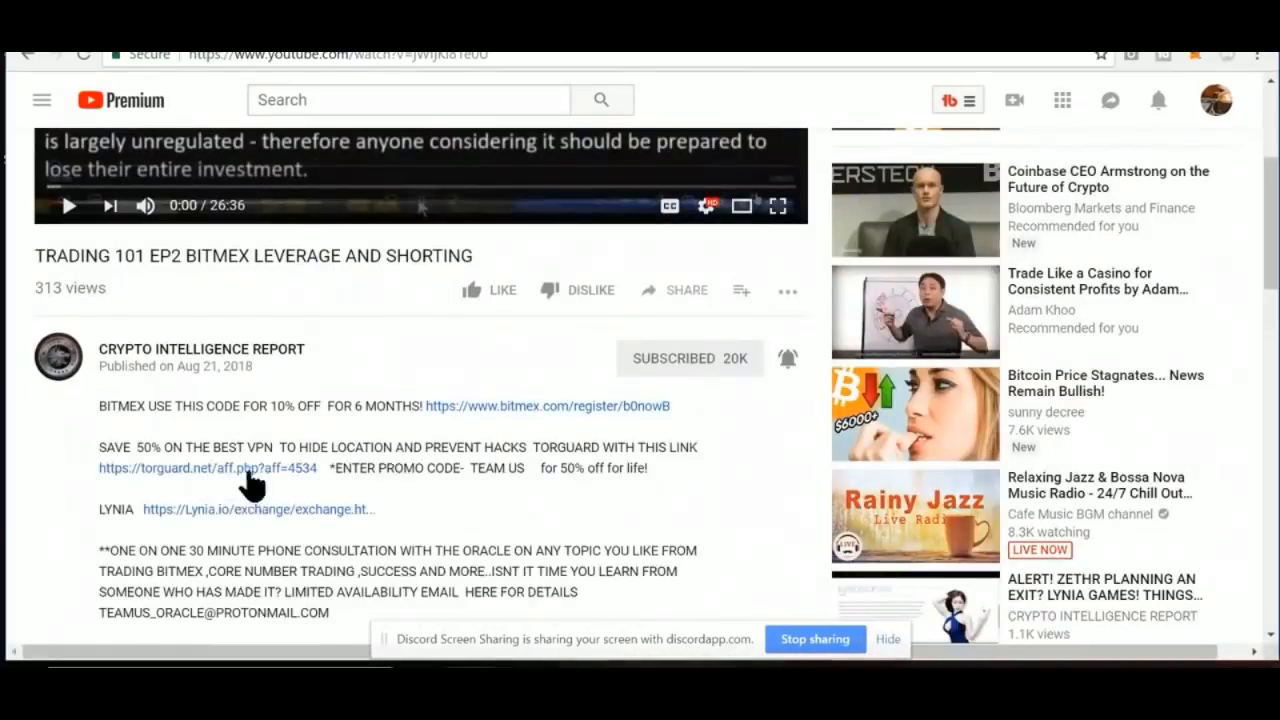
{"action": "mouse_move", "coordinate": [455, 388]}
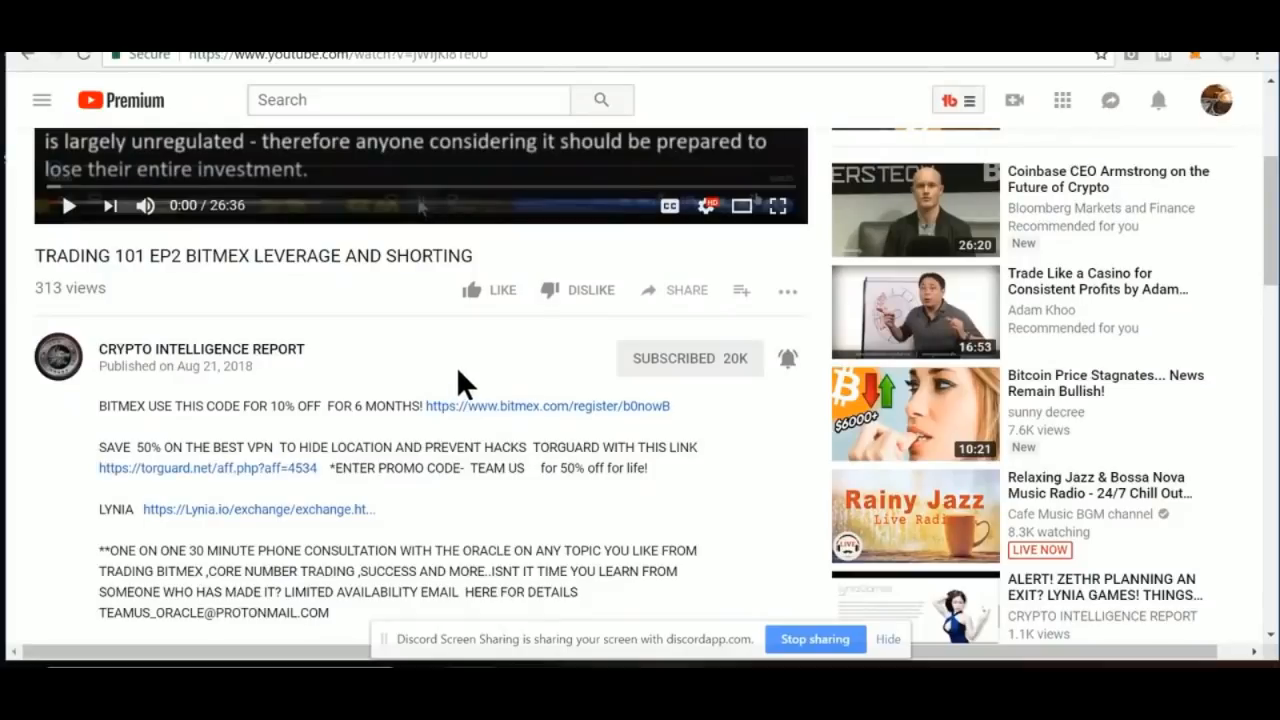
{"action": "scroll", "scroll_direction": "down", "scroll_amount": 3}
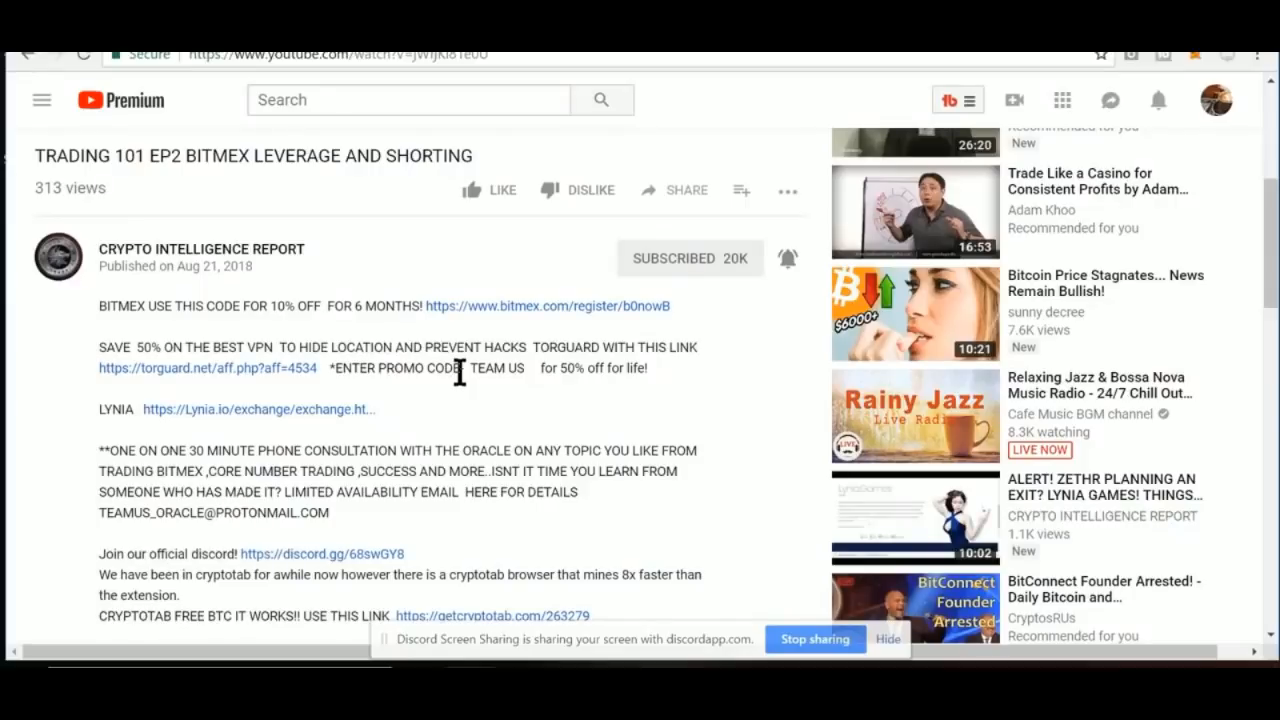
{"action": "mouse_move", "coordinate": [455, 390]}
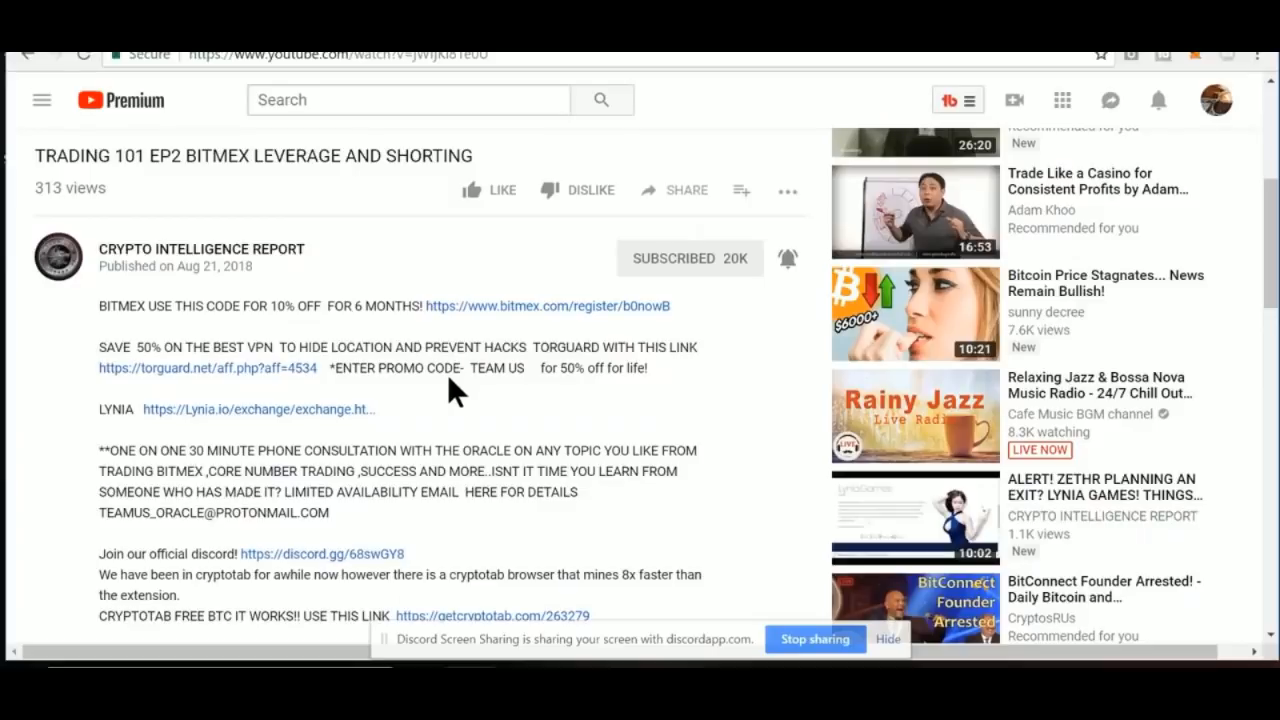
{"action": "scroll", "scroll_direction": "up", "scroll_amount": 3}
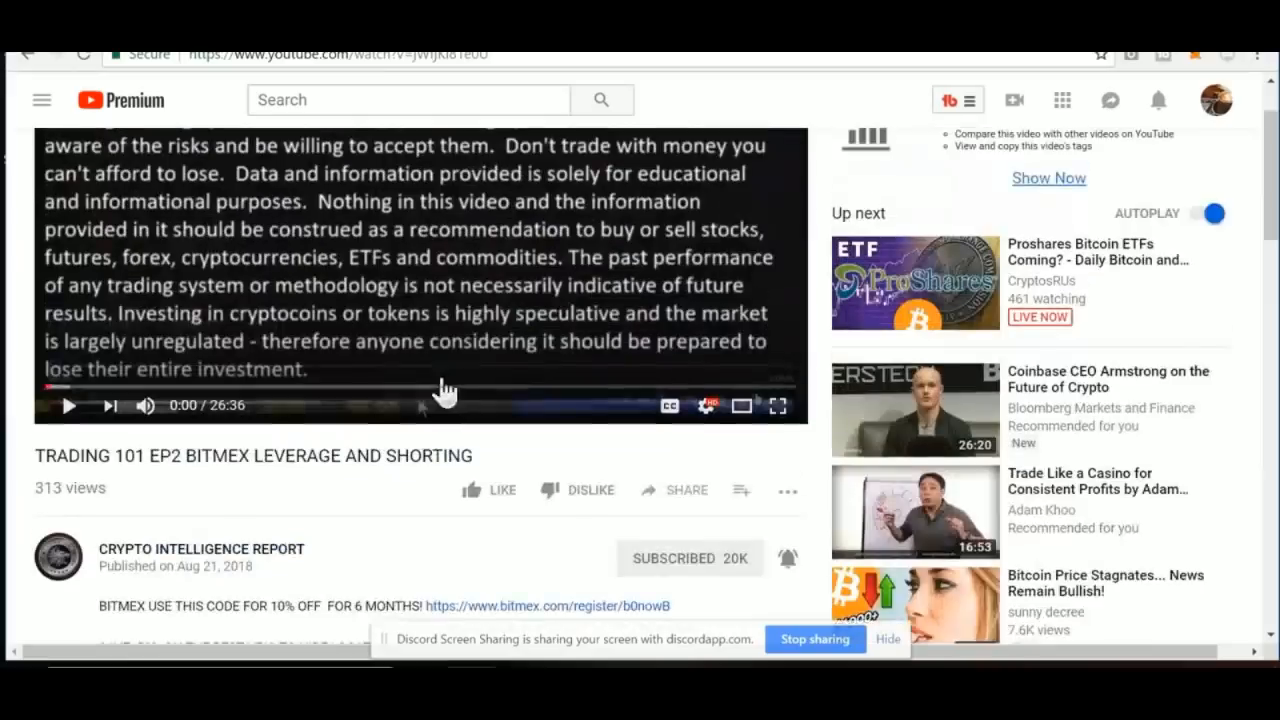
{"action": "scroll", "scroll_direction": "down", "scroll_amount": 3}
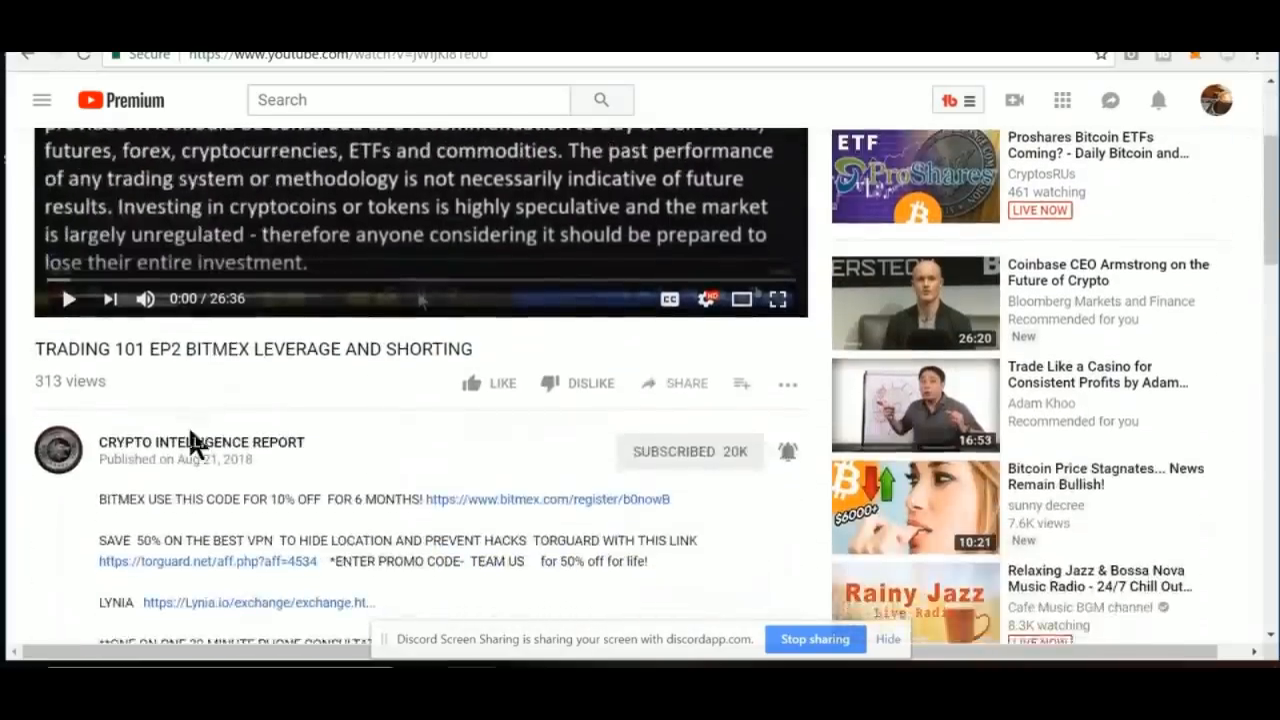
{"action": "scroll", "scroll_direction": "down", "scroll_amount": 3}
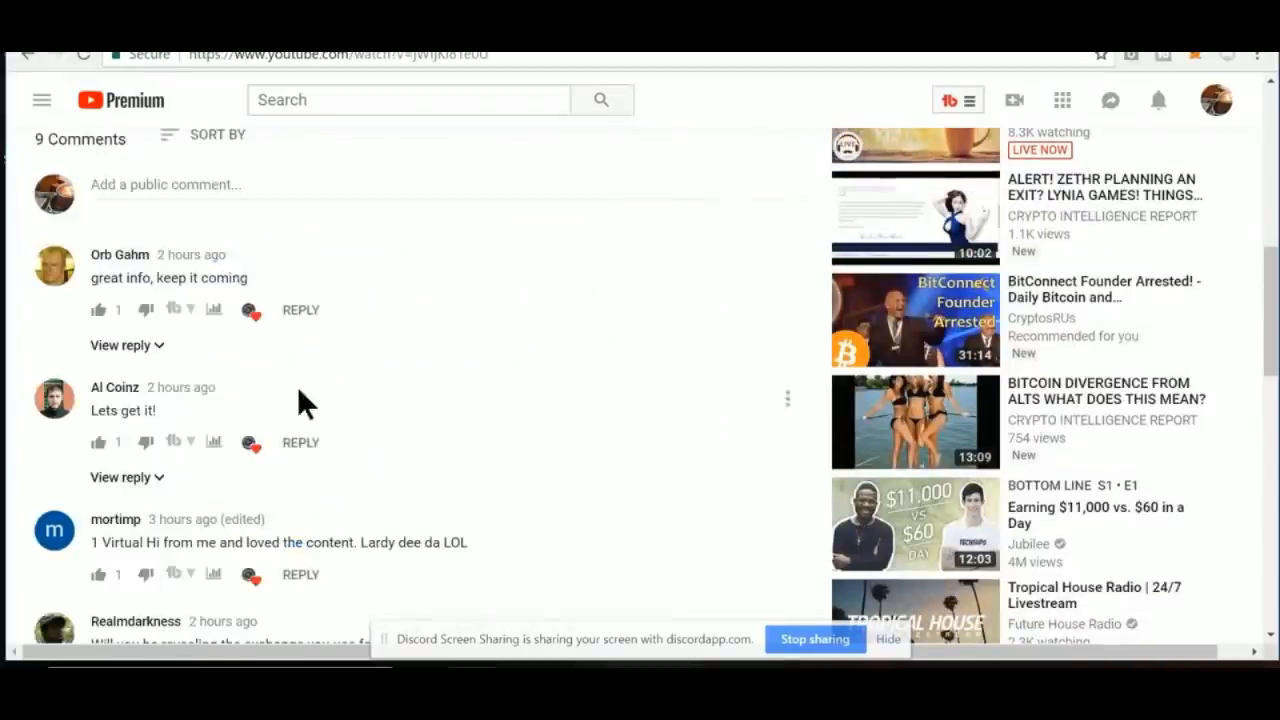
{"action": "scroll", "scroll_direction": "up", "scroll_amount": 3}
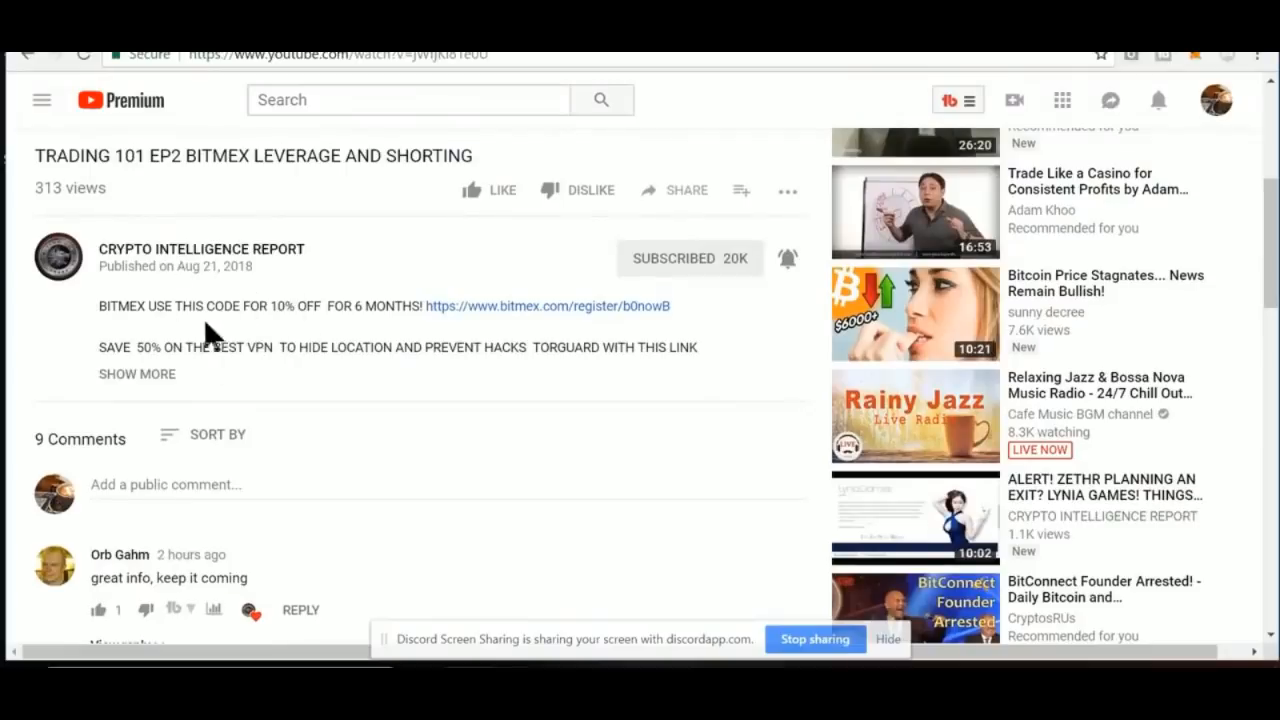
- Expand and browse the full video description, then return to the BitMEX XBTUSD page
{"action": "left_click", "coordinate": [137, 373]}
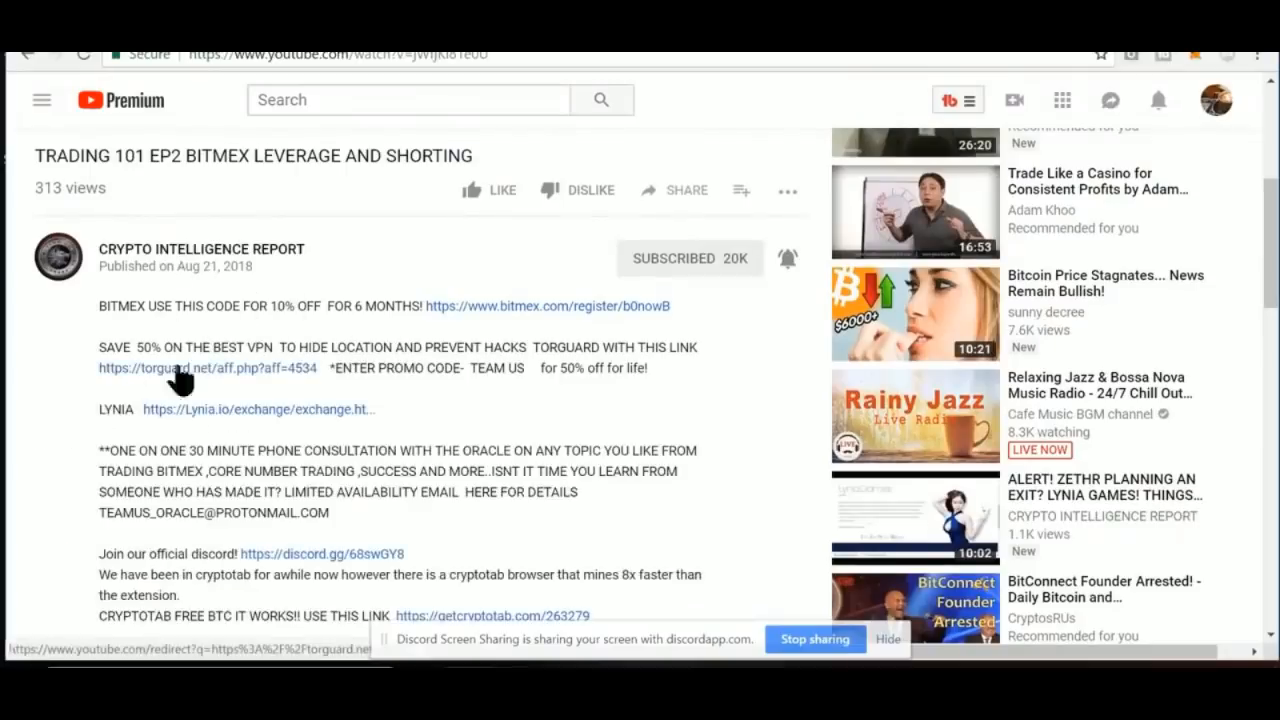
{"action": "scroll", "scroll_direction": "down", "scroll_amount": 3}
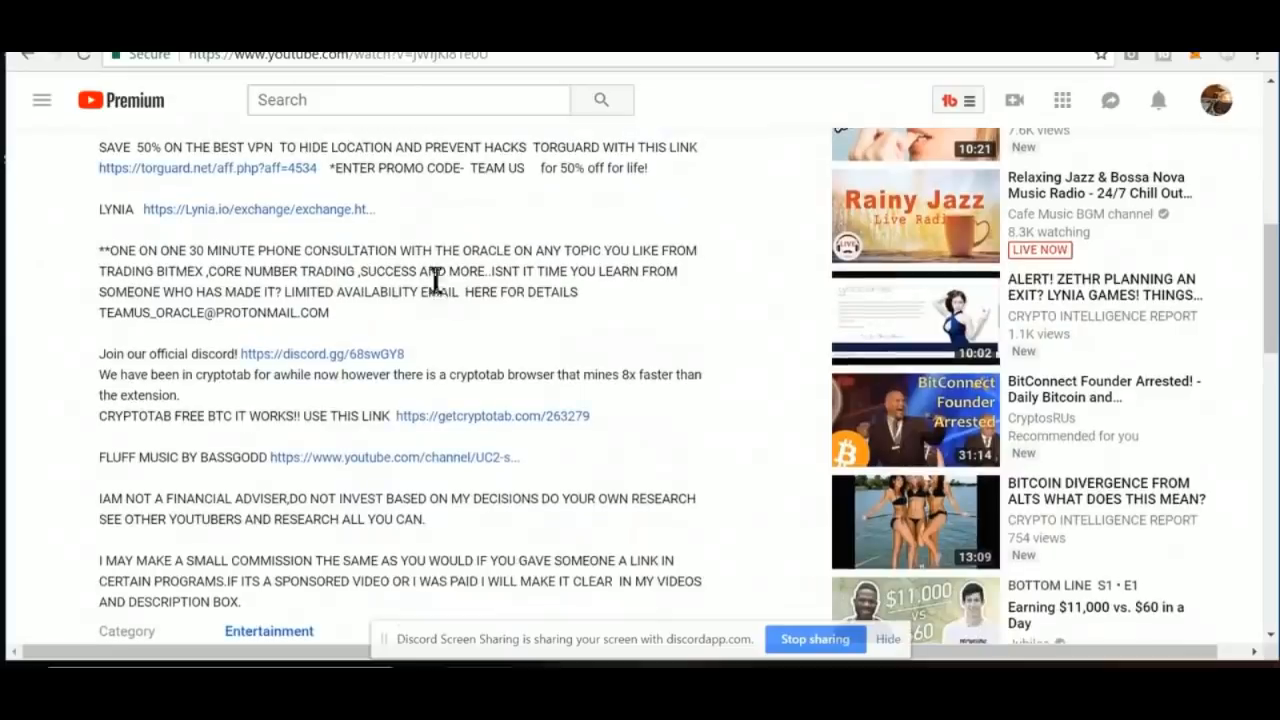
{"action": "mouse_move", "coordinate": [460, 258]}
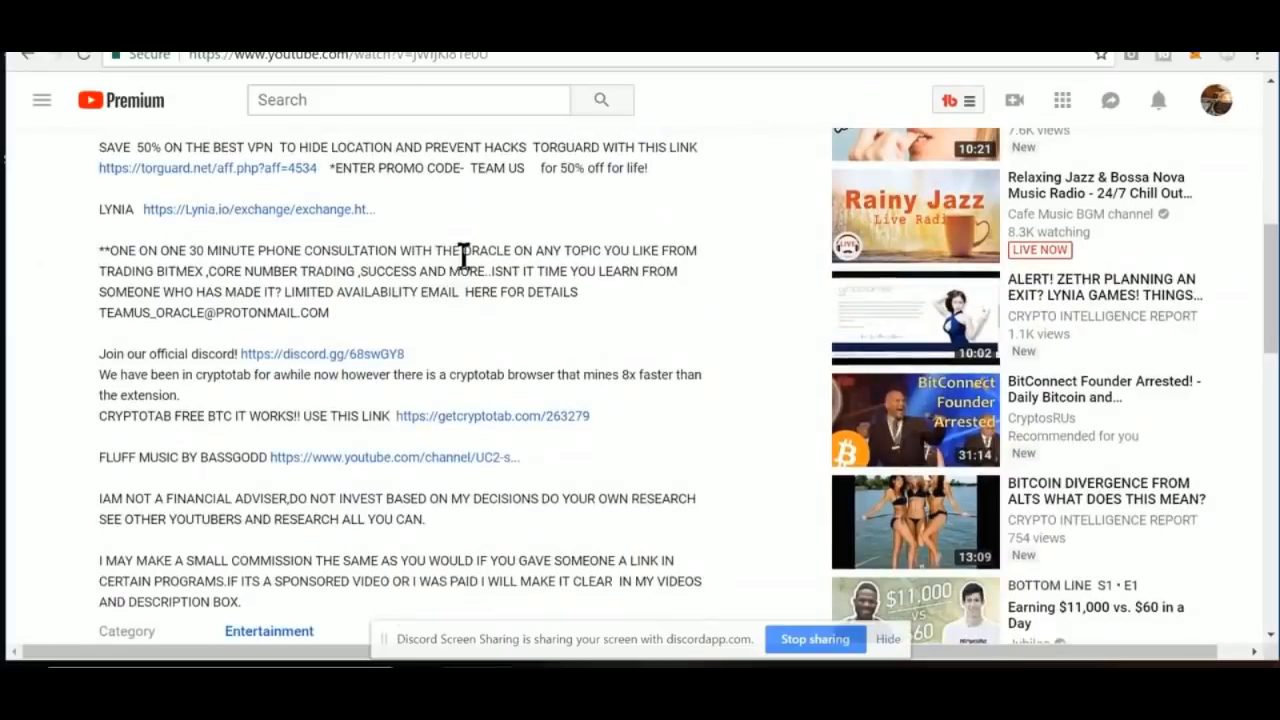
{"action": "scroll", "scroll_direction": "up", "scroll_amount": 3}
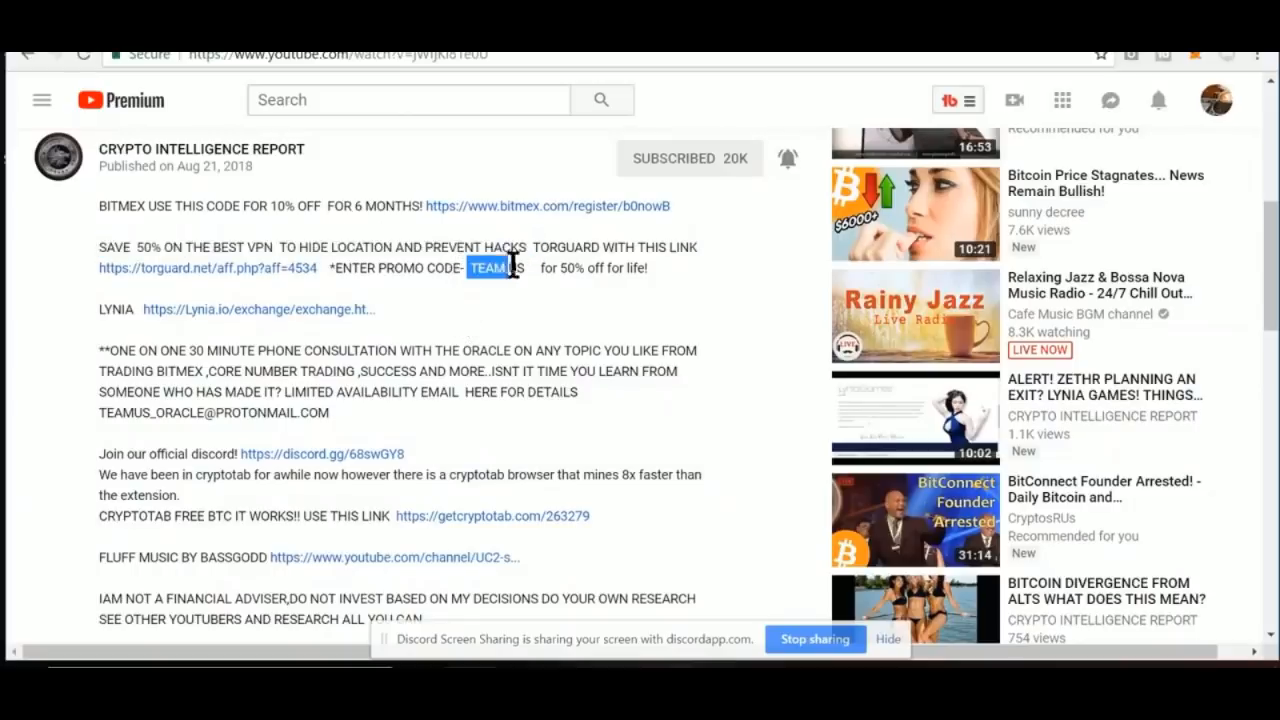
{"action": "mouse_move", "coordinate": [527, 343]}
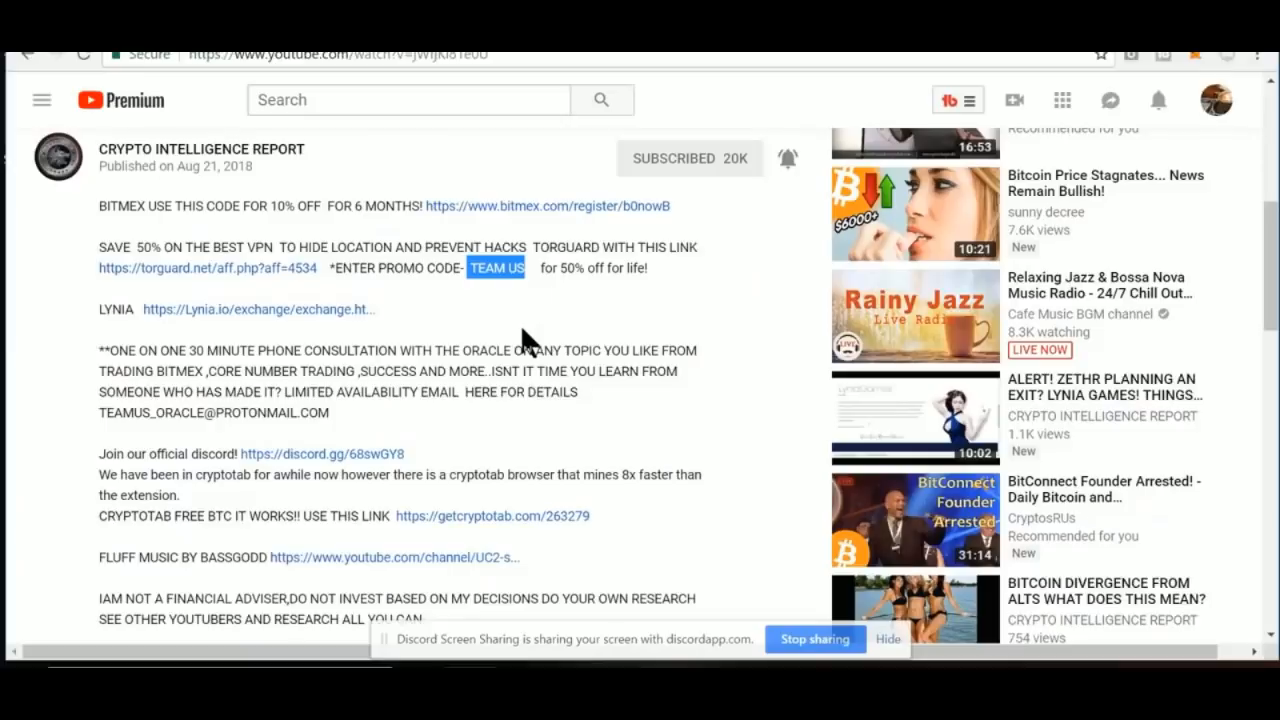
{"action": "mouse_move", "coordinate": [538, 325]}
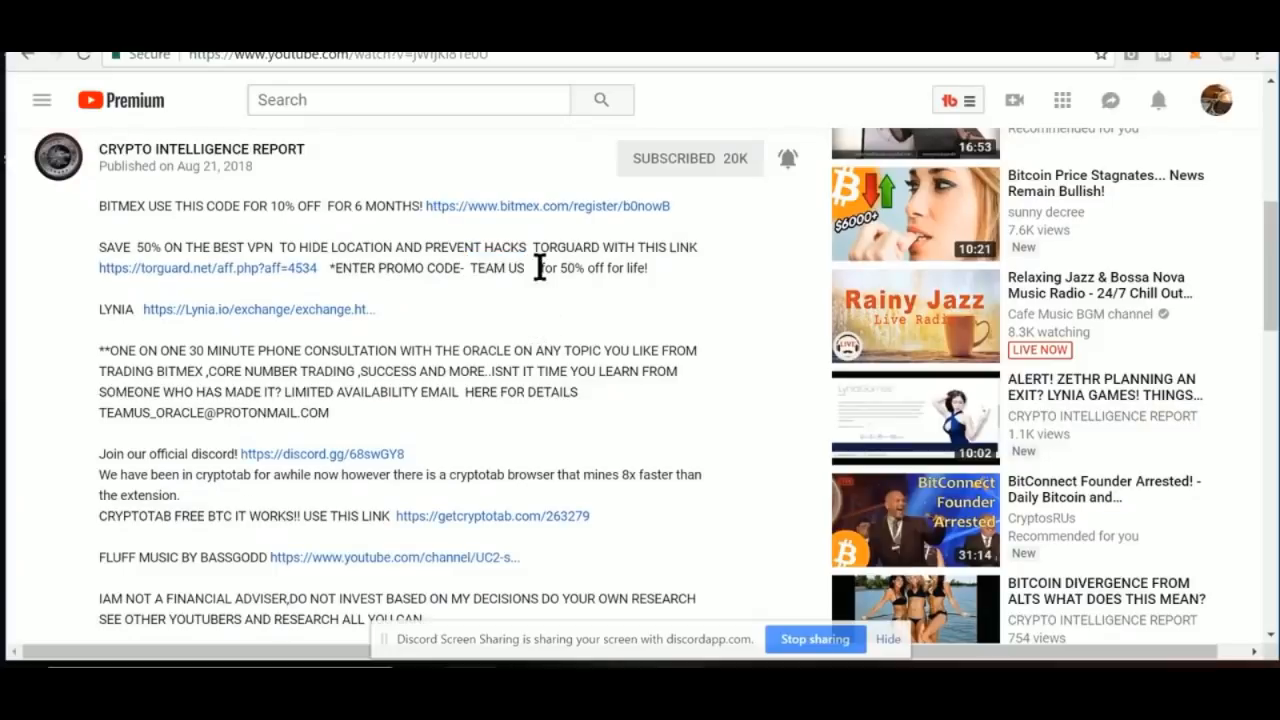
{"action": "mouse_move", "coordinate": [490, 330]}
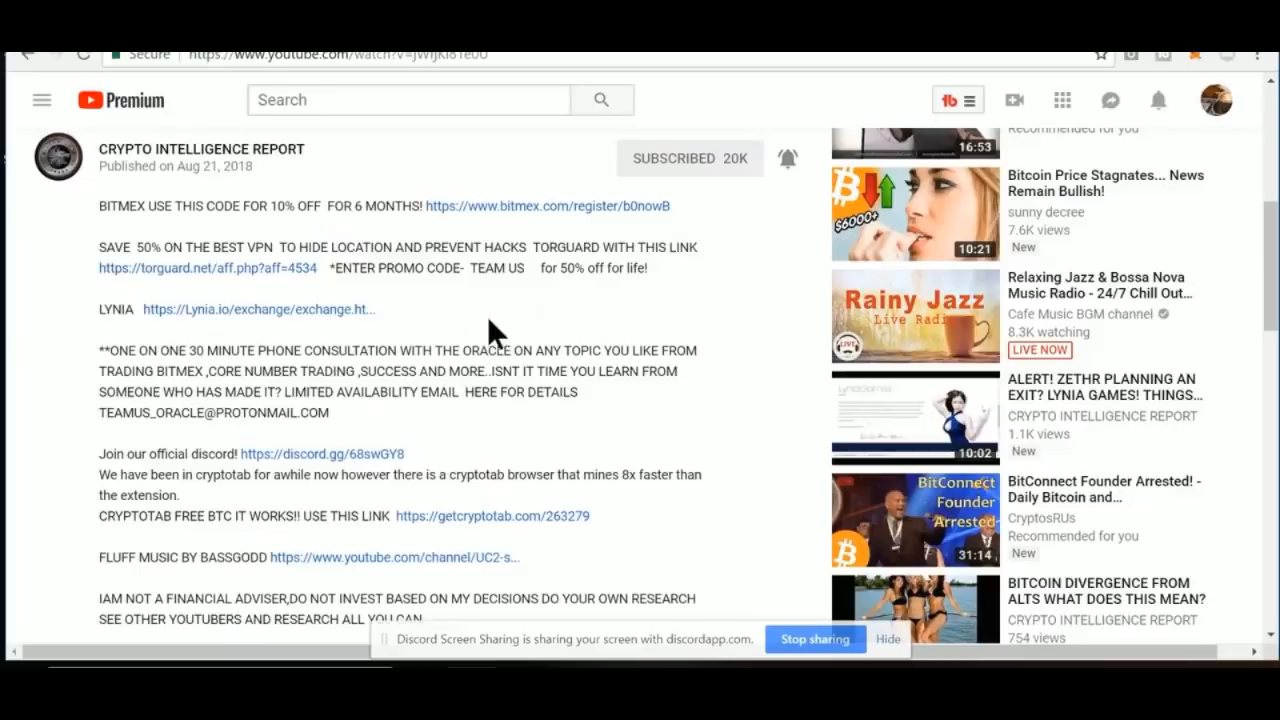
{"action": "mouse_move", "coordinate": [330, 388]}
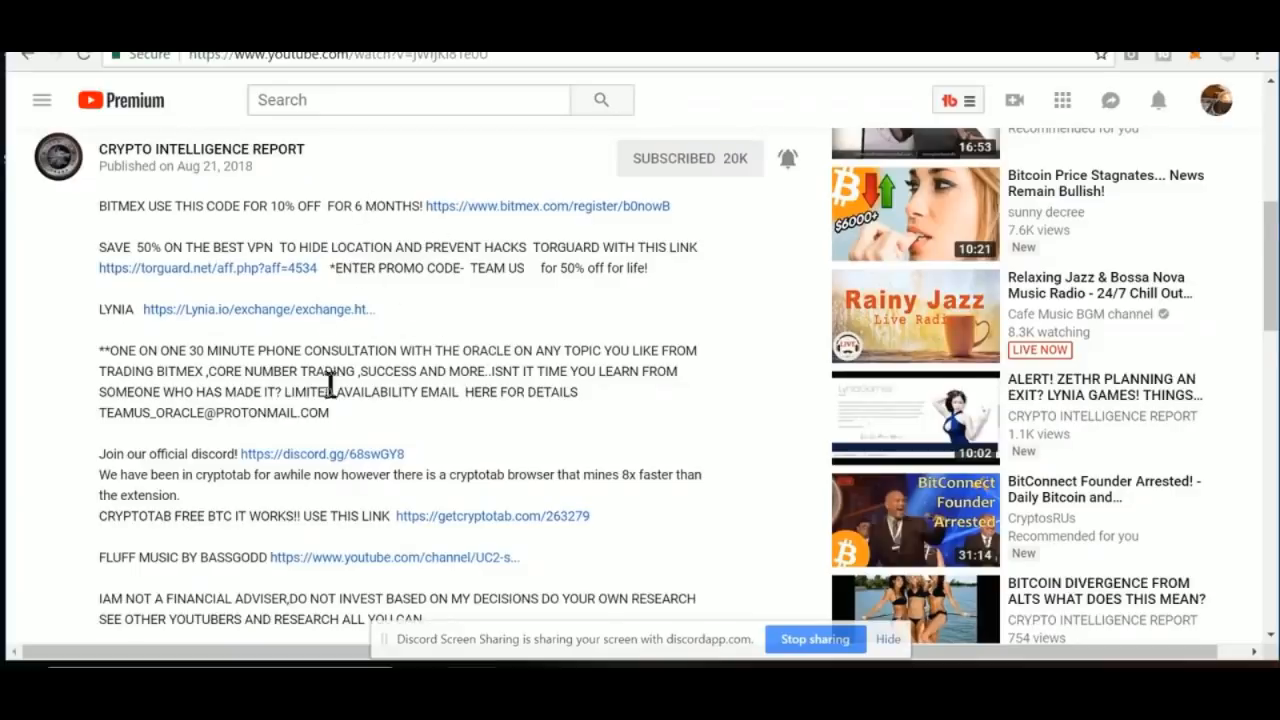
{"action": "scroll", "scroll_direction": "down", "scroll_amount": 3}
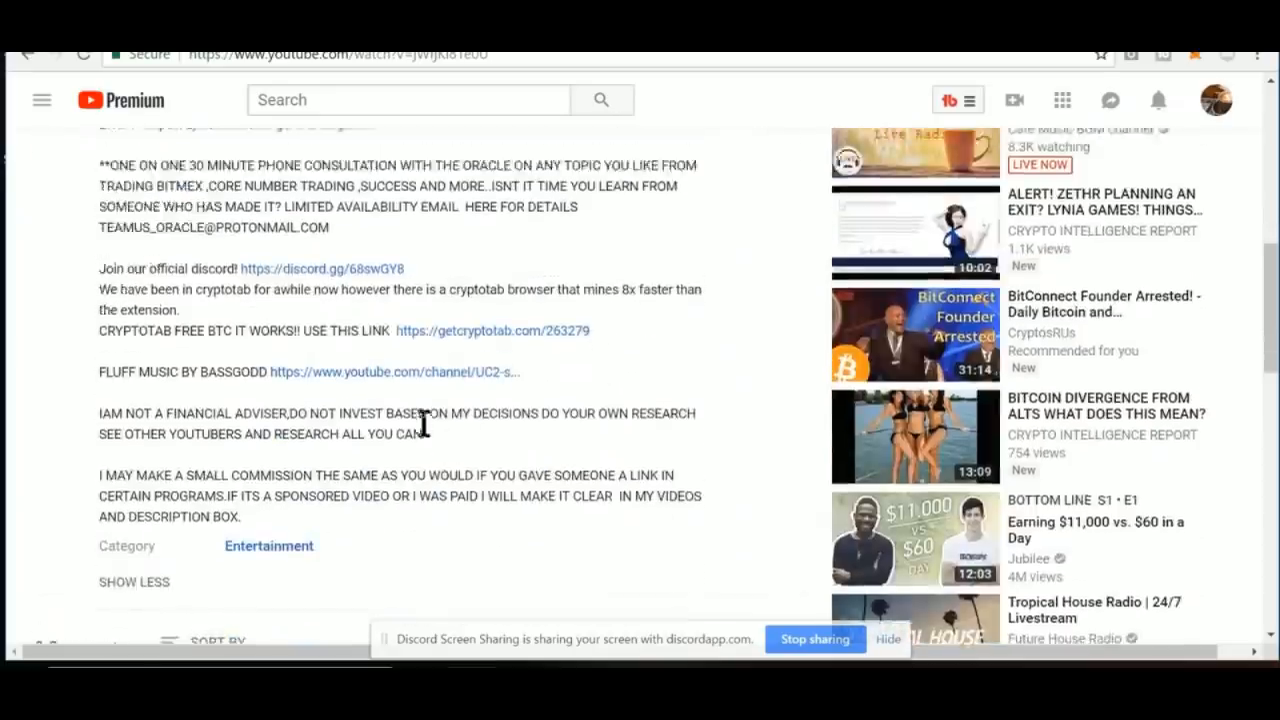
{"action": "scroll", "scroll_direction": "down", "scroll_amount": 3}
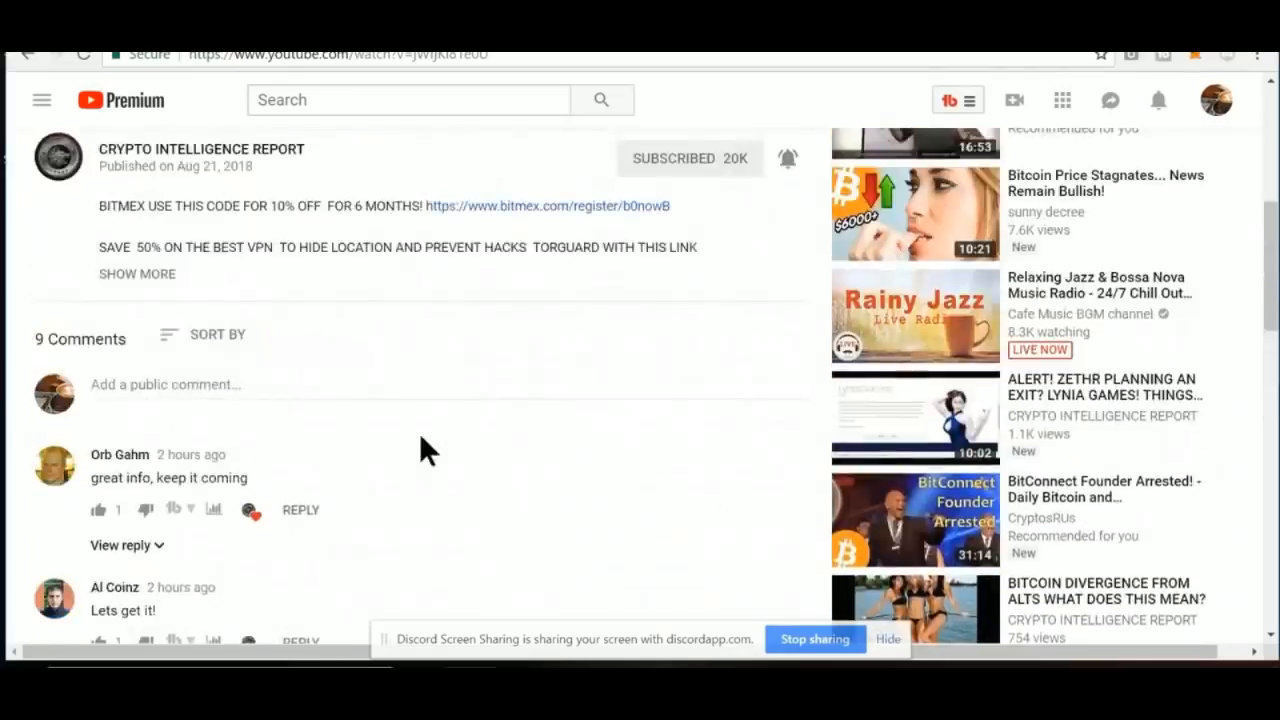
{"action": "left_click", "coordinate": [137, 273]}
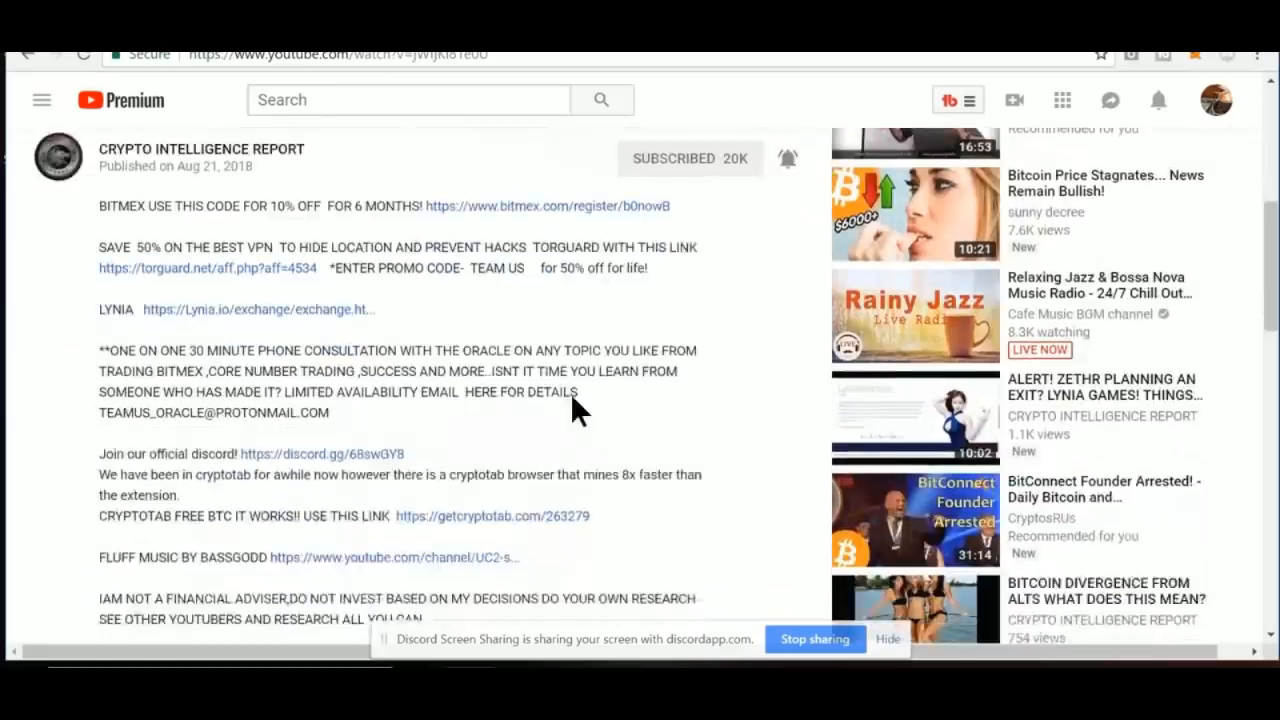
{"action": "scroll", "scroll_direction": "up", "scroll_amount": 3}
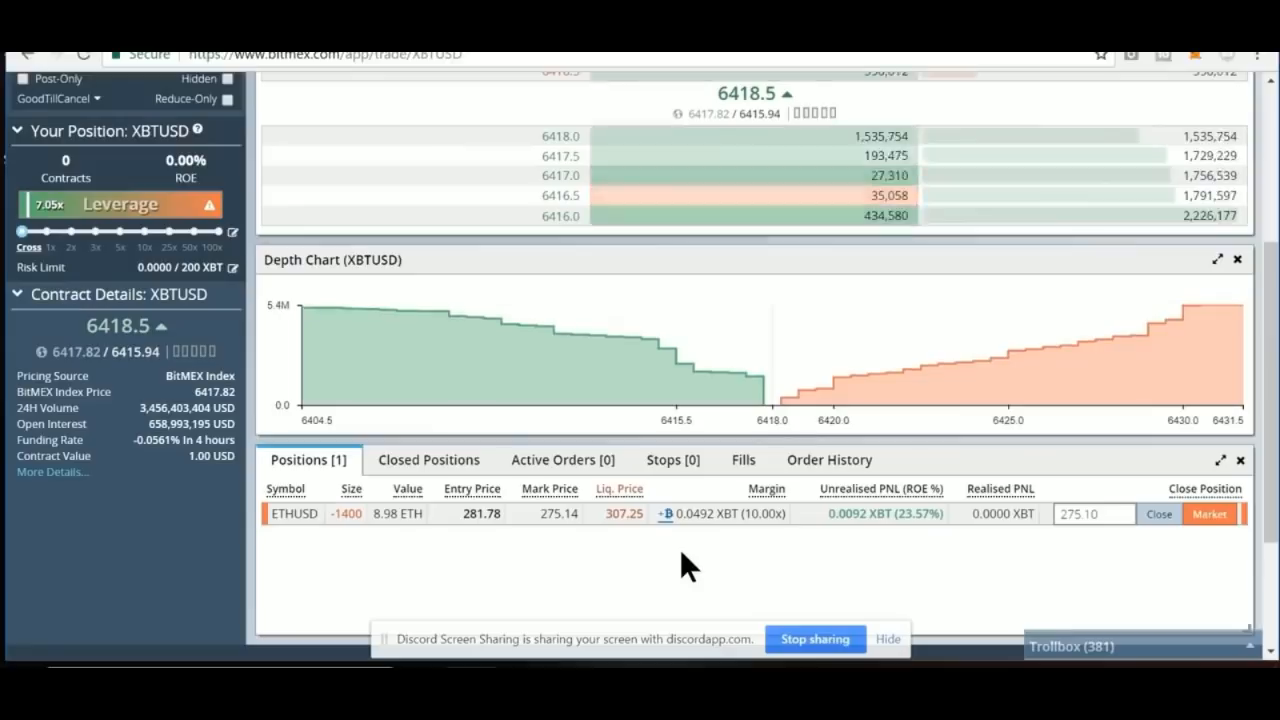
- Scroll to the top and load the Ethereum ETHUSD contract's trade page
{"action": "scroll", "scroll_direction": "up", "scroll_amount": 3}
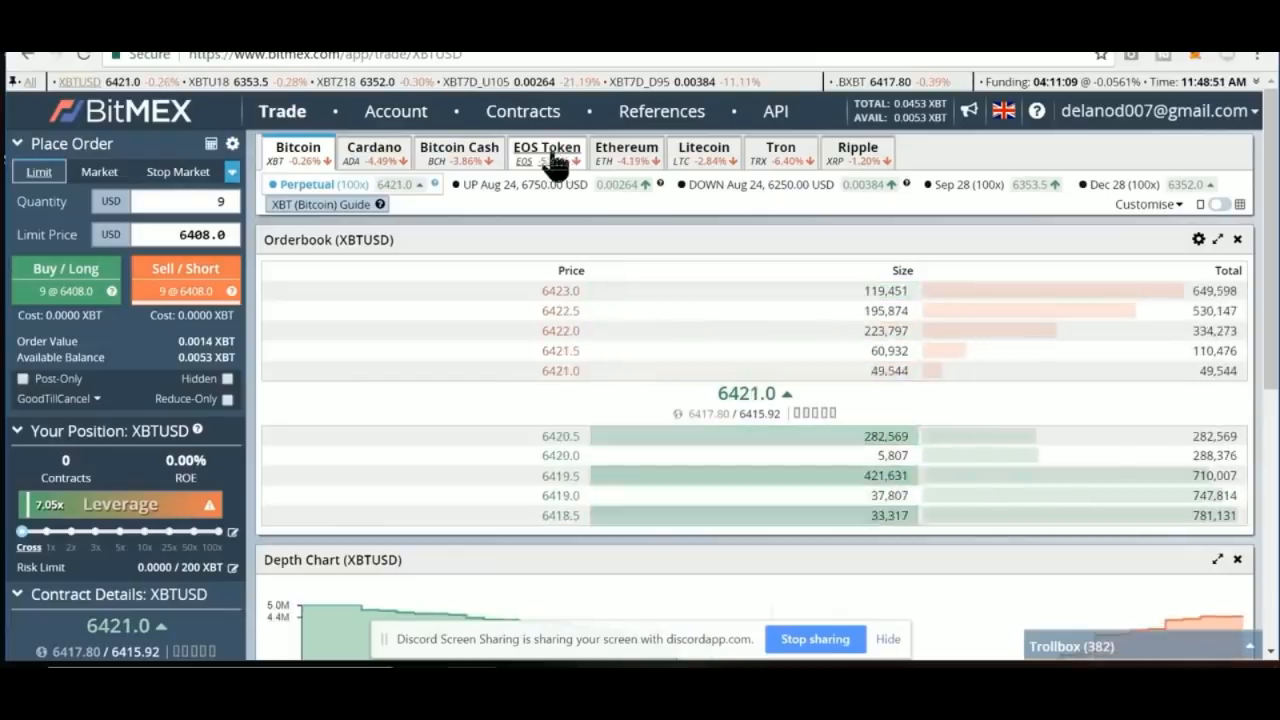
{"action": "left_click", "coordinate": [625, 147]}
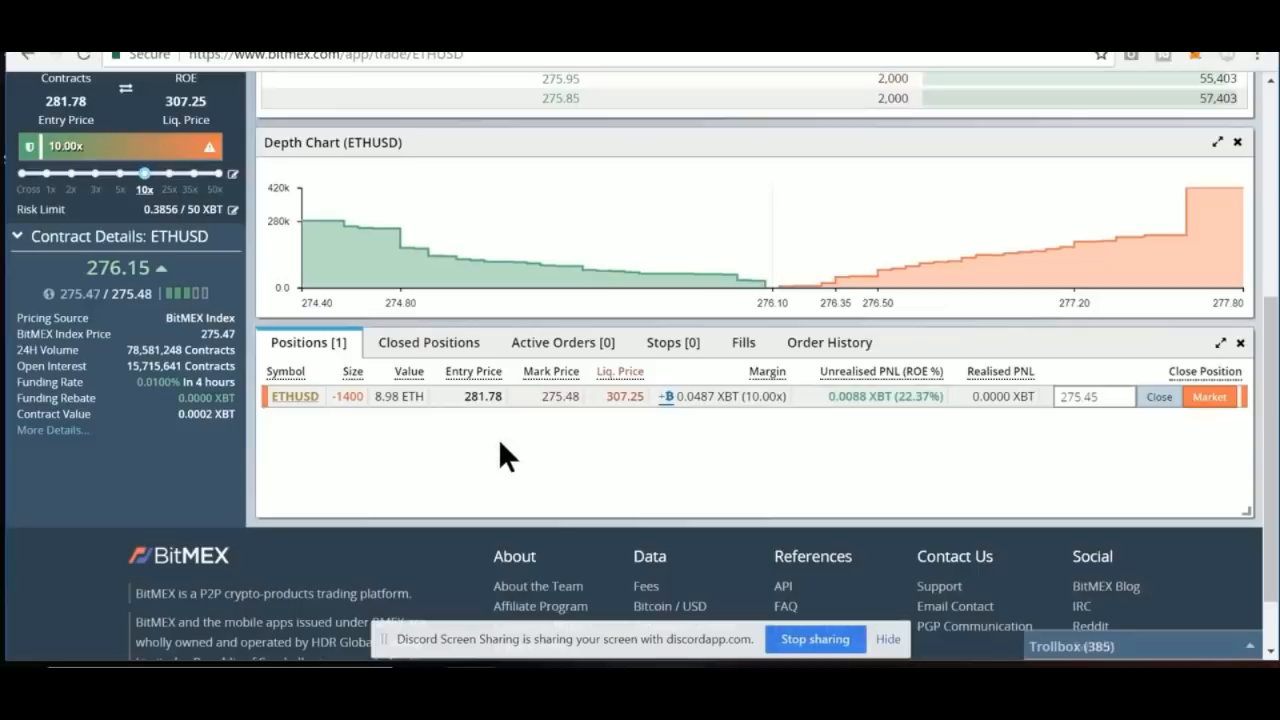
{"action": "mouse_move", "coordinate": [520, 453]}
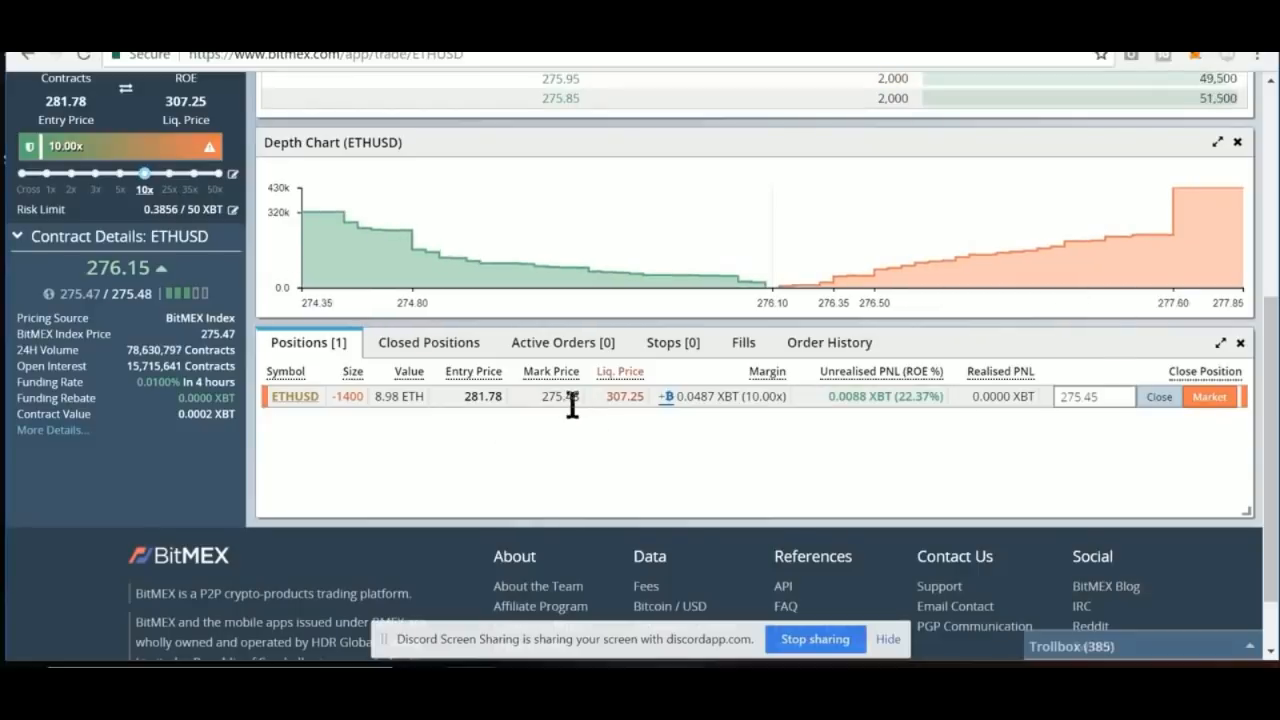
- Highlight the ETHUSD short's liquidation price in the Positions panel
{"action": "double_click", "coordinate": [623, 396]}
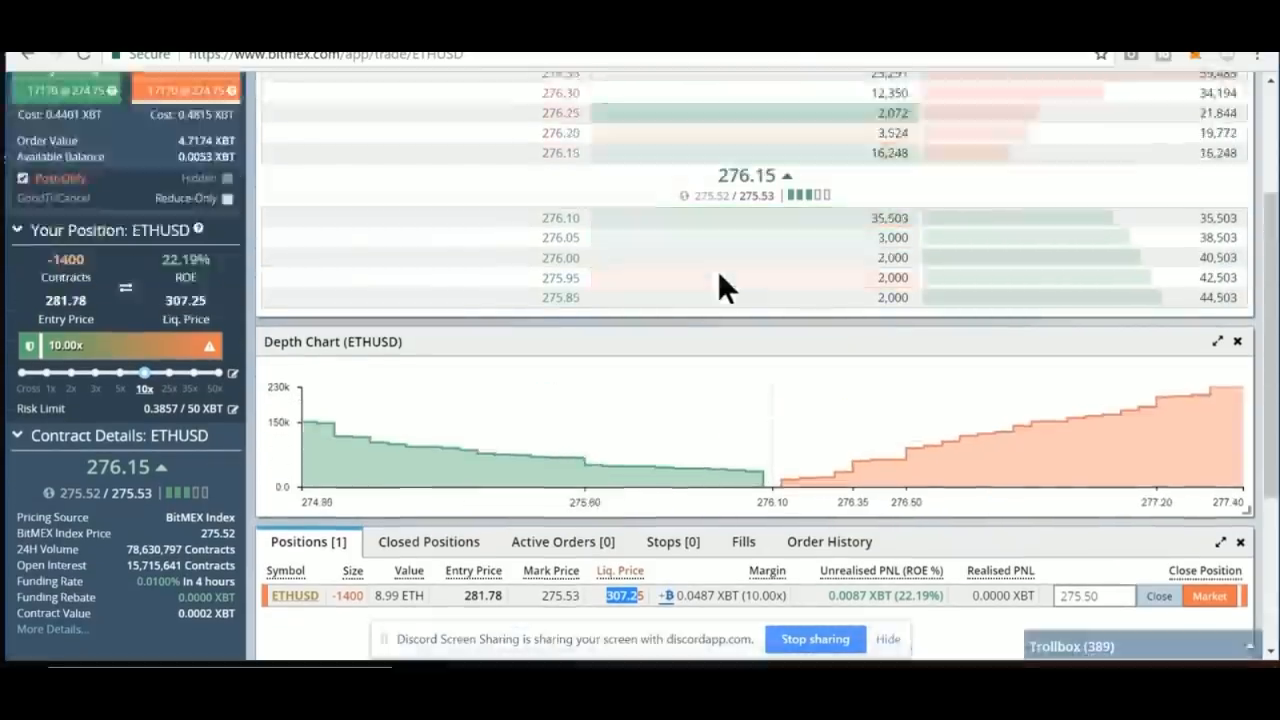
{"action": "mouse_move", "coordinate": [965, 410]}
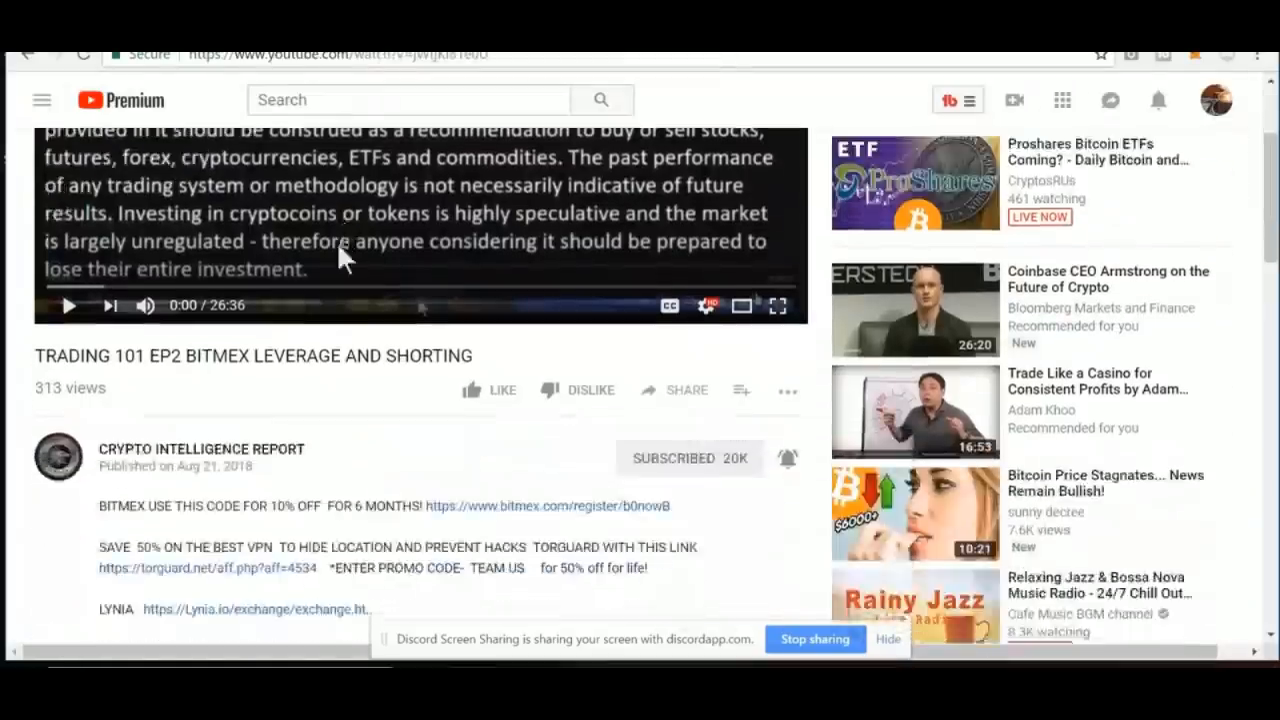
- Highlight the one-on-one phone consultation paragraph in the YouTube description and browse the comments
{"action": "scroll", "scroll_direction": "down", "scroll_amount": 3}
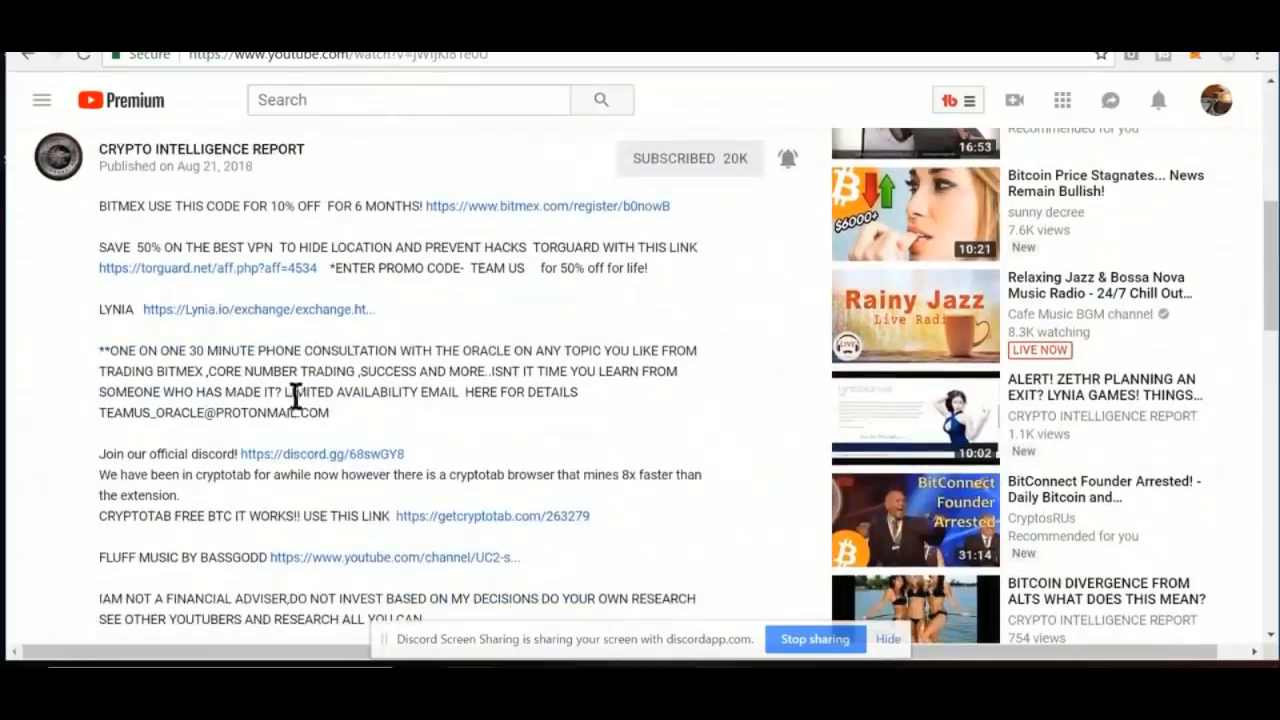
{"action": "mouse_move", "coordinate": [355, 425]}
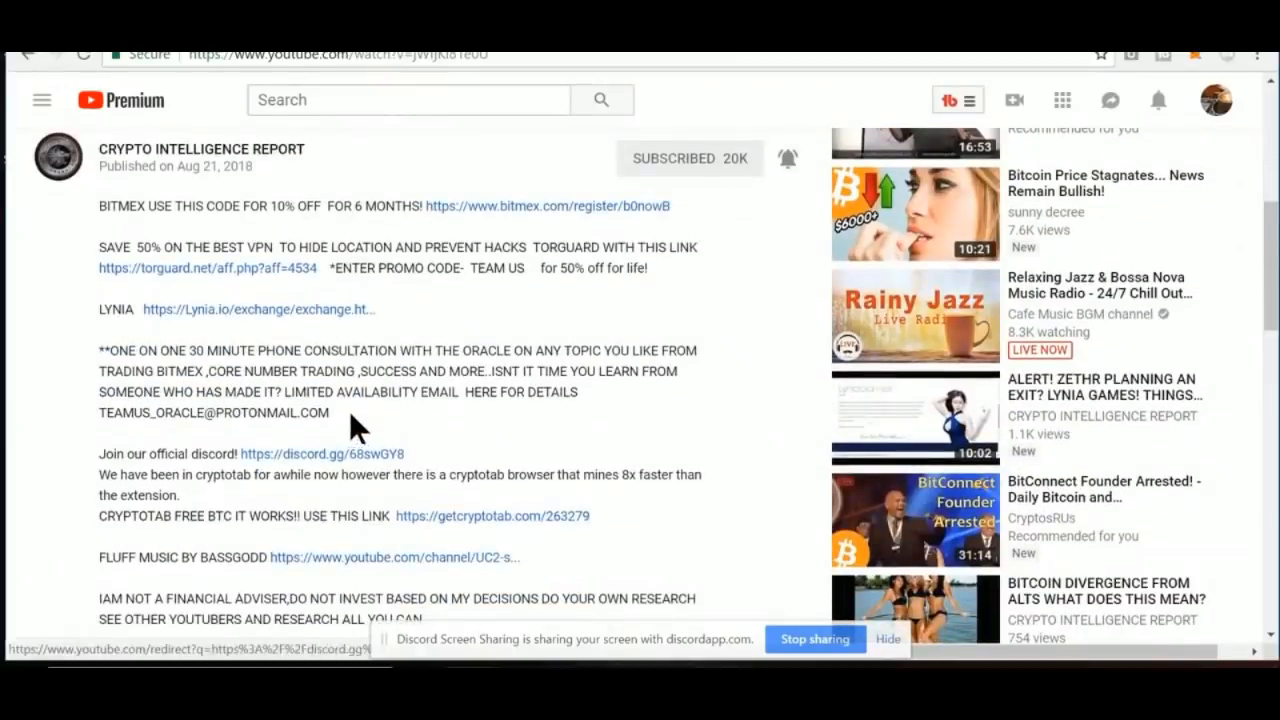
{"action": "left_click_drag", "start_coordinate": [97, 350], "coordinate": [330, 412]}
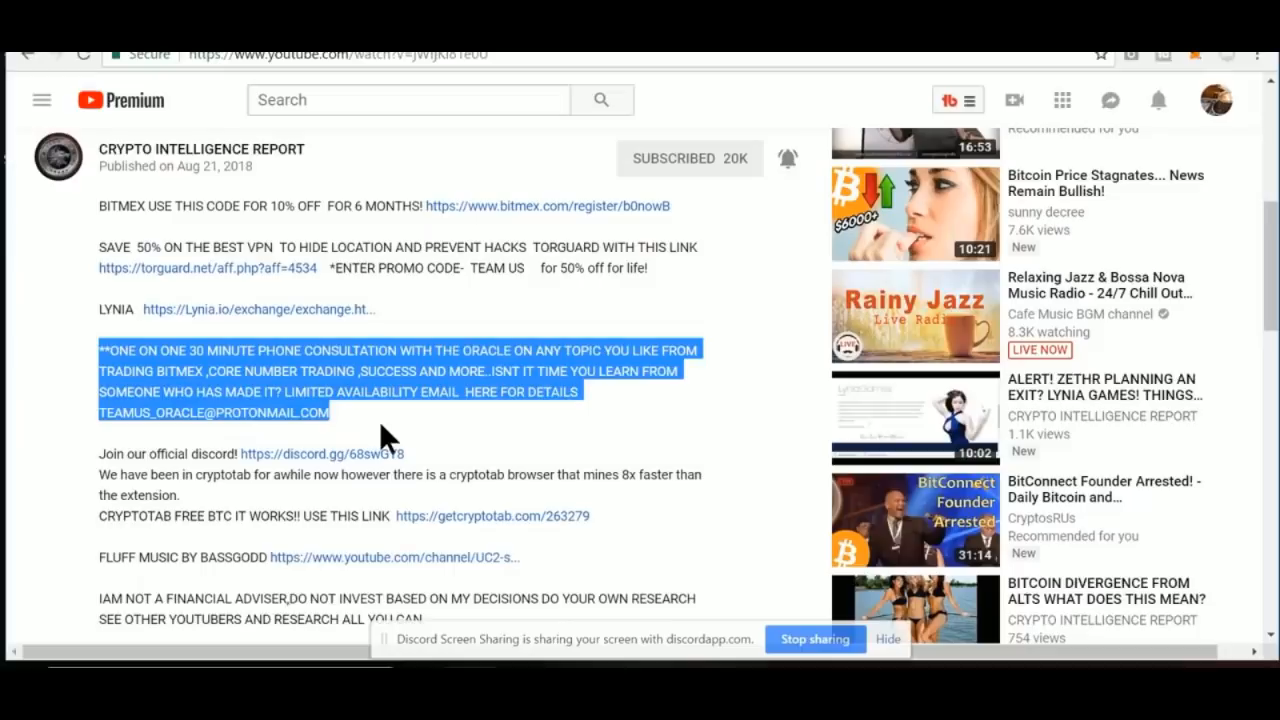
{"action": "scroll", "scroll_direction": "up", "scroll_amount": 3}
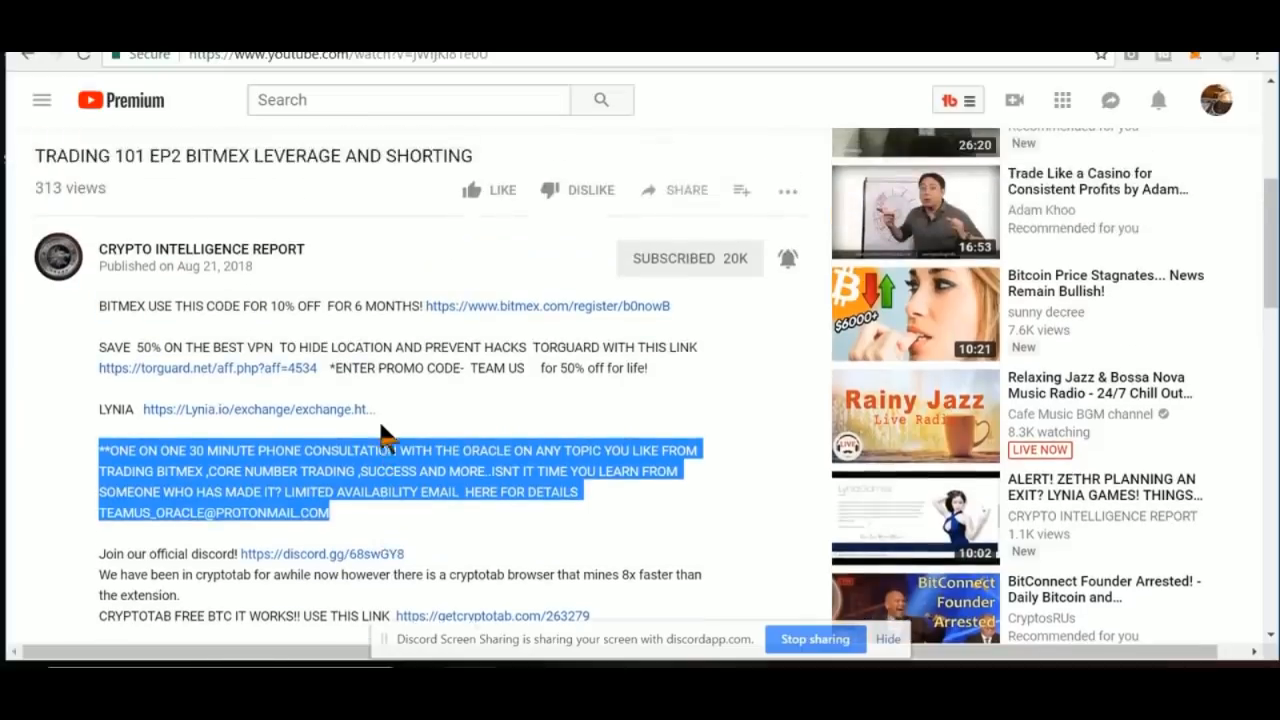
{"action": "mouse_move", "coordinate": [422, 525]}
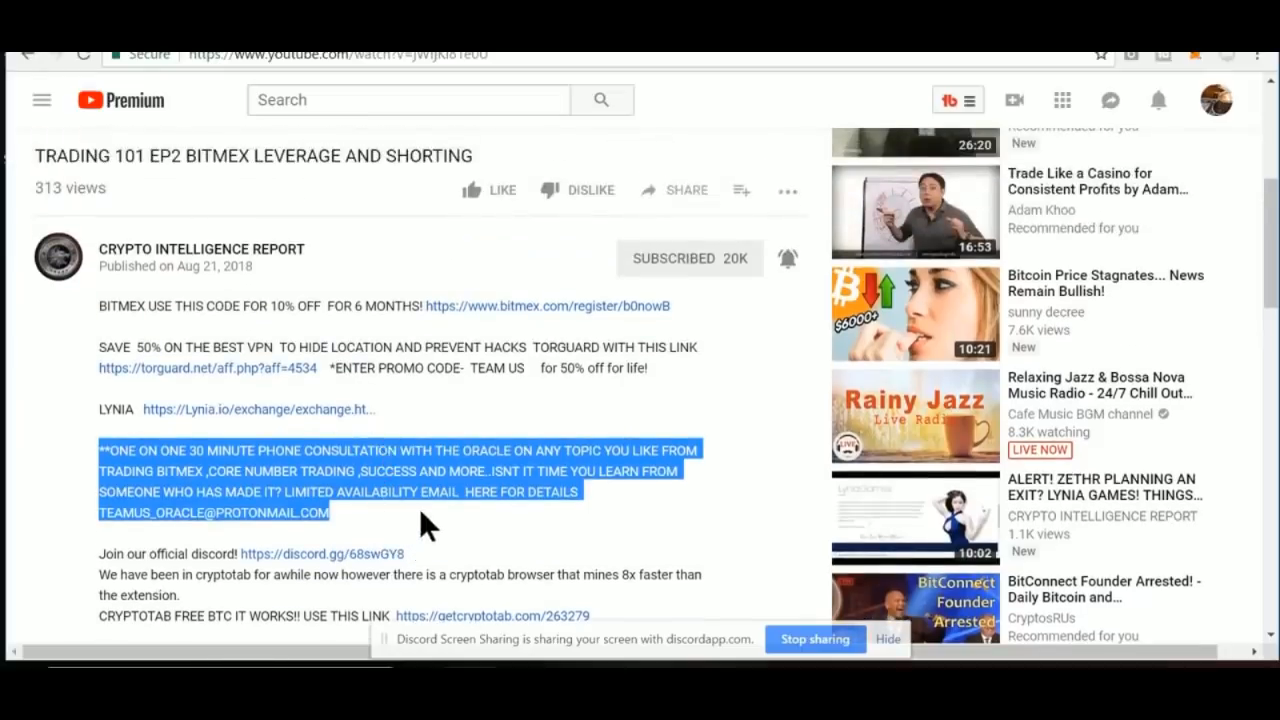
{"action": "scroll", "scroll_direction": "down", "scroll_amount": 3}
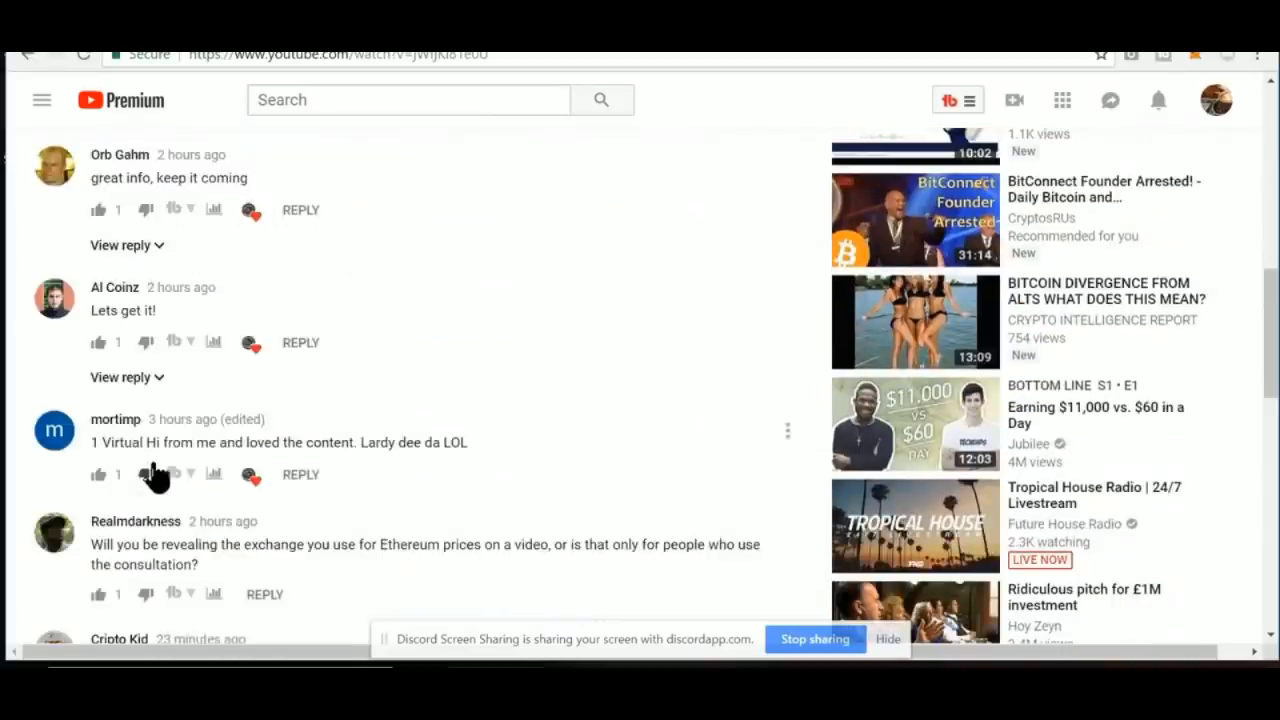
{"action": "scroll", "scroll_direction": "up", "scroll_amount": 3}
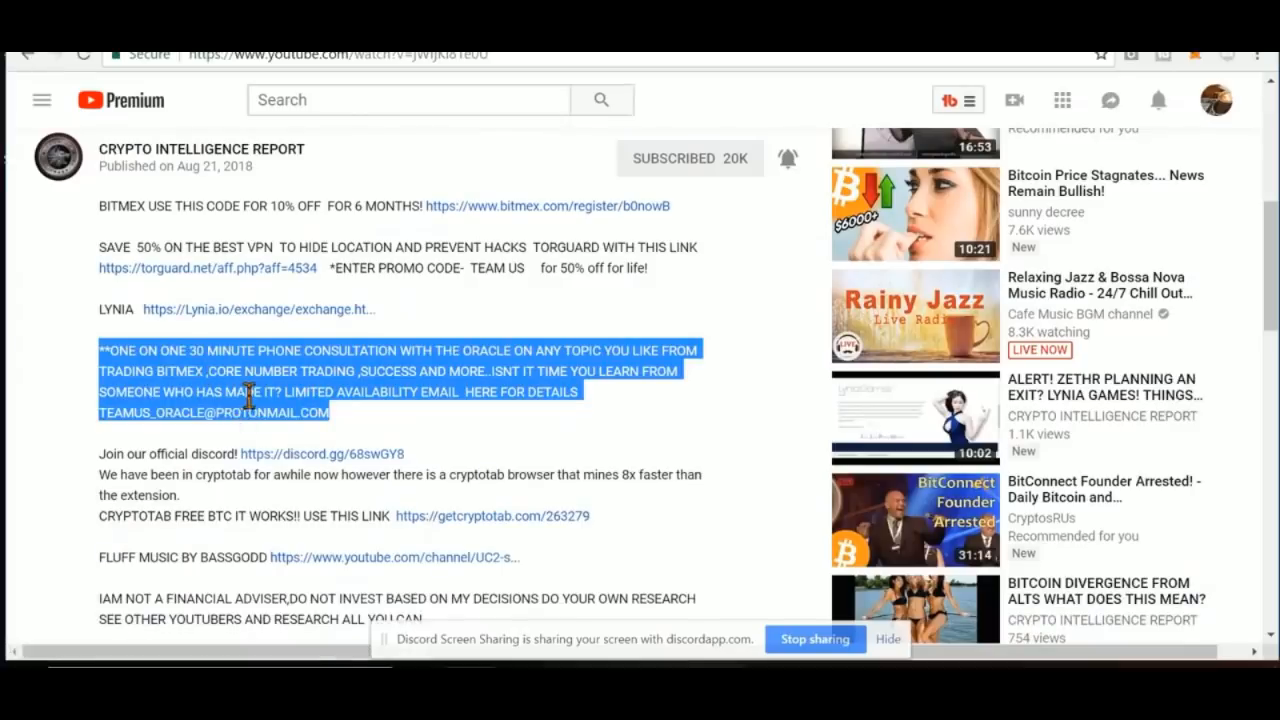
{"action": "mouse_move", "coordinate": [595, 430]}
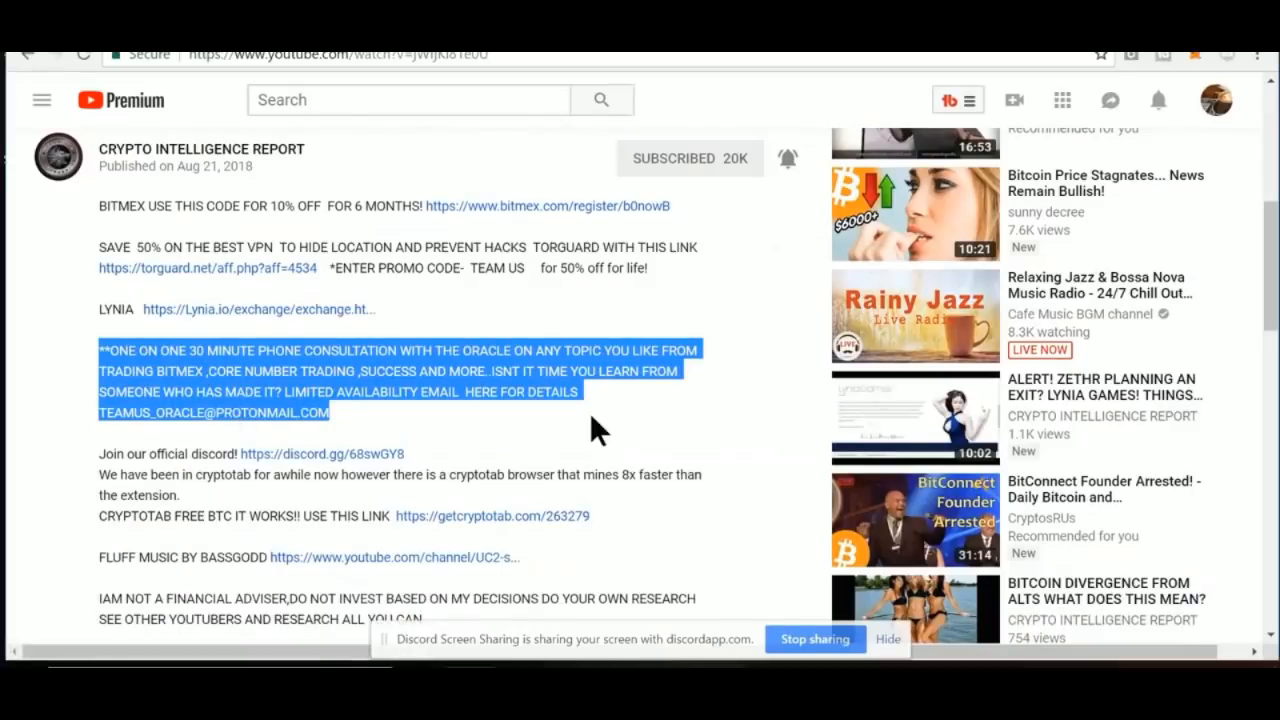
{"action": "mouse_move", "coordinate": [615, 415]}
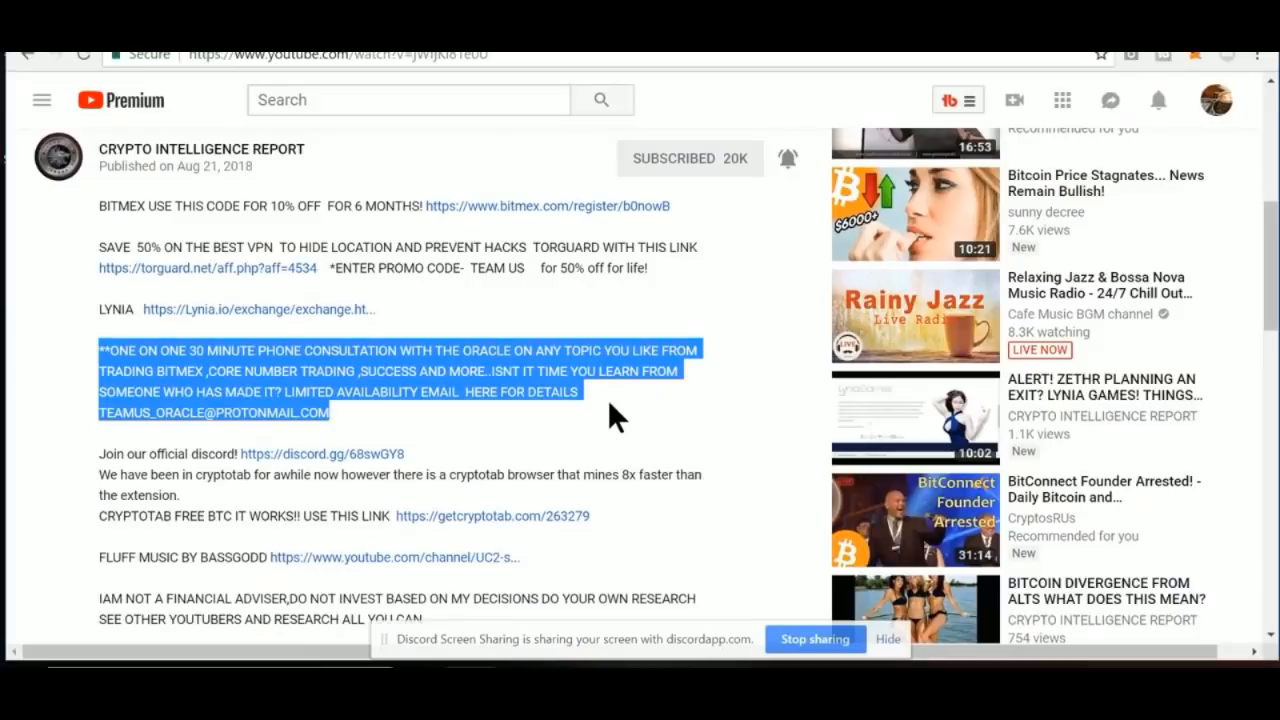
{"action": "mouse_move", "coordinate": [490, 430]}
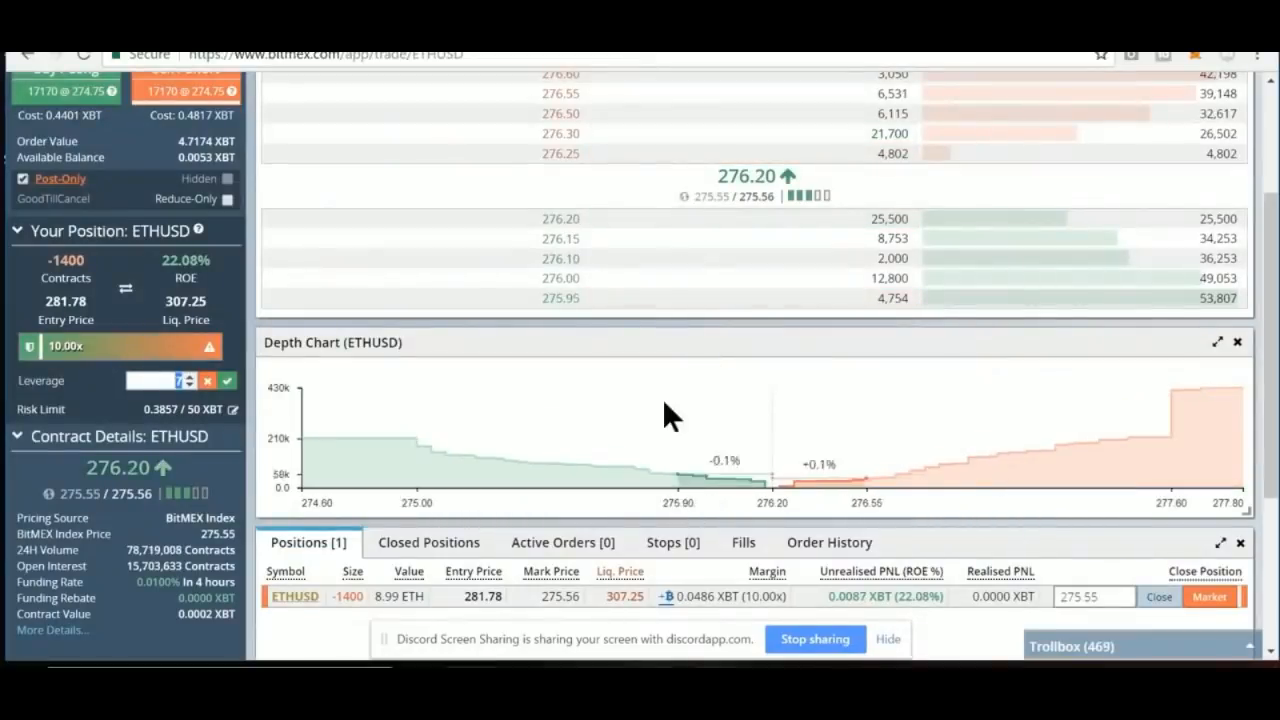
{"action": "scroll", "scroll_direction": "down", "scroll_amount": 3}
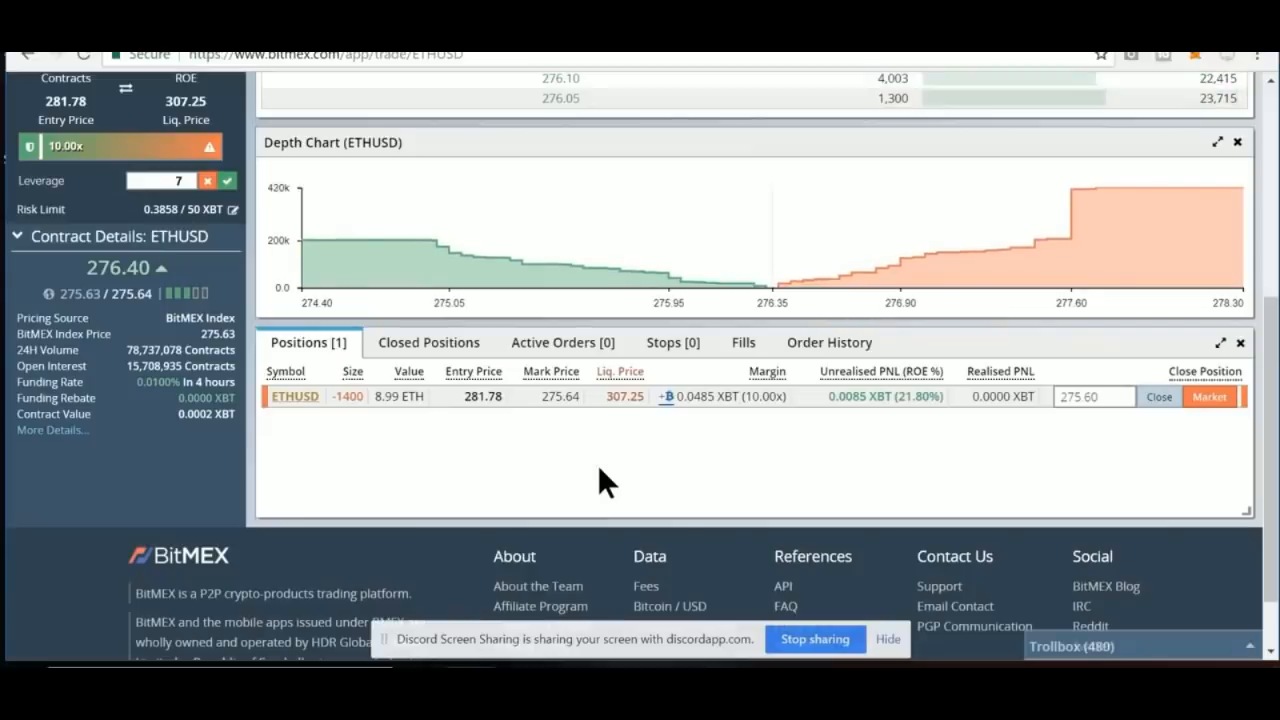
{"action": "scroll", "scroll_direction": "up", "scroll_amount": 3}
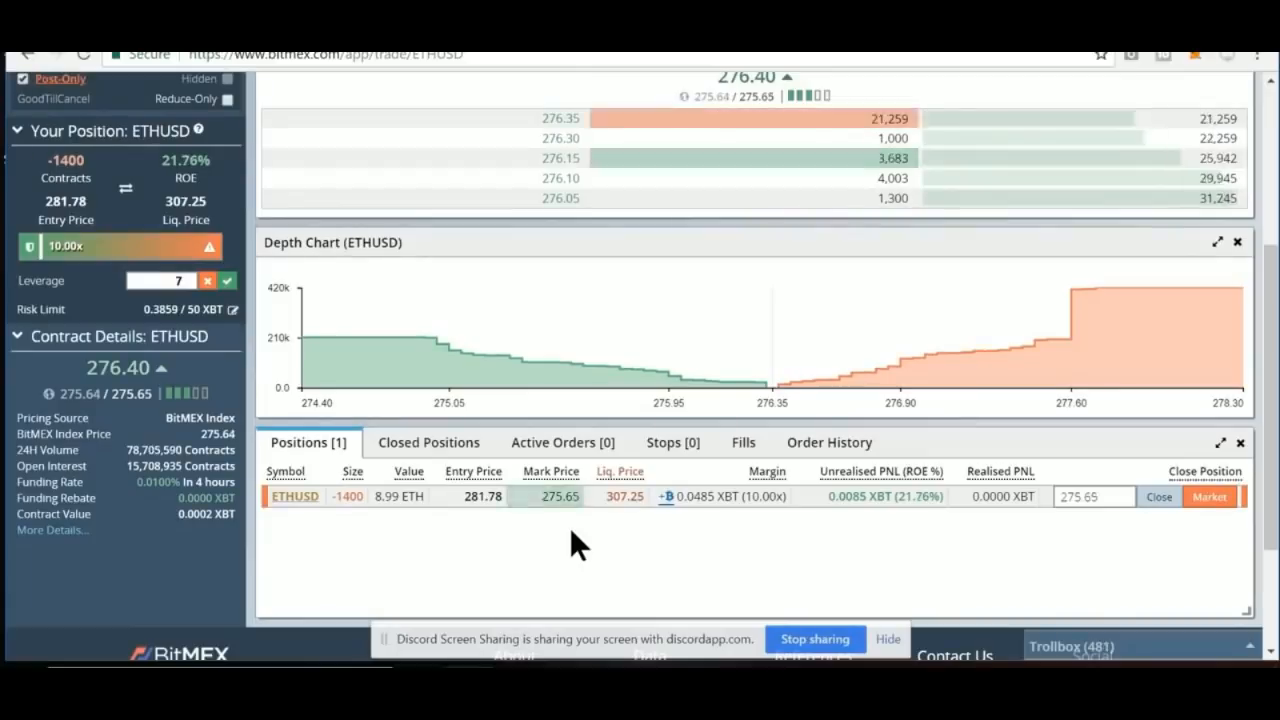
{"action": "scroll", "scroll_direction": "up", "scroll_amount": 3}
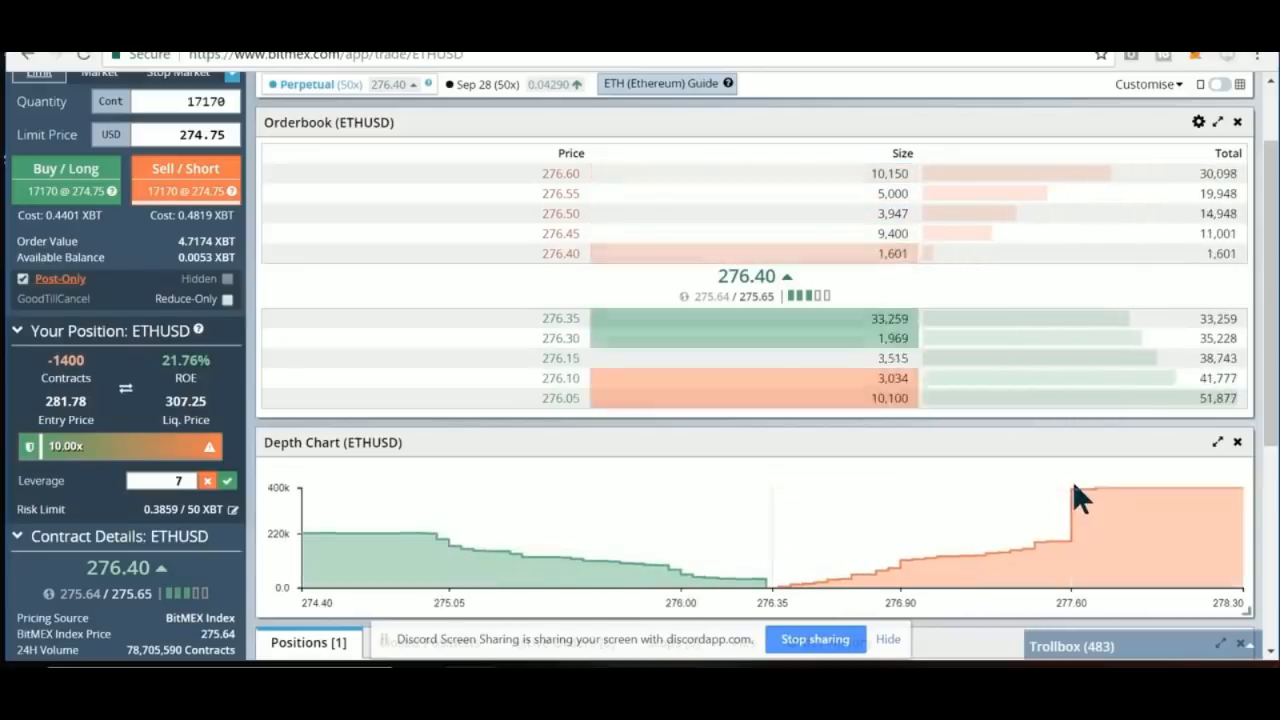
{"action": "scroll", "scroll_direction": "down", "scroll_amount": 3}
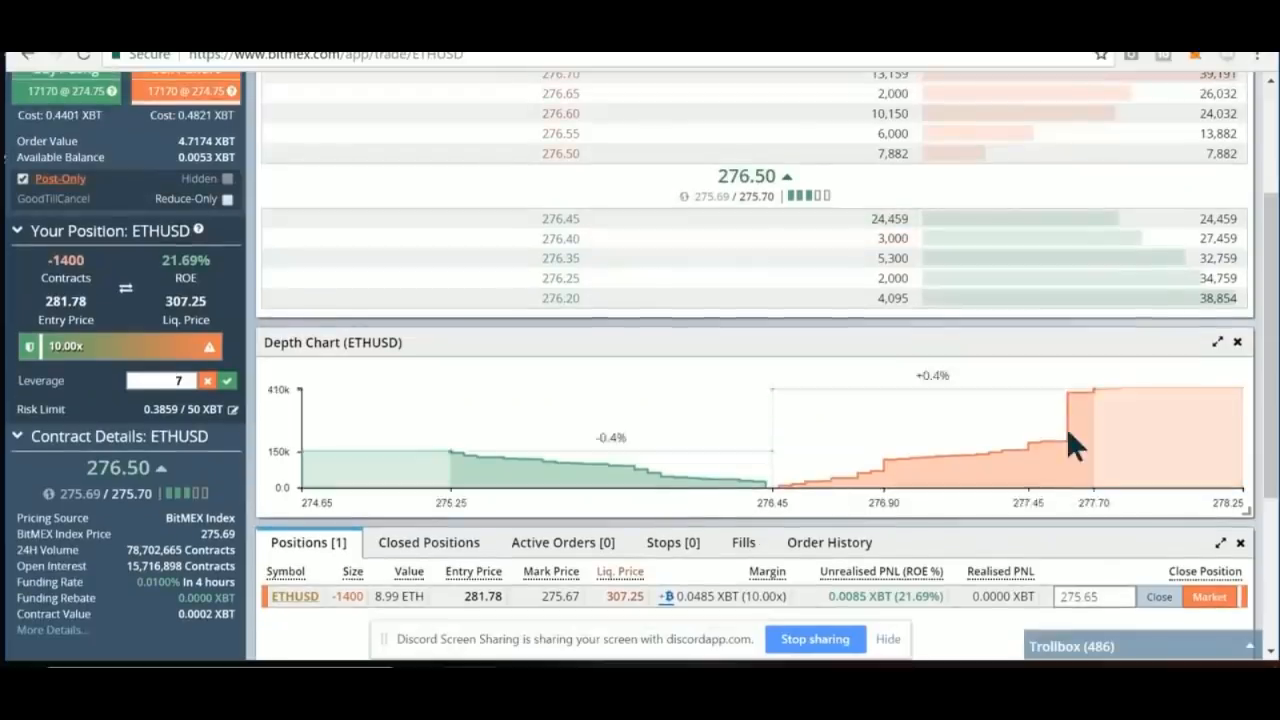
{"action": "scroll", "scroll_direction": "up", "scroll_amount": 3}
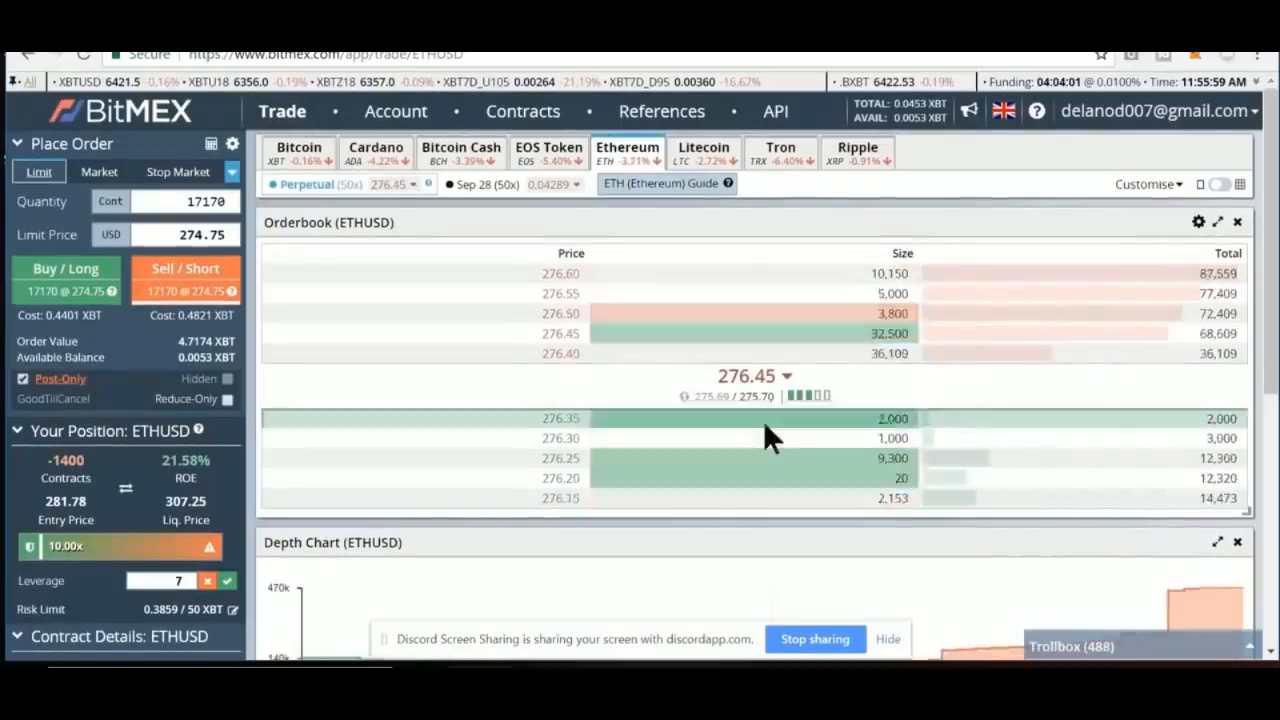
{"action": "scroll", "scroll_direction": "down", "scroll_amount": 3}
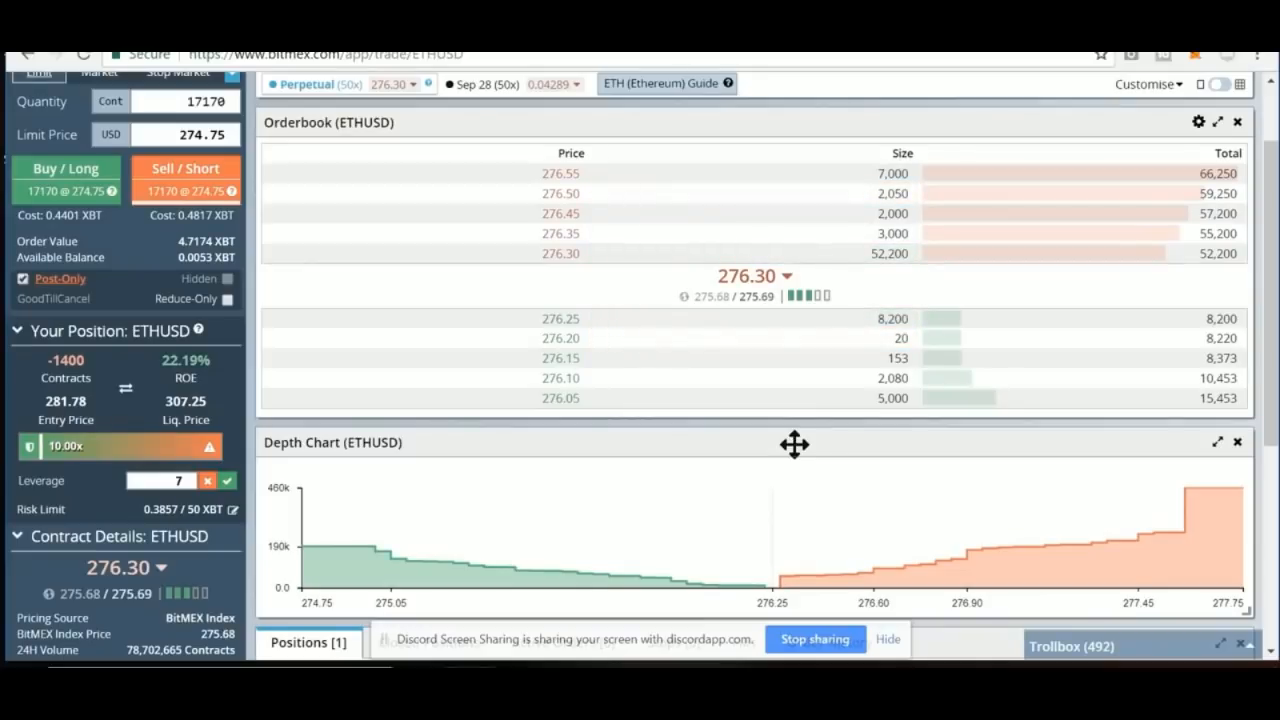
{"action": "scroll", "scroll_direction": "down", "scroll_amount": 3}
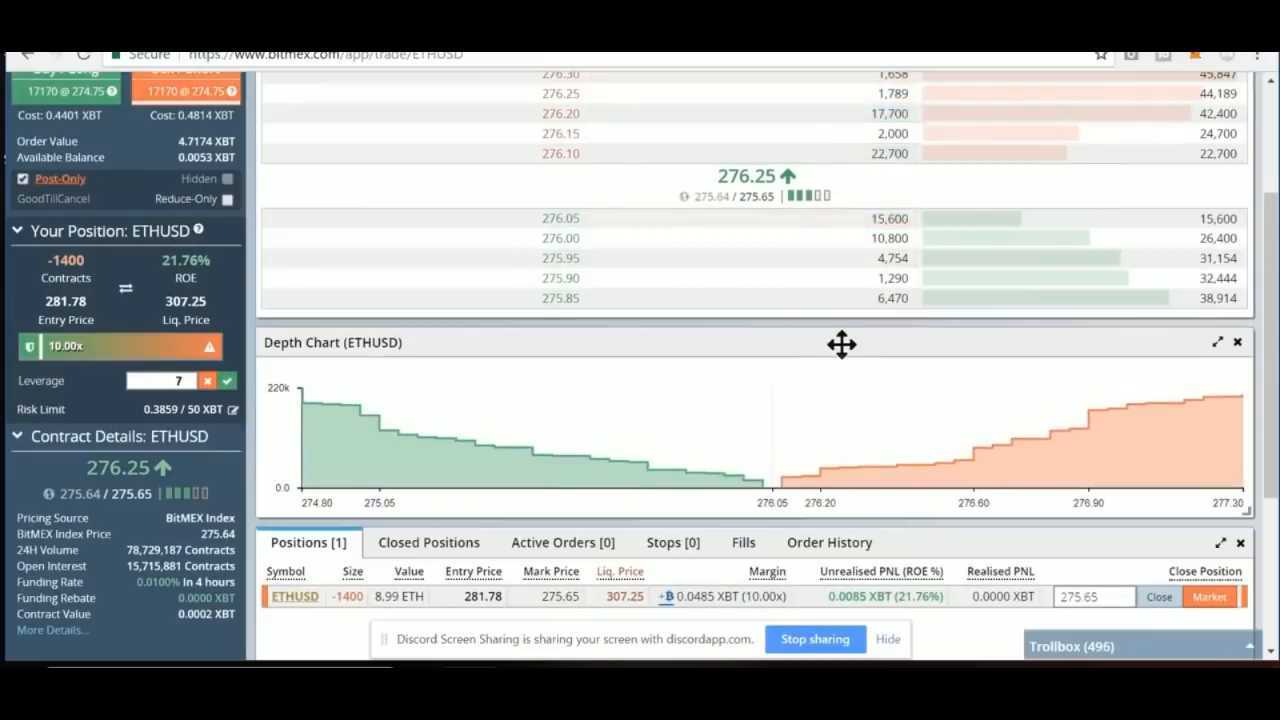
{"action": "scroll", "scroll_direction": "up", "scroll_amount": 3}
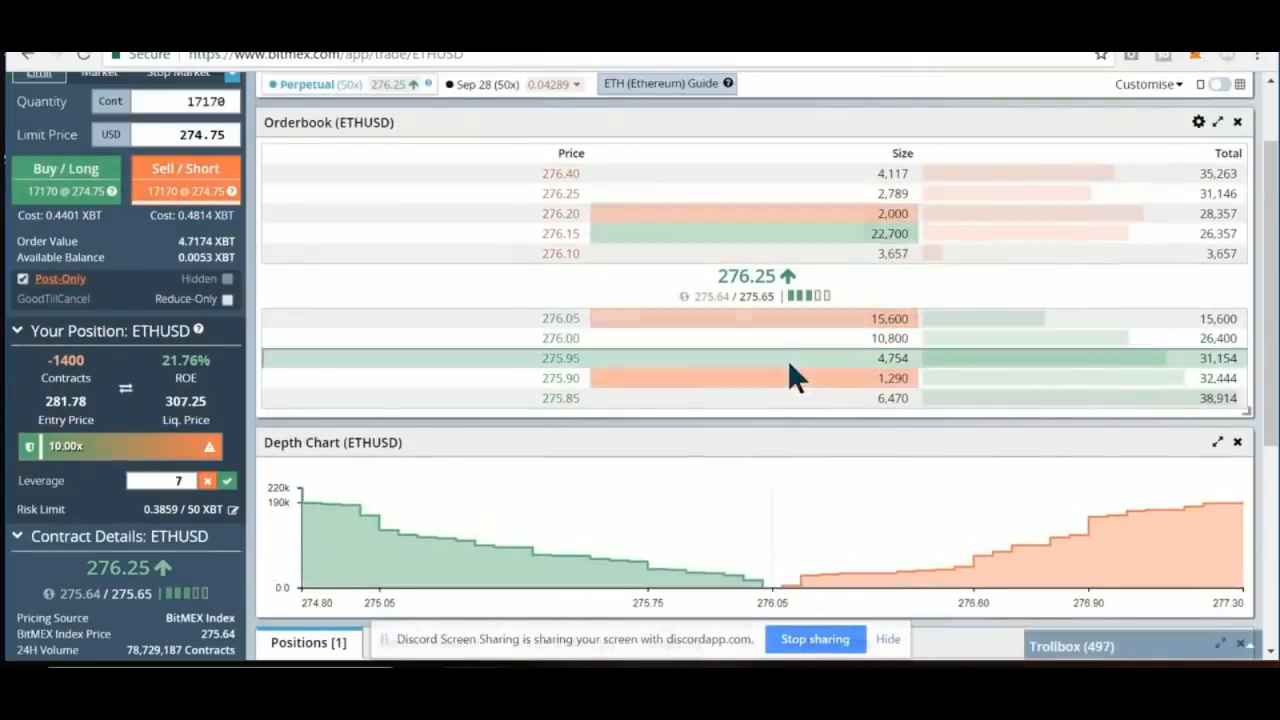
{"action": "scroll", "scroll_direction": "up", "scroll_amount": 3}
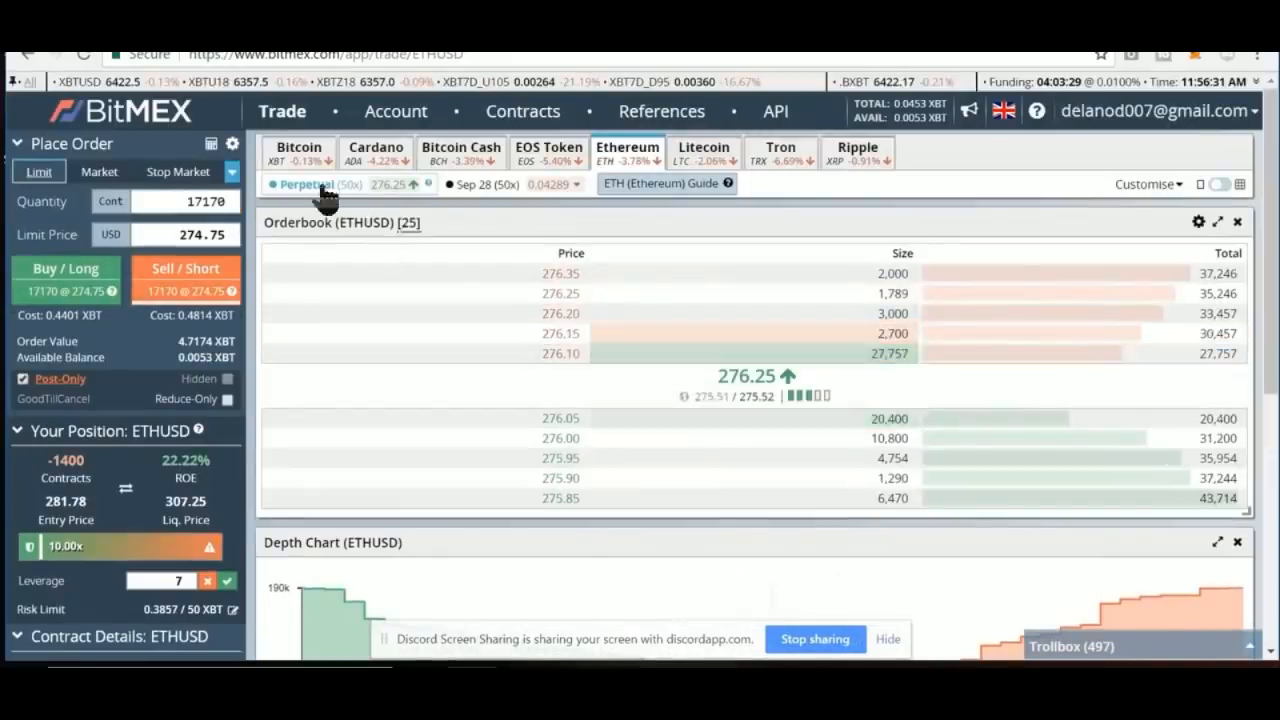
- Switch the trade page to the Bitcoin XBTUSD perpetual, showing its orderbook at 6422.5
{"action": "left_click", "coordinate": [298, 152]}
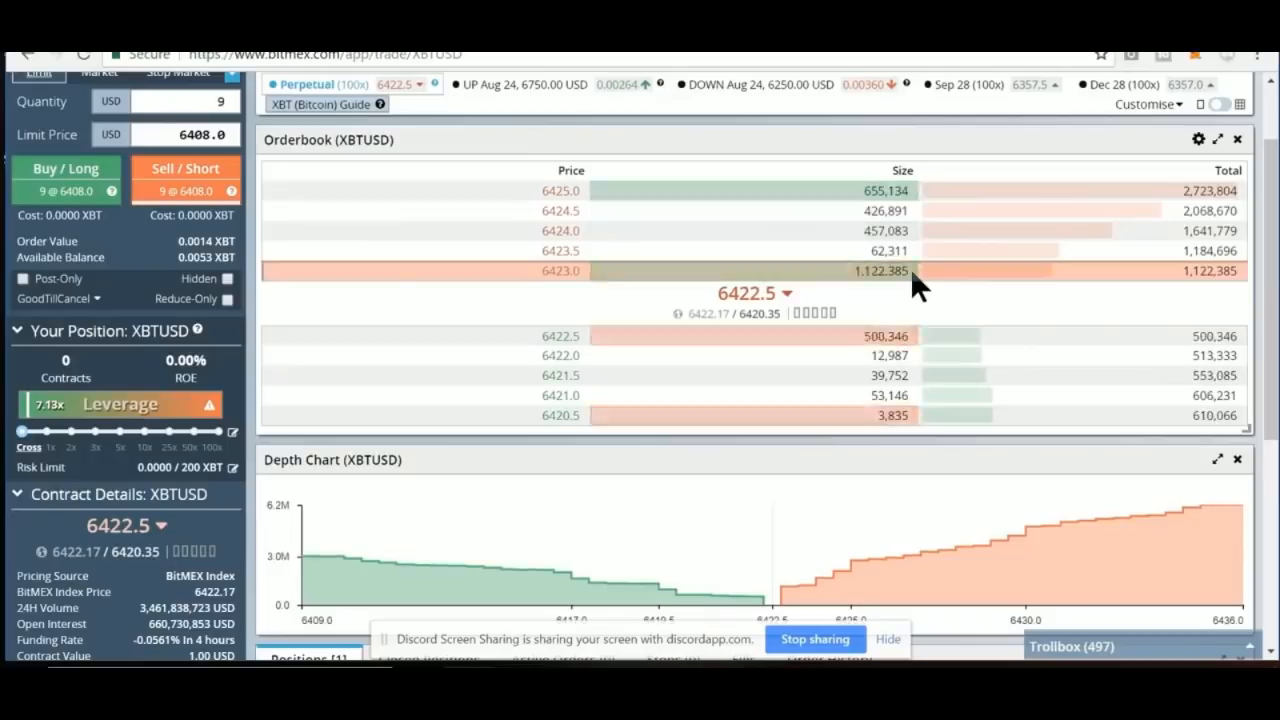
{"action": "mouse_move", "coordinate": [918, 285]}
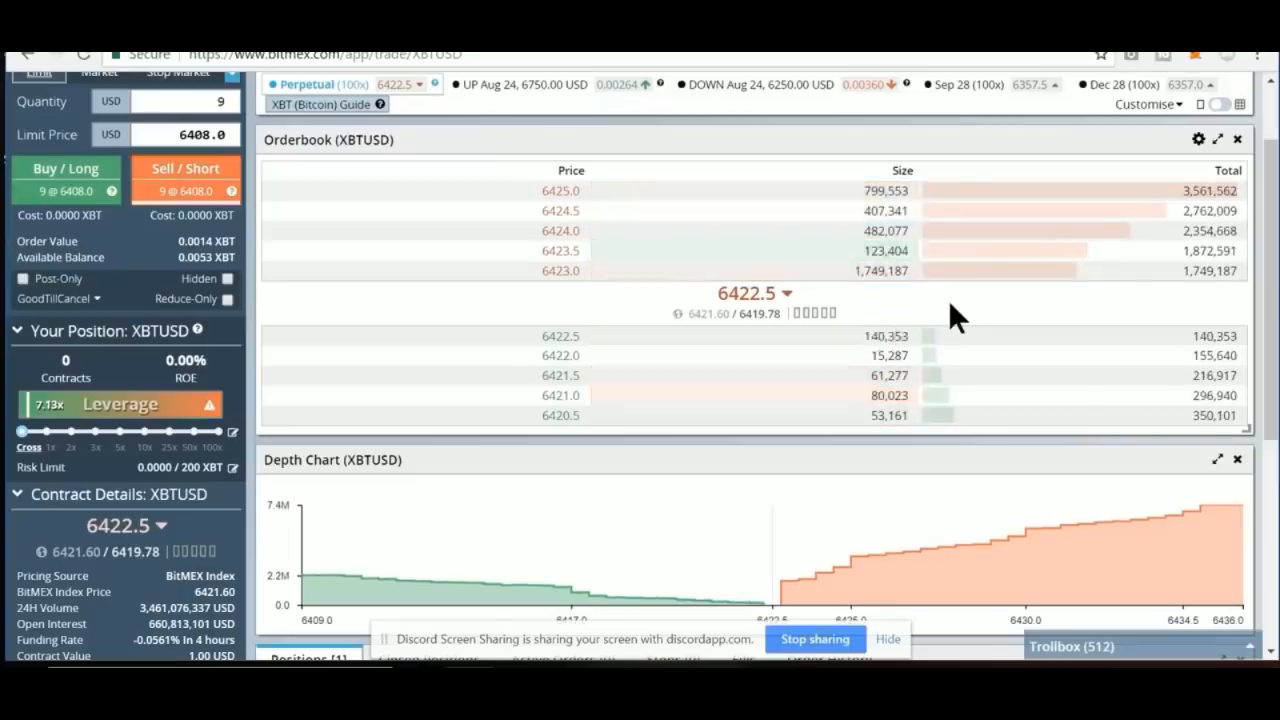
{"action": "scroll", "scroll_direction": "up", "scroll_amount": 3}
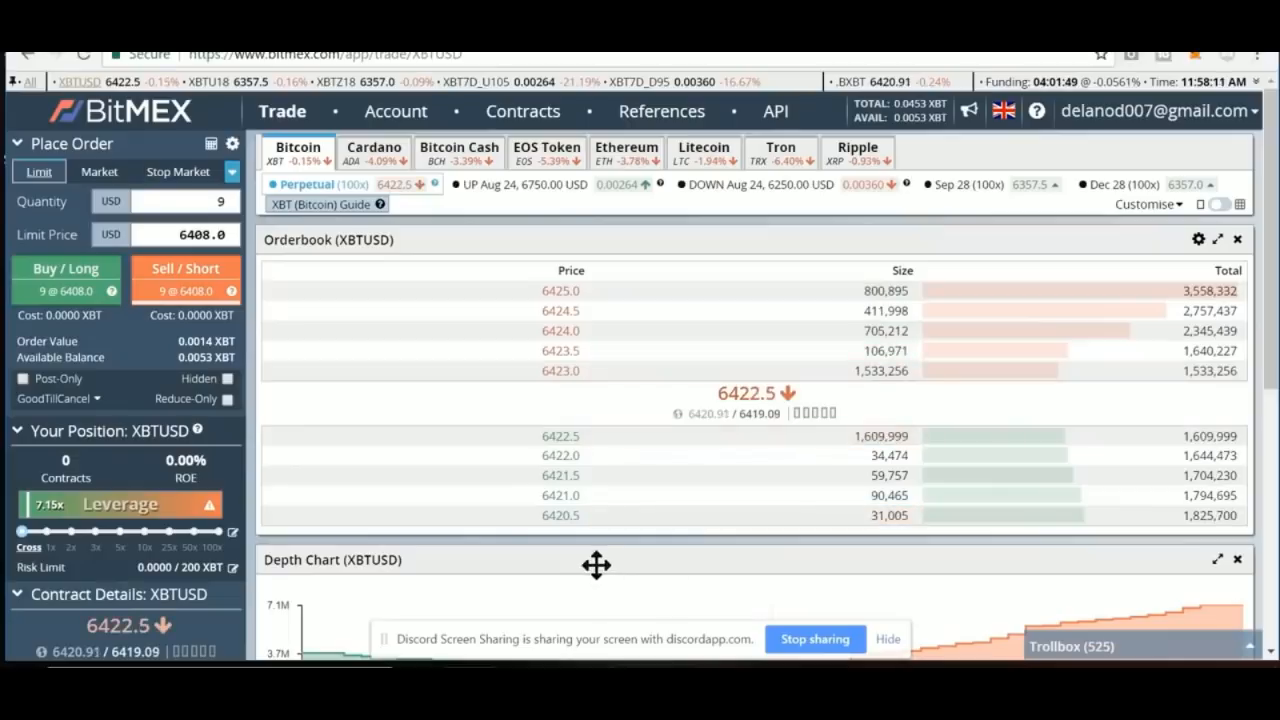
{"action": "scroll", "scroll_direction": "down", "scroll_amount": 3}
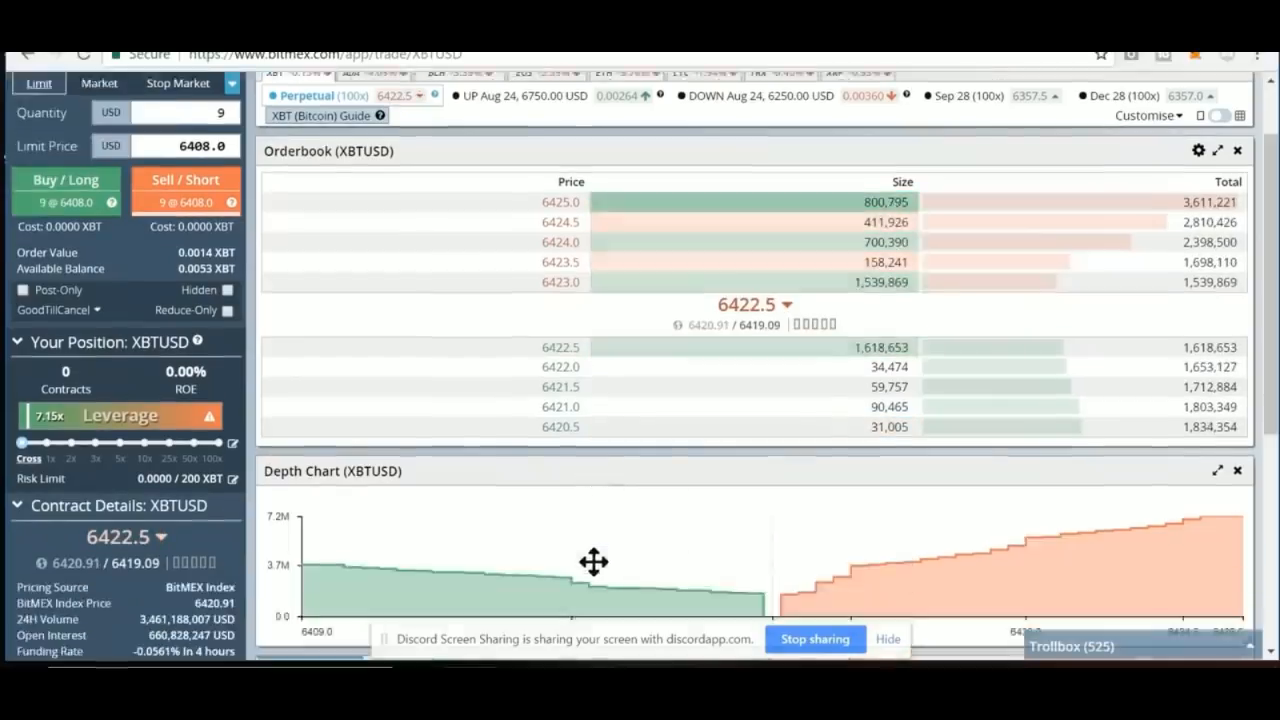
{"action": "scroll", "scroll_direction": "down", "scroll_amount": 3}
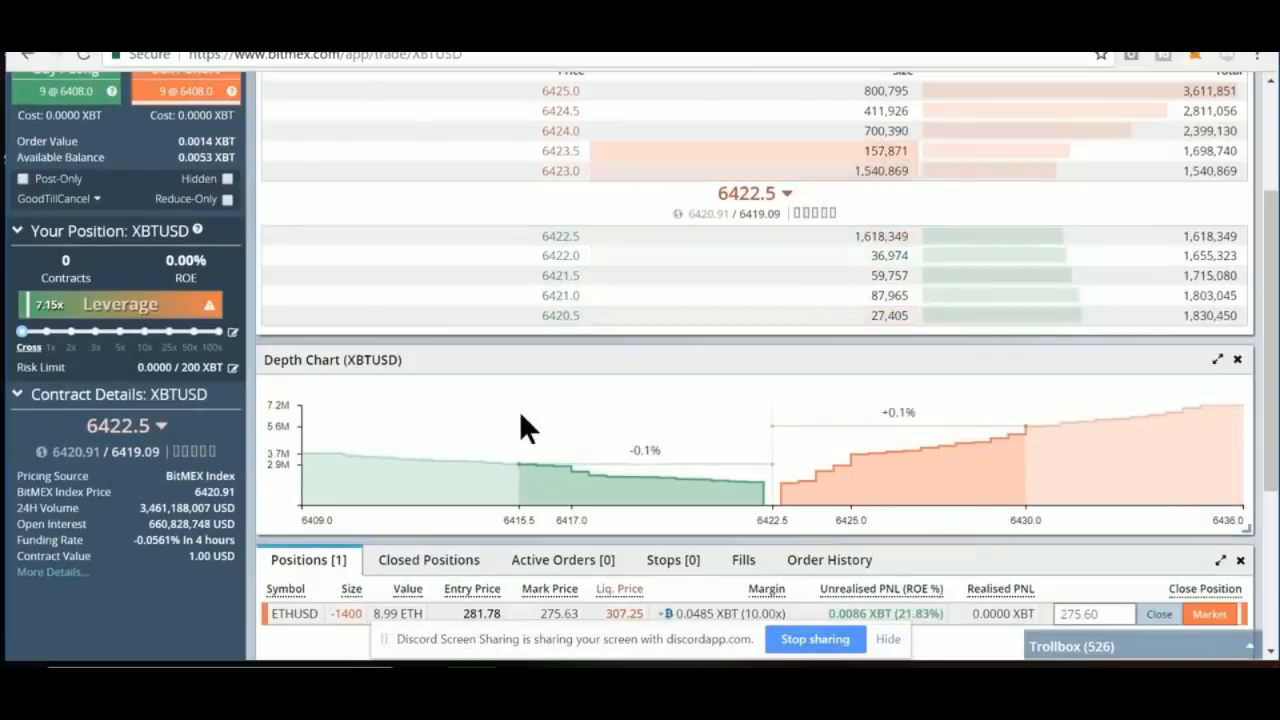
{"action": "scroll", "scroll_direction": "down", "scroll_amount": 3}
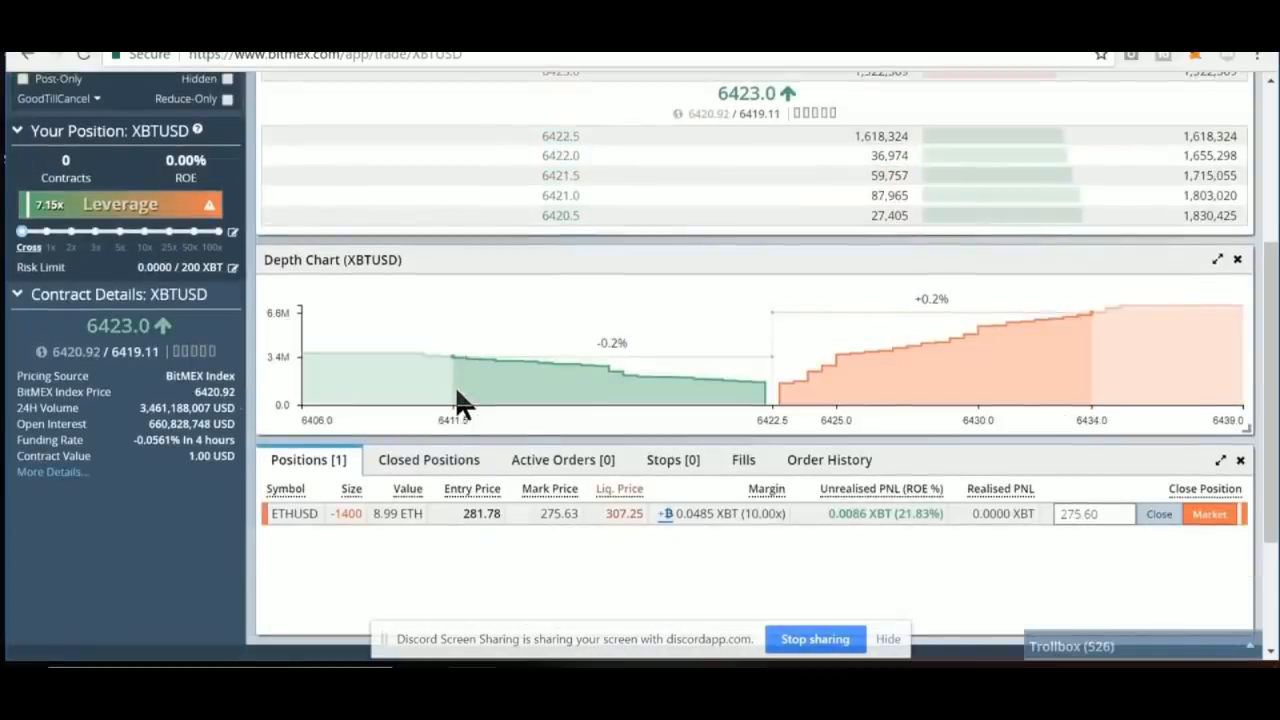
{"action": "scroll", "scroll_direction": "up", "scroll_amount": 3}
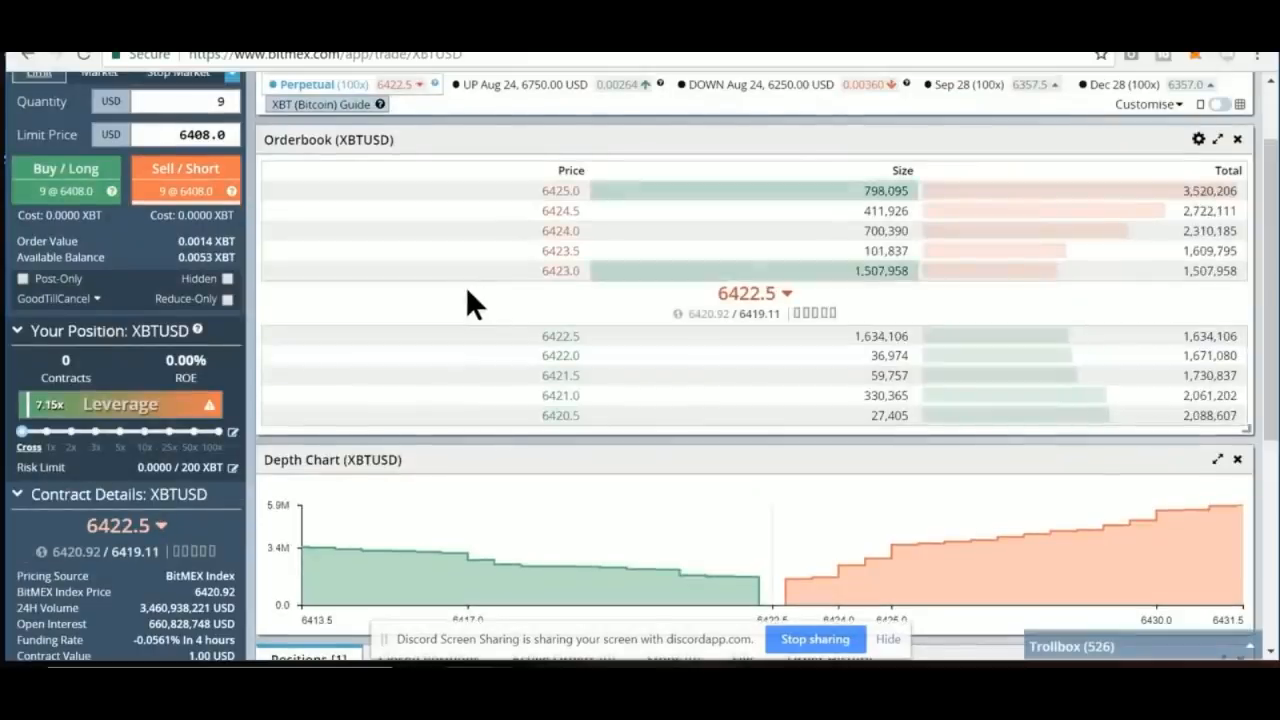
{"action": "scroll", "scroll_direction": "up", "scroll_amount": 3}
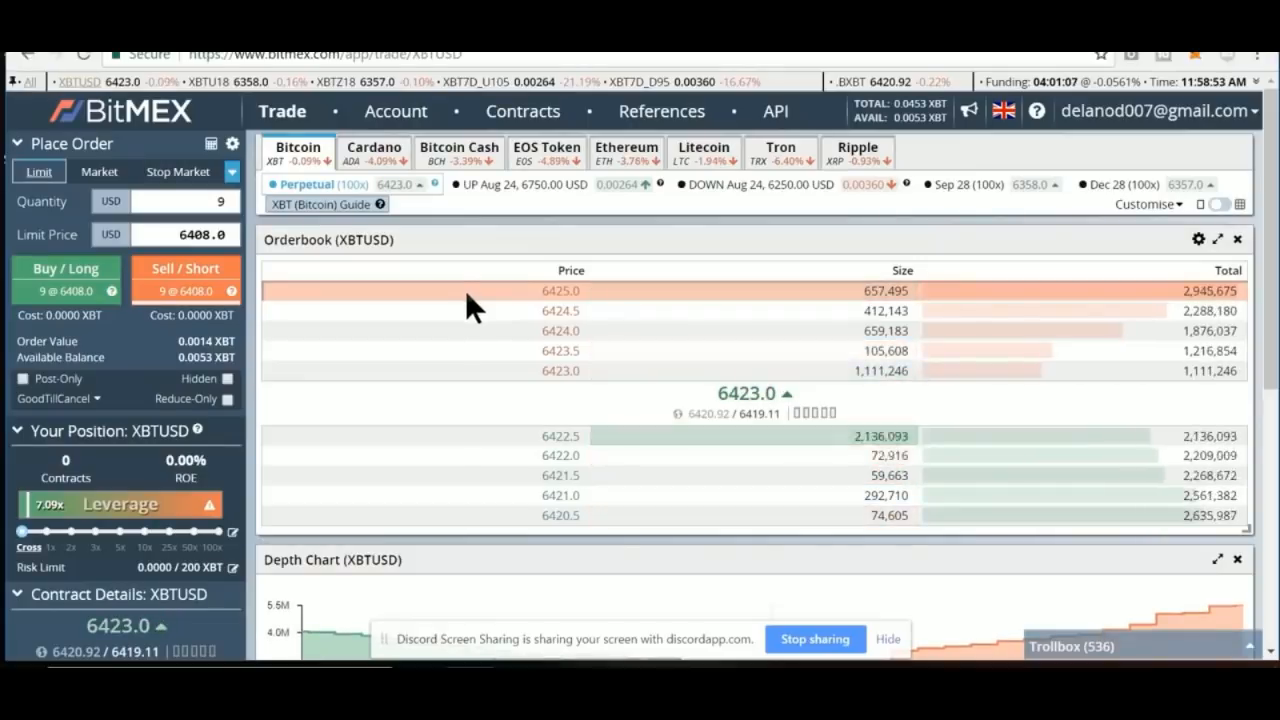
{"action": "scroll", "scroll_direction": "down", "scroll_amount": 3}
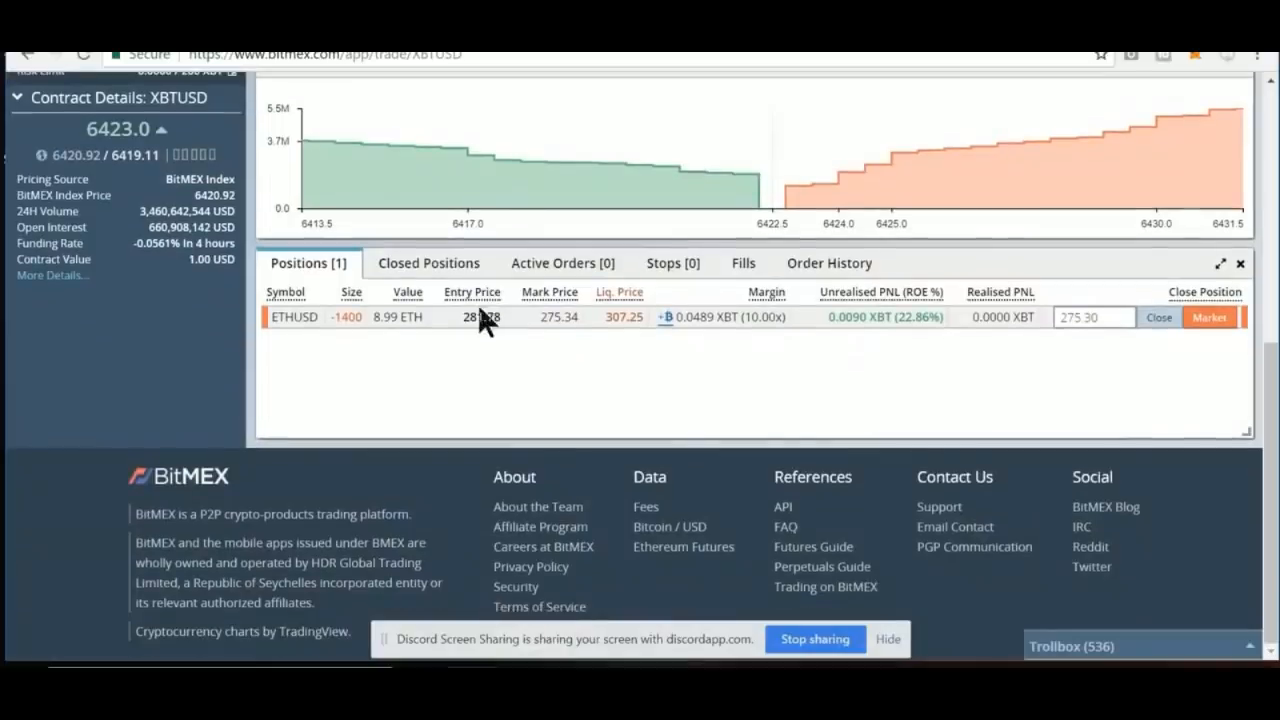
{"action": "mouse_move", "coordinate": [910, 390]}
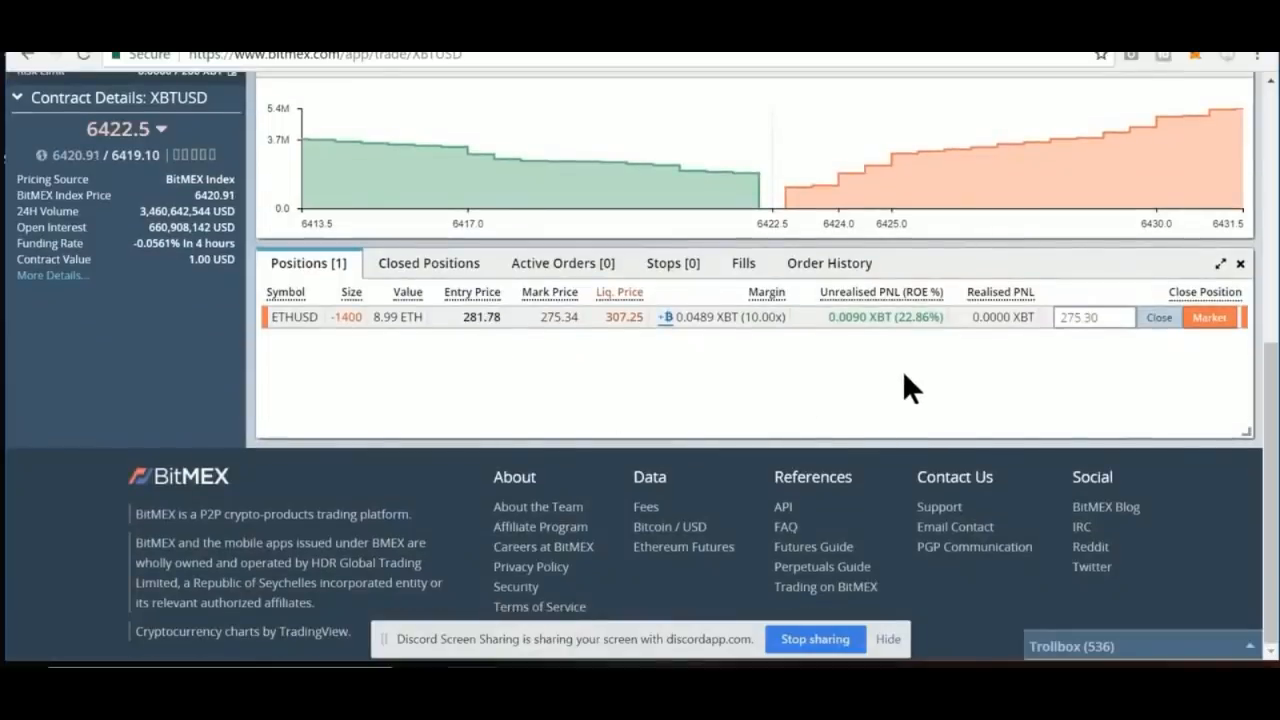
{"action": "mouse_move", "coordinate": [885, 317]}
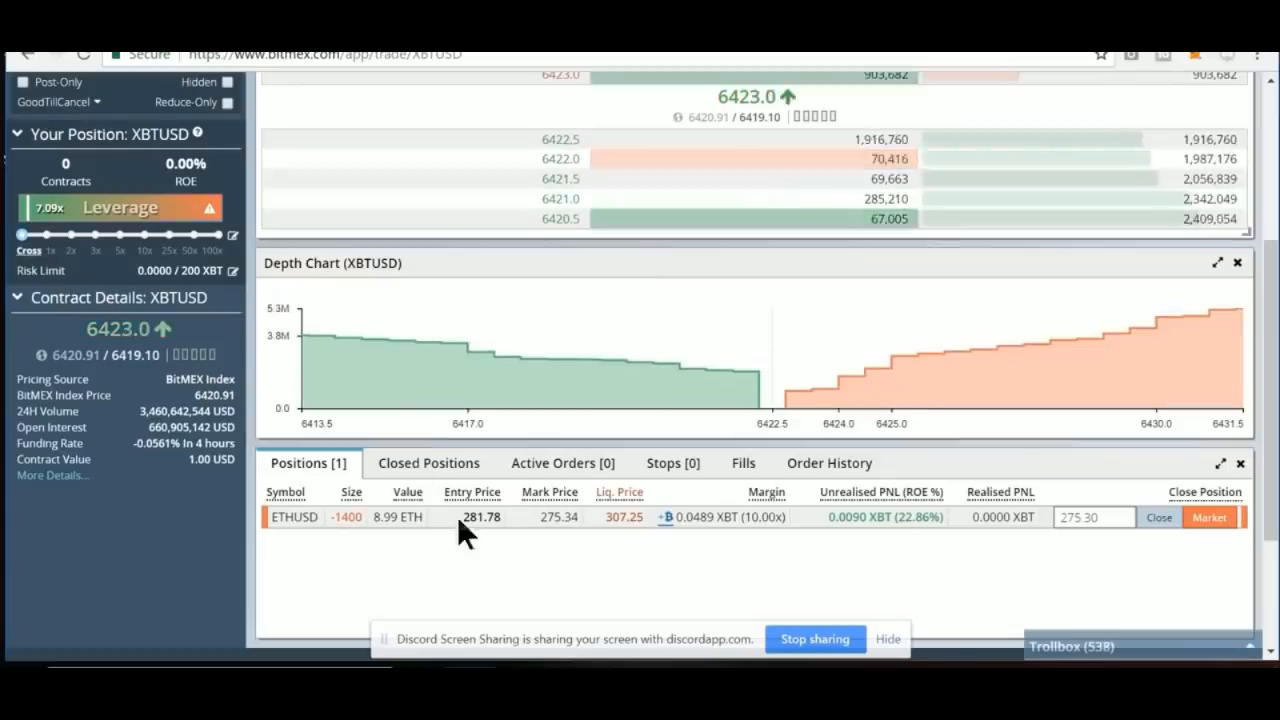
{"action": "mouse_move", "coordinate": [855, 585]}
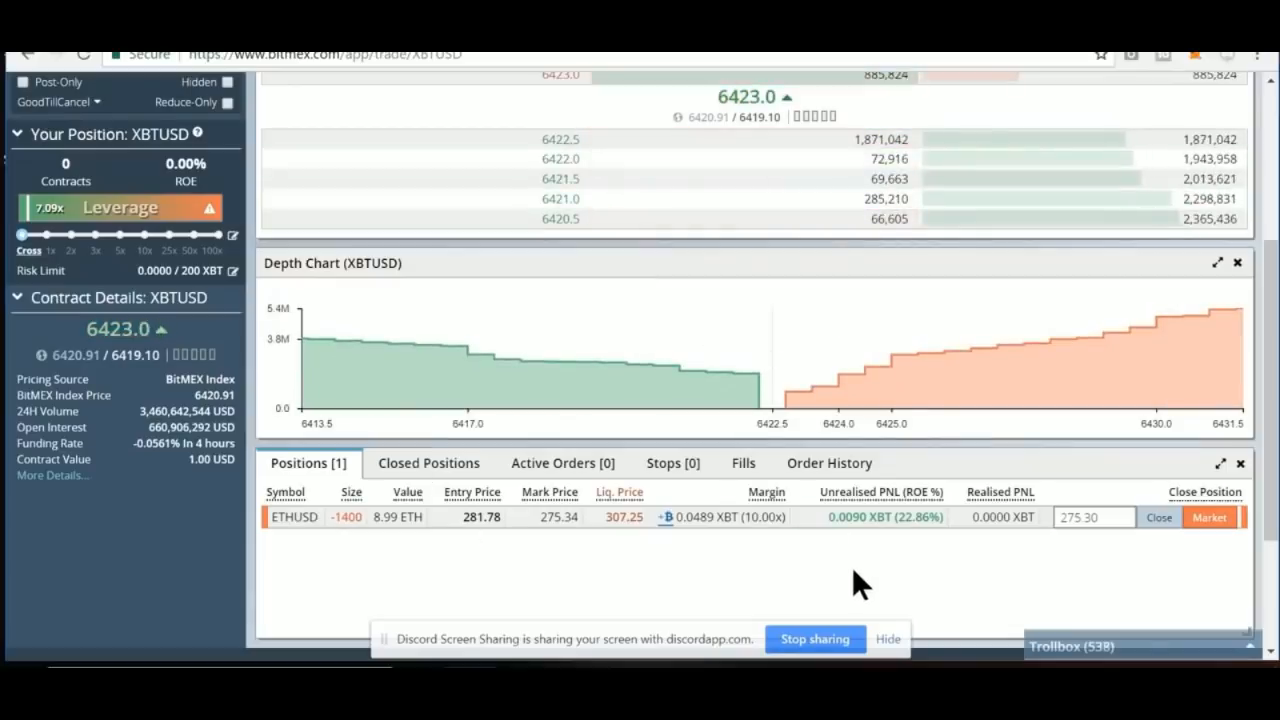
{"action": "scroll", "scroll_direction": "up", "scroll_amount": 3}
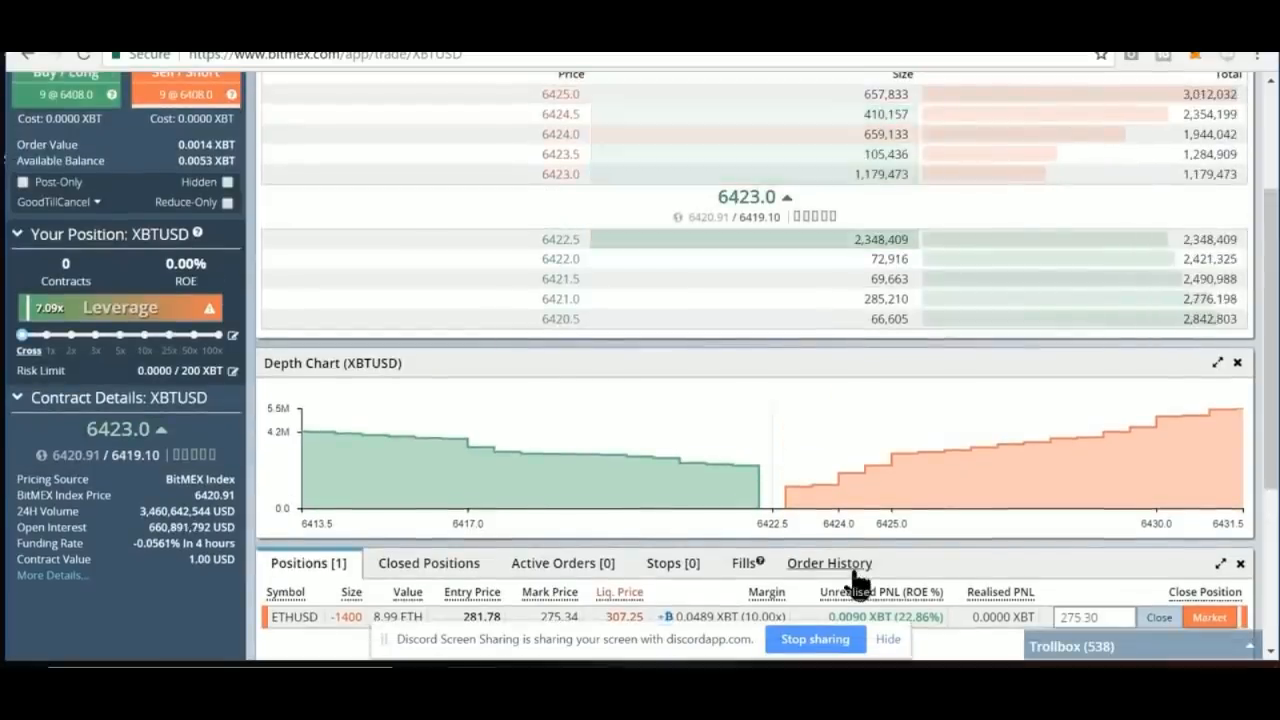
{"action": "scroll", "scroll_direction": "up", "scroll_amount": 3}
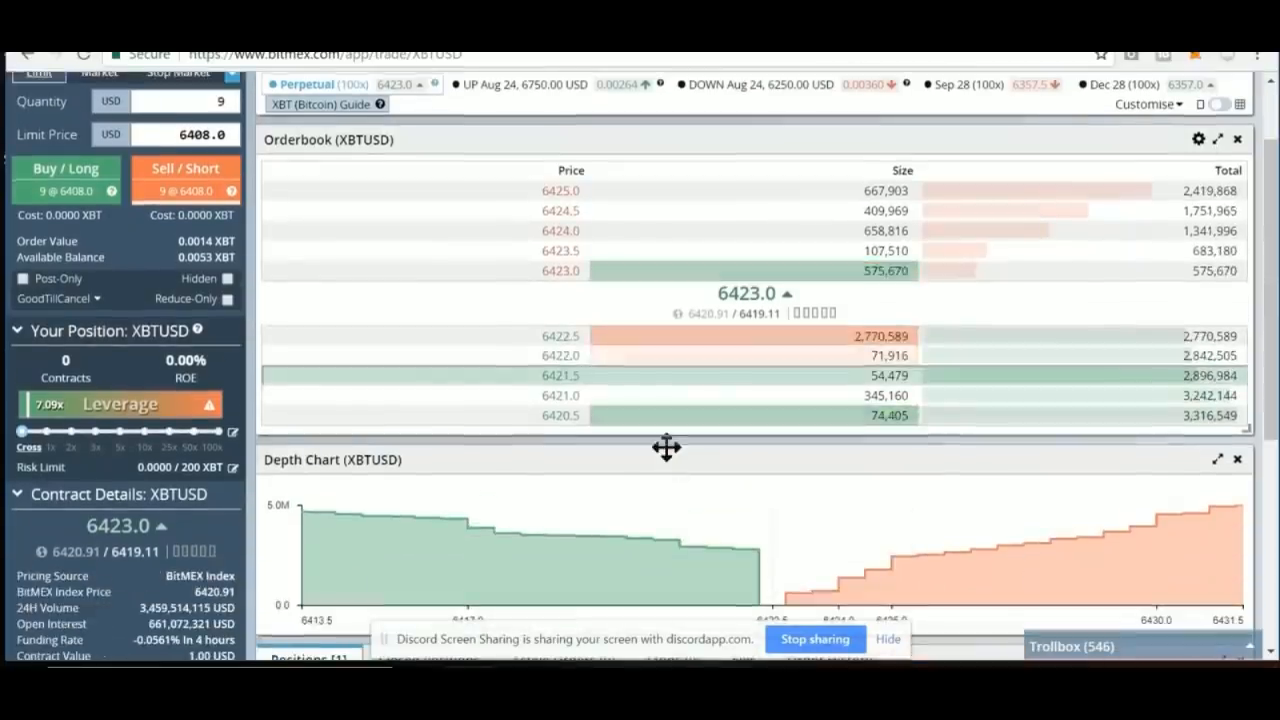
{"action": "scroll", "scroll_direction": "down", "scroll_amount": 3}
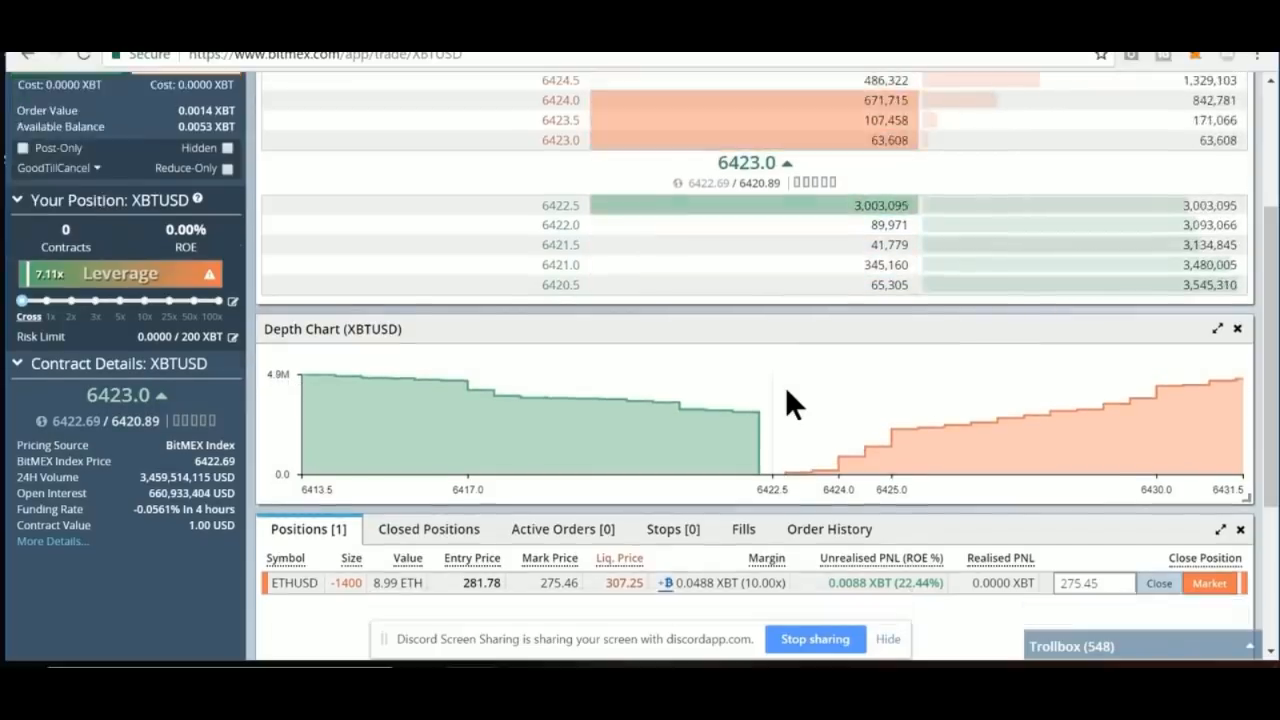
{"action": "scroll", "scroll_direction": "down", "scroll_amount": 3}
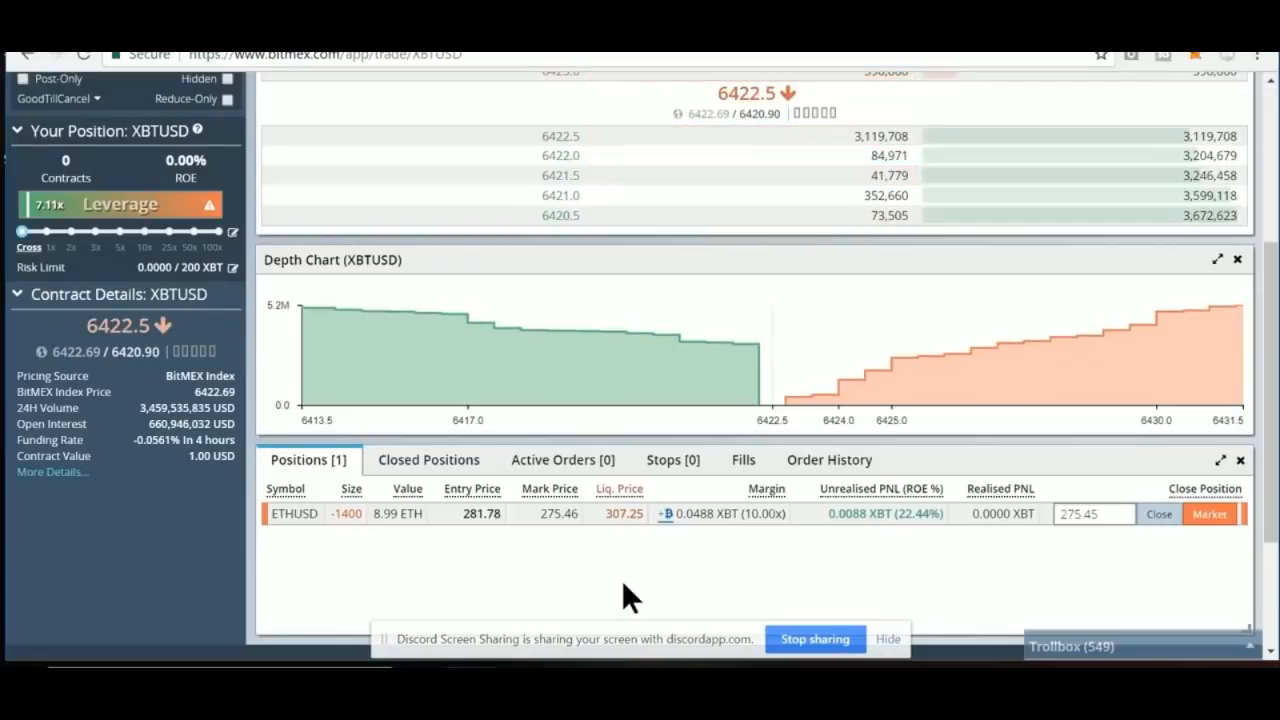
{"action": "mouse_move", "coordinate": [945, 570]}
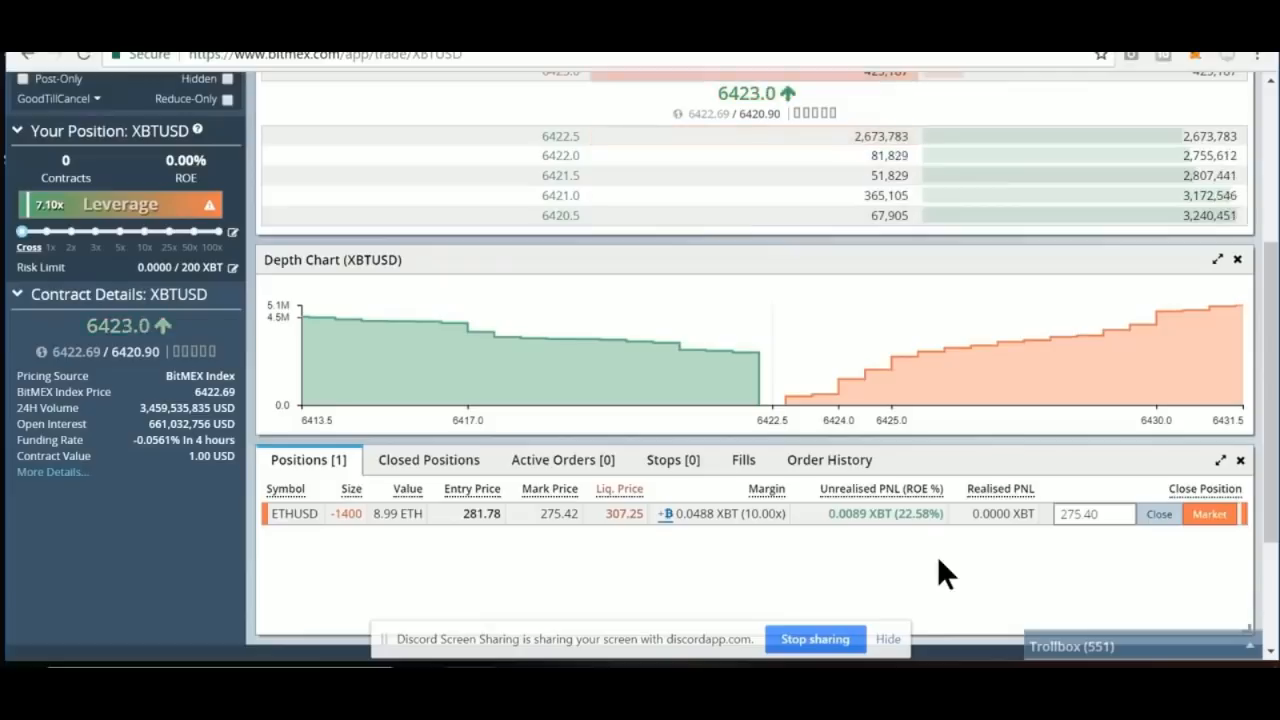
{"action": "mouse_move", "coordinate": [845, 395]}
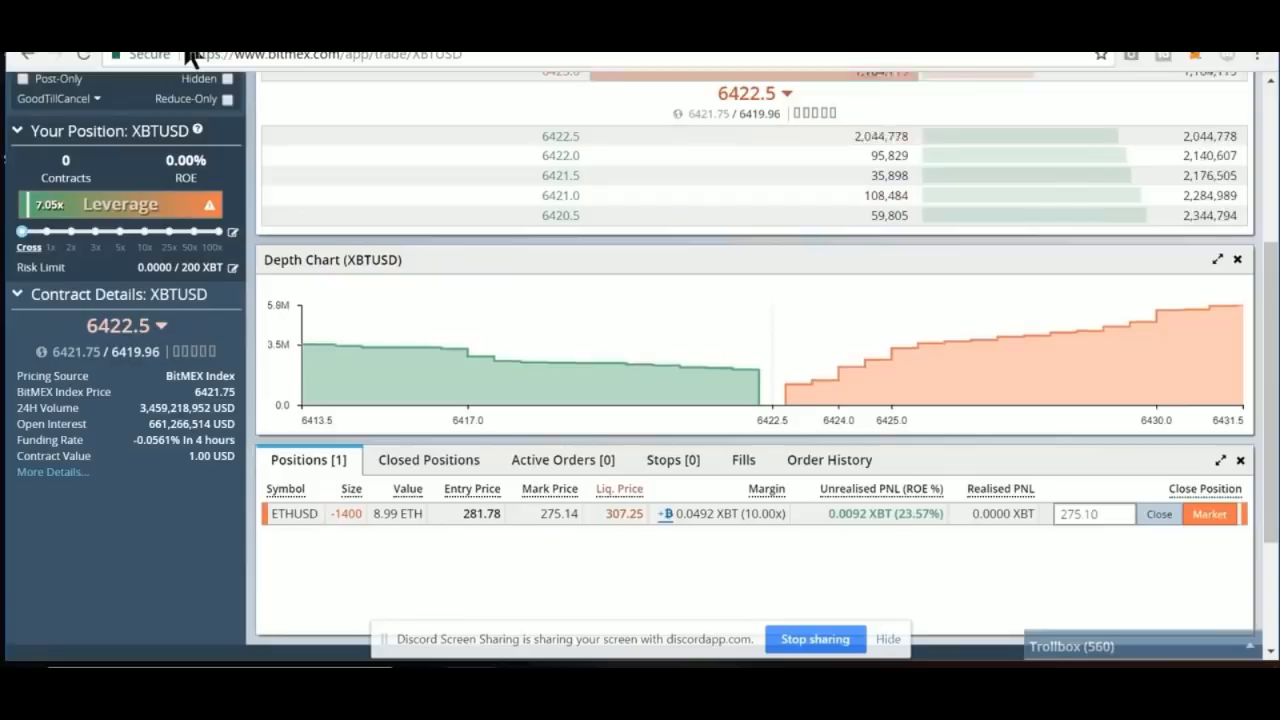
{"action": "mouse_move", "coordinate": [570, 587]}
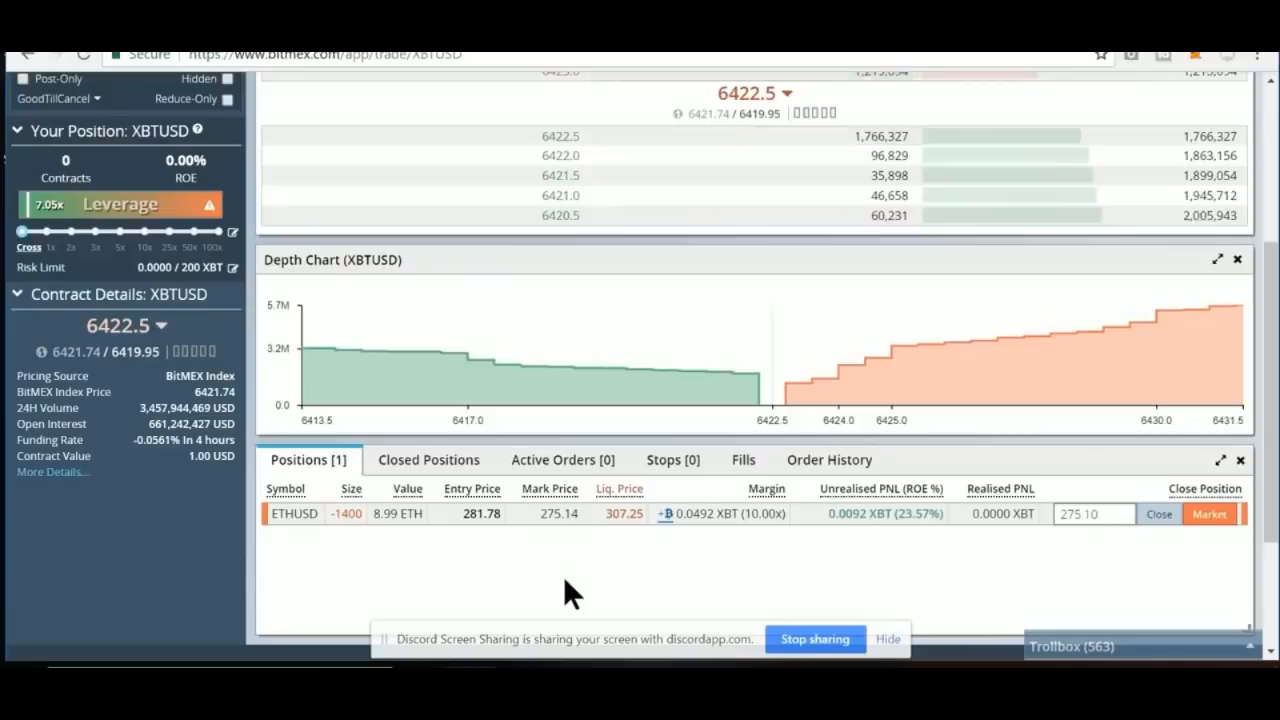
{"action": "scroll", "scroll_direction": "up", "scroll_amount": 3}
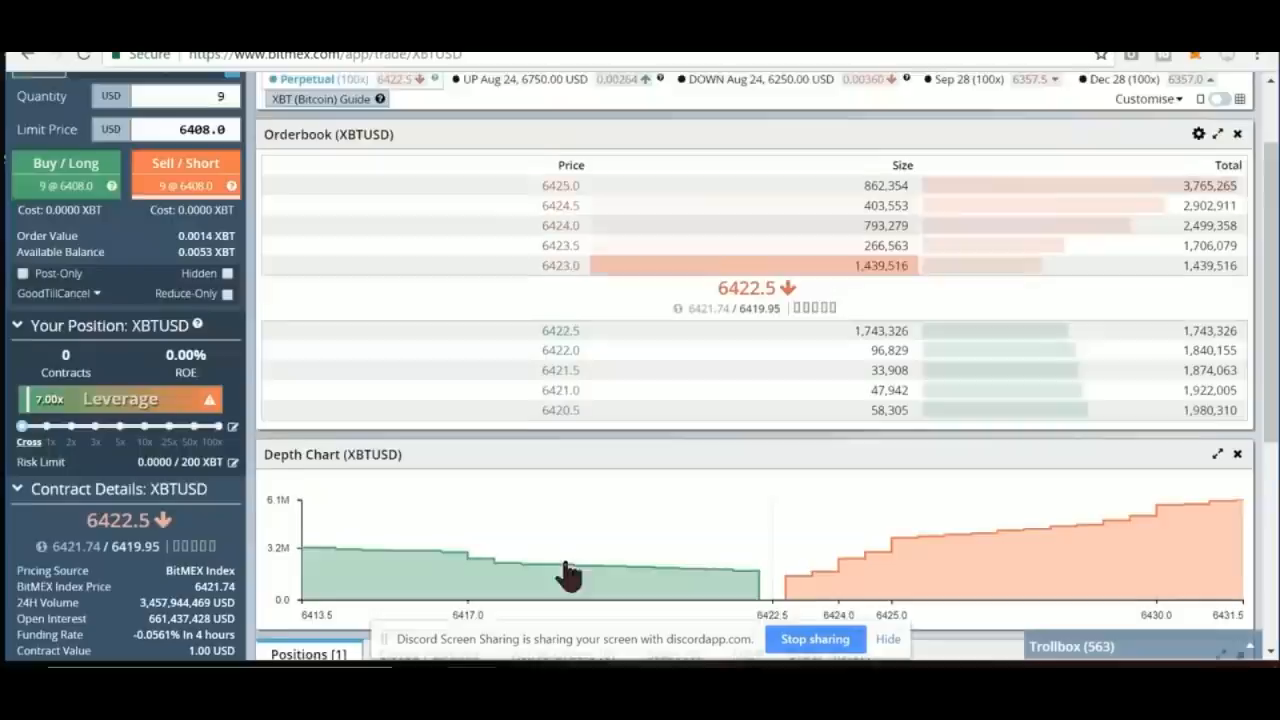
{"action": "scroll", "scroll_direction": "up", "scroll_amount": 3}
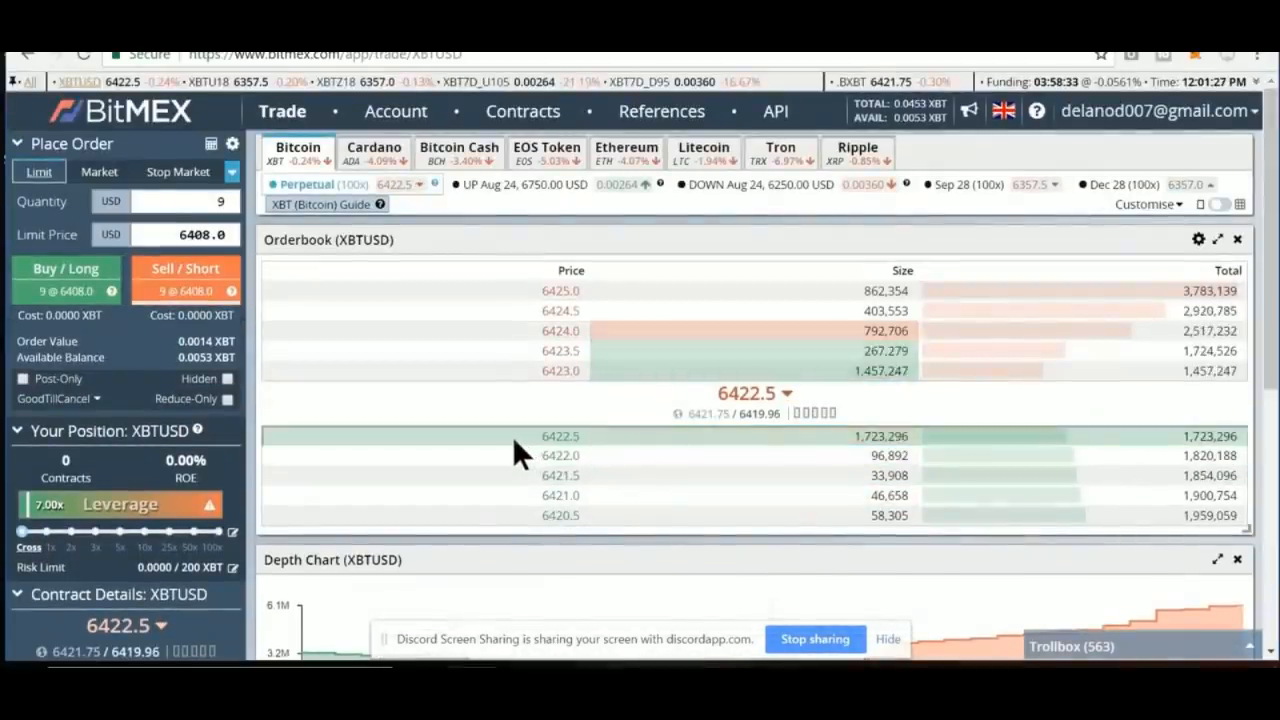